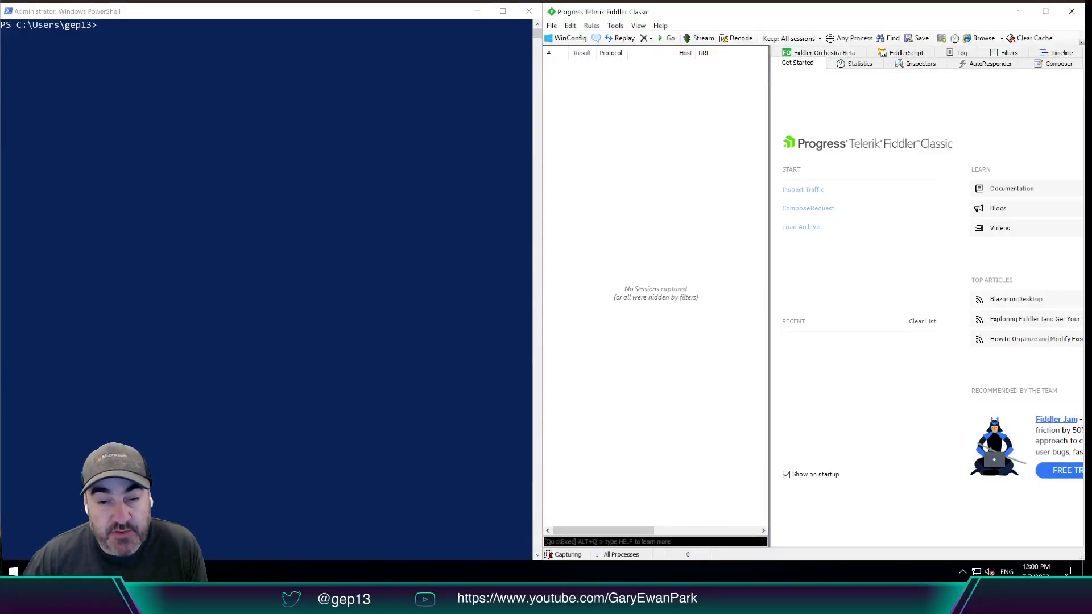
pyautogui.moveTo(379, 476)
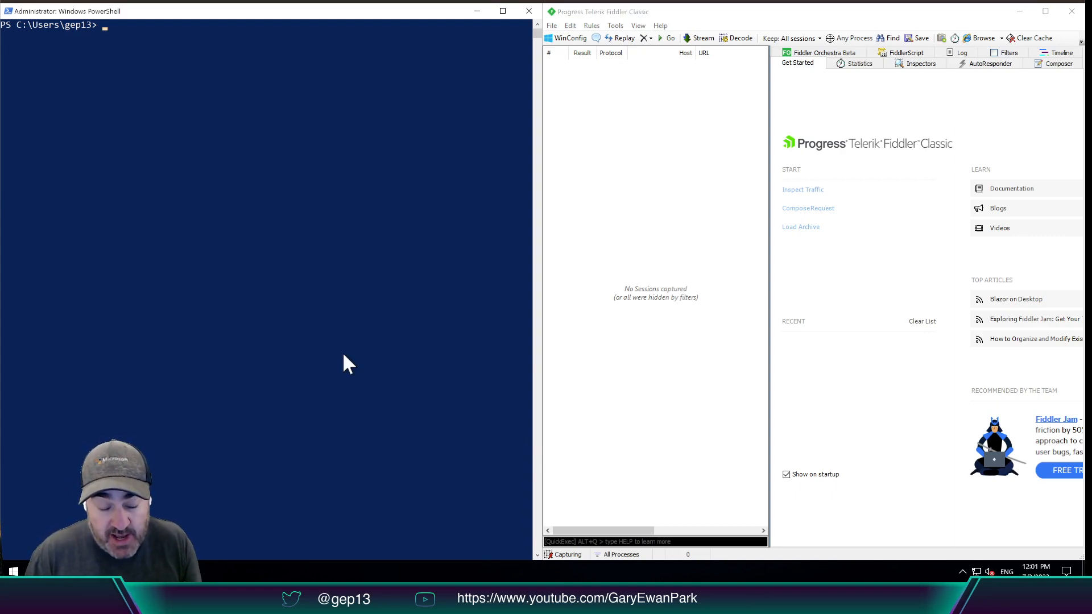
# Enter choco commands in PowerShell, then clear the console with cls
pyautogui.write('choco')
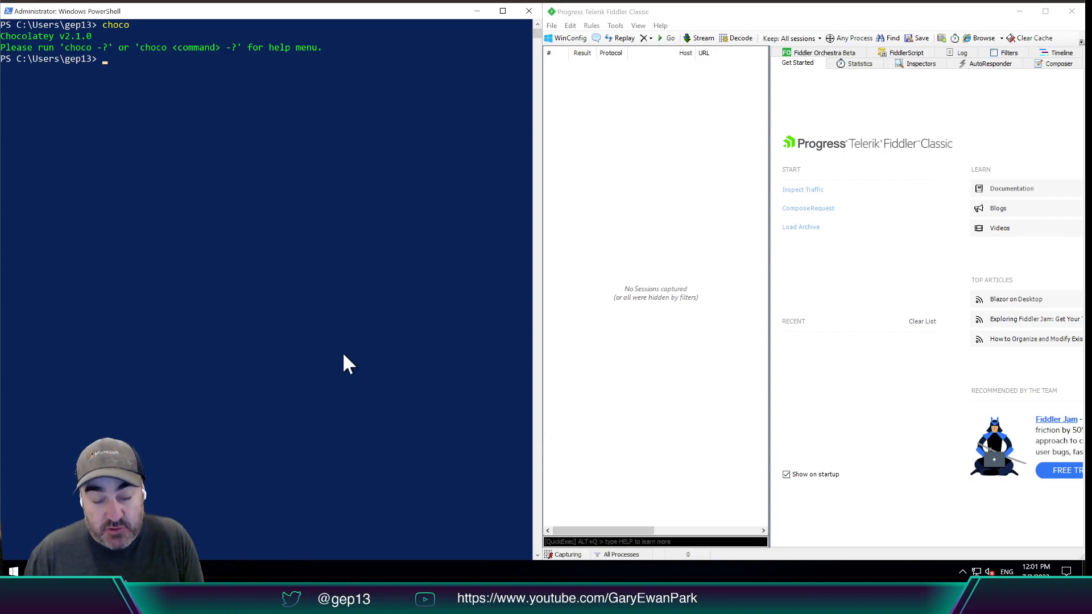
pyautogui.write('co')
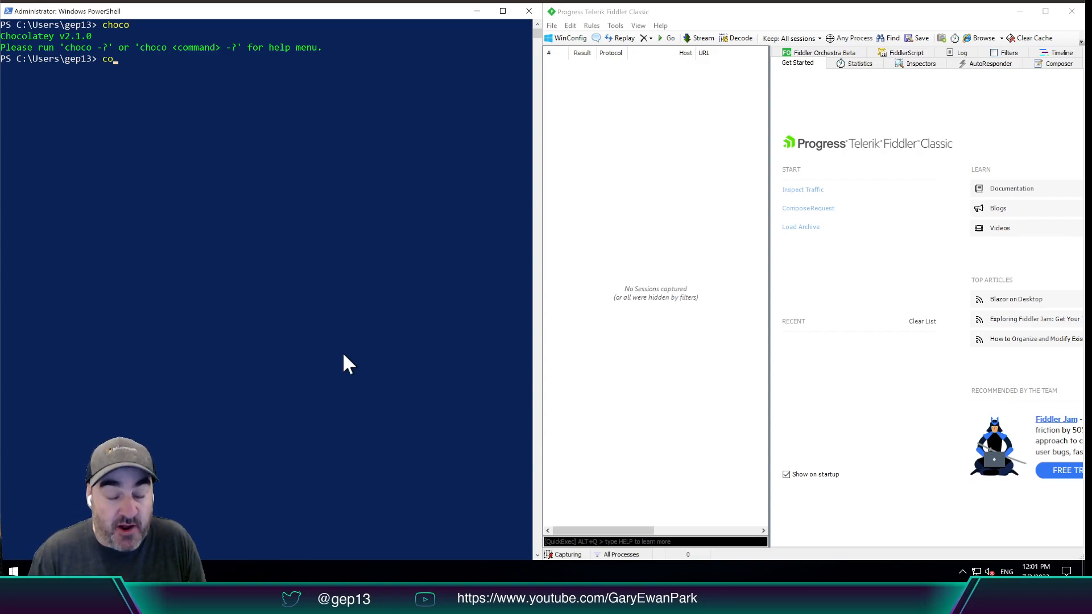
pyautogui.write('hoco list')
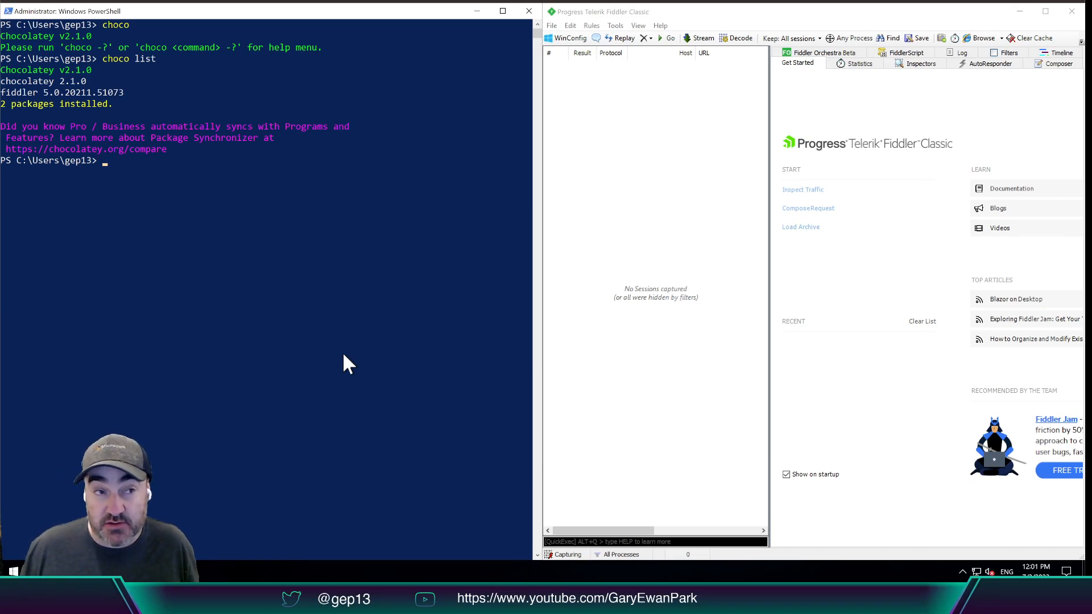
pyautogui.write('cls')
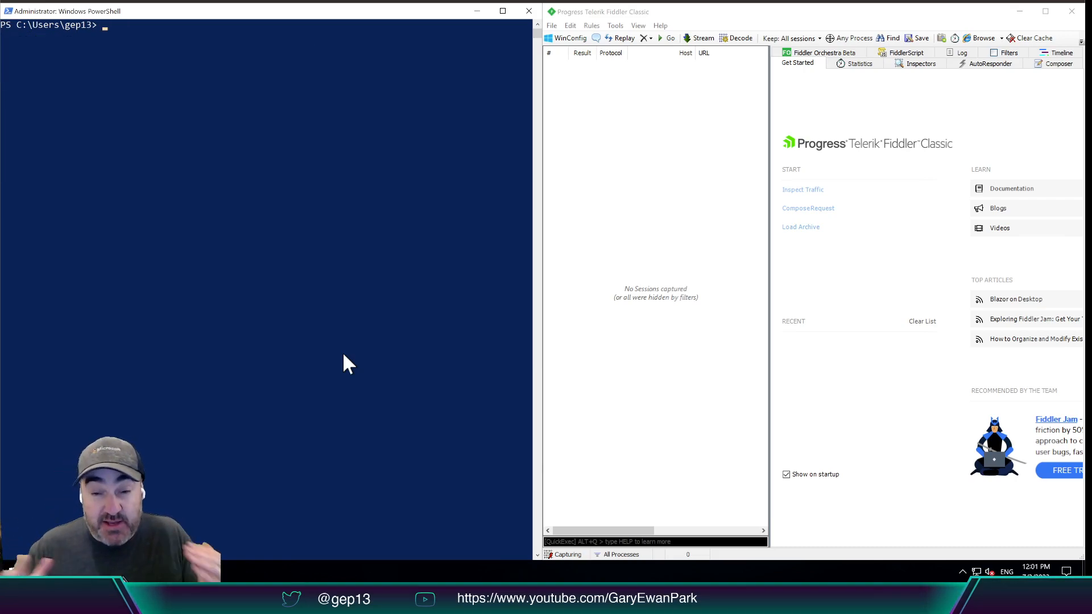
pyautogui.moveTo(310, 221)
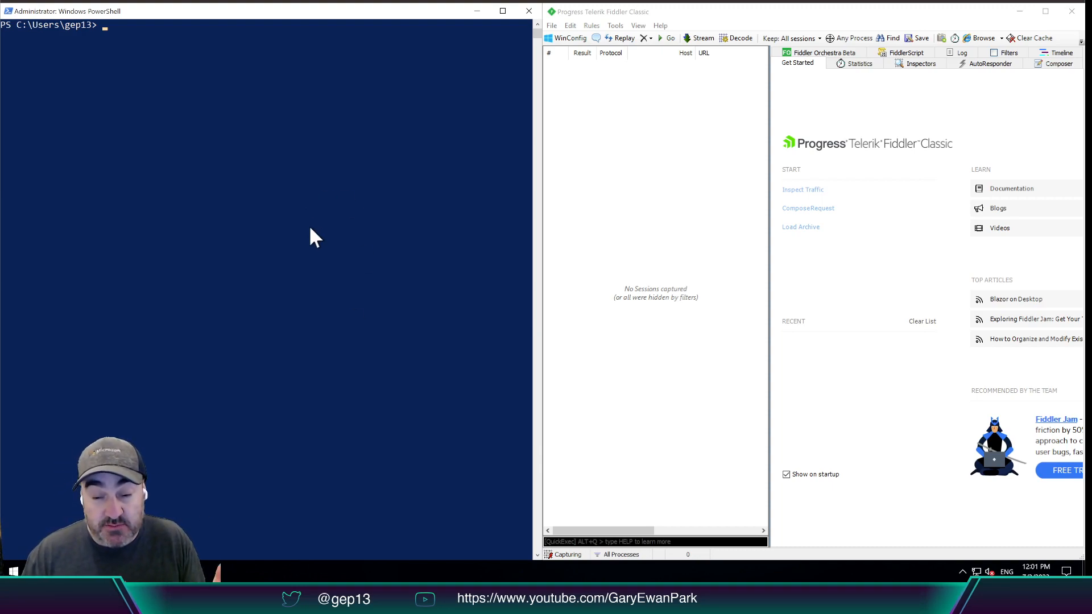
pyautogui.moveTo(838, 260)
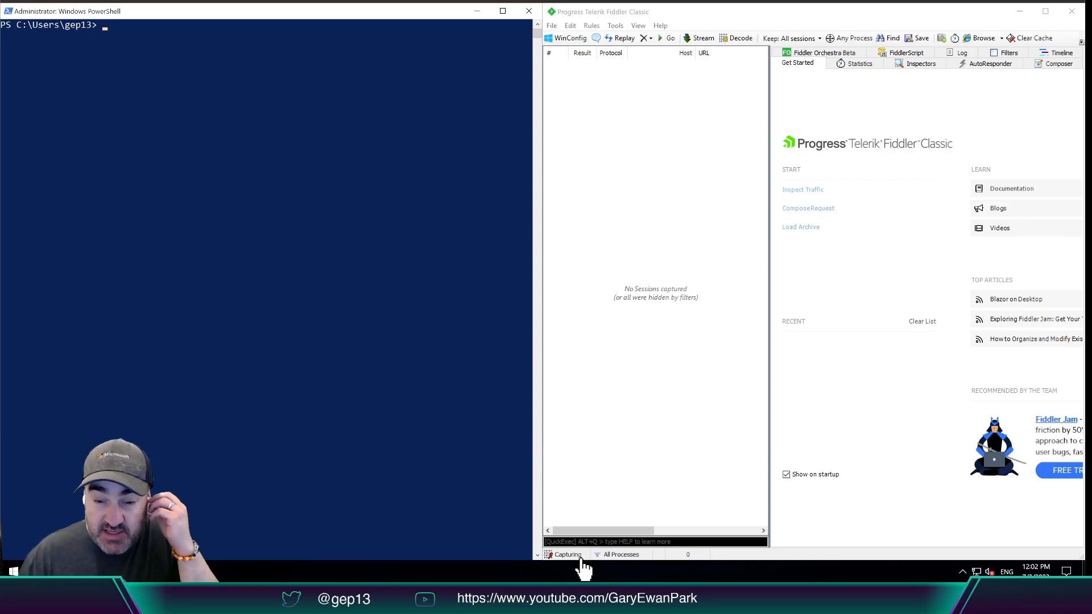
# Toggle Fiddler's Capturing indicator off and back on to resume recording traffic
pyautogui.click(565, 553)
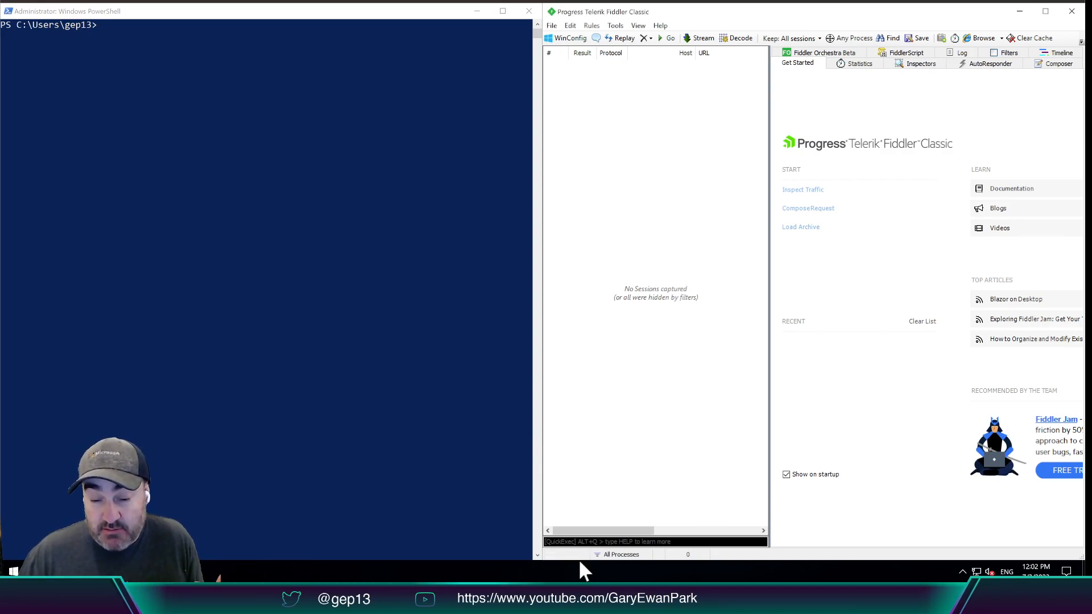
pyautogui.moveTo(575, 562)
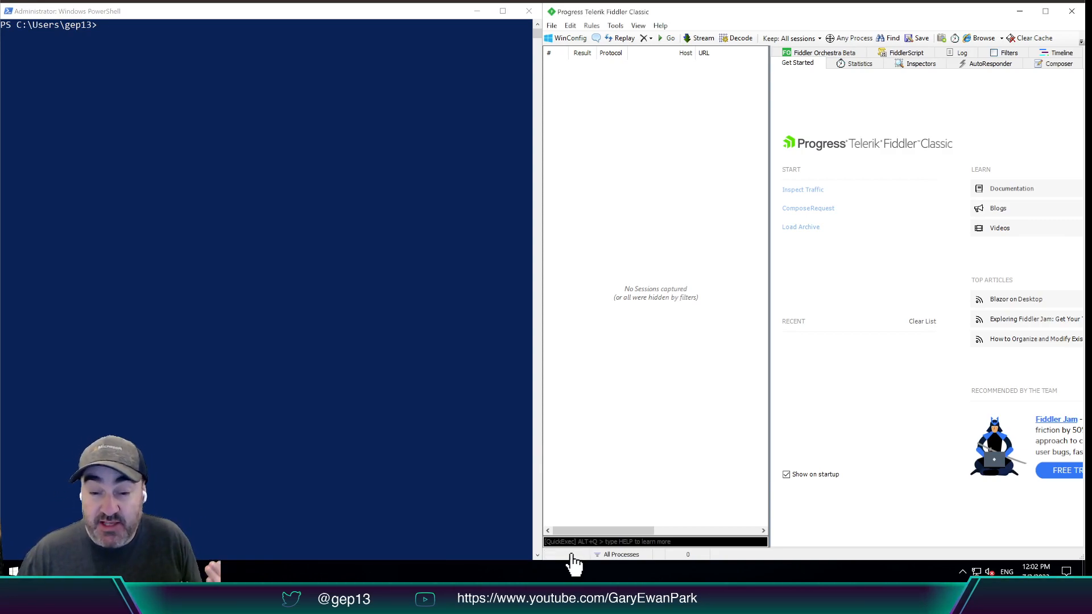
pyautogui.click(561, 554)
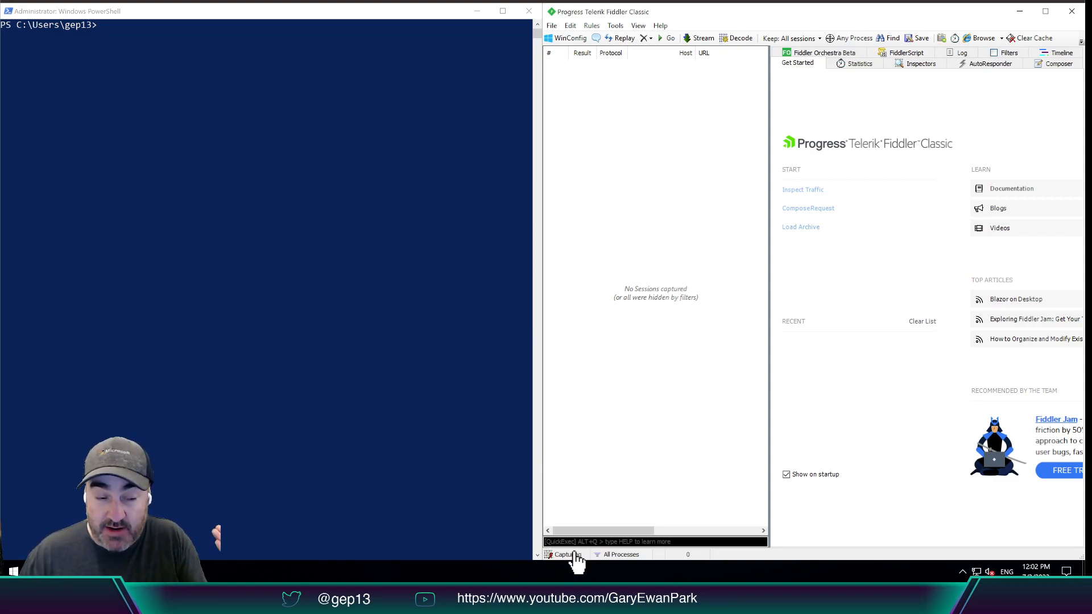
pyautogui.click(561, 554)
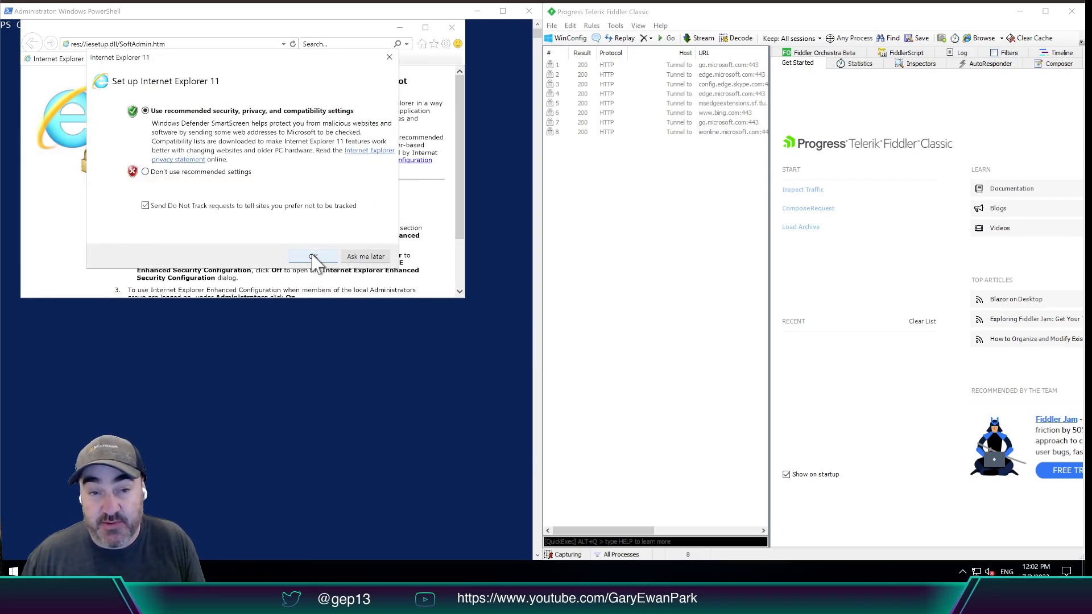
# Accept Internet Explorer 11's recommended settings with OK and close the browser window
pyautogui.click(313, 257)
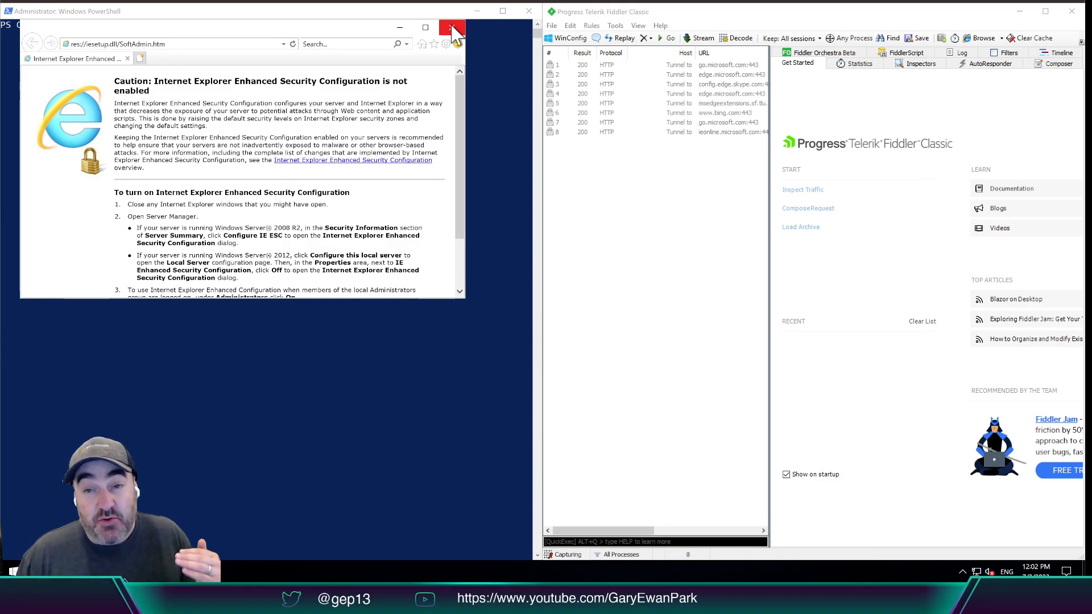
pyautogui.click(451, 28)
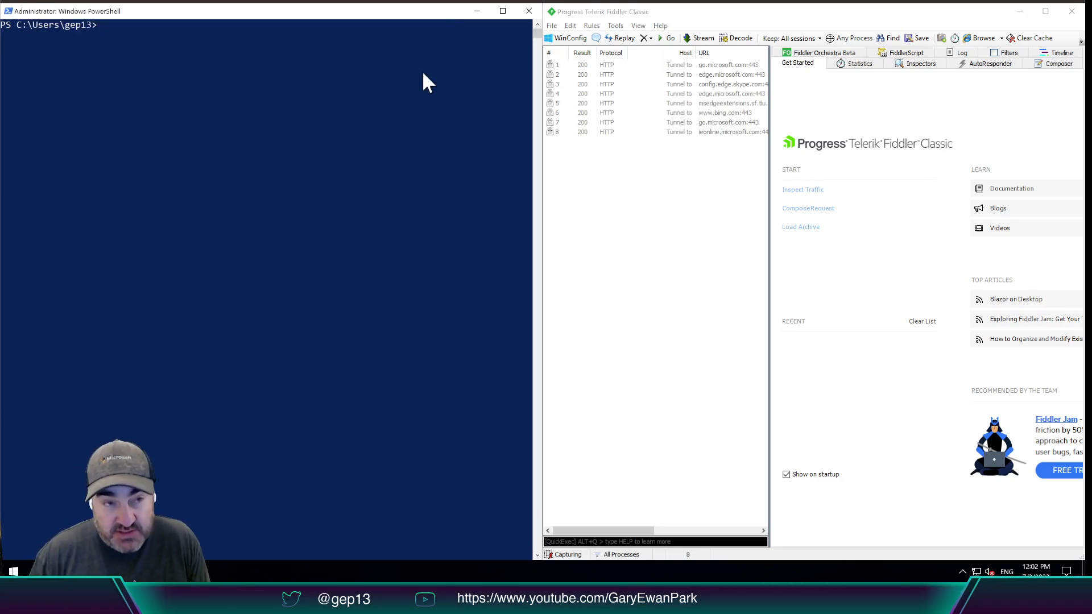
# Run choco search windirstat and select Fiddler's community.chocolatey.org session
pyautogui.write('choco')
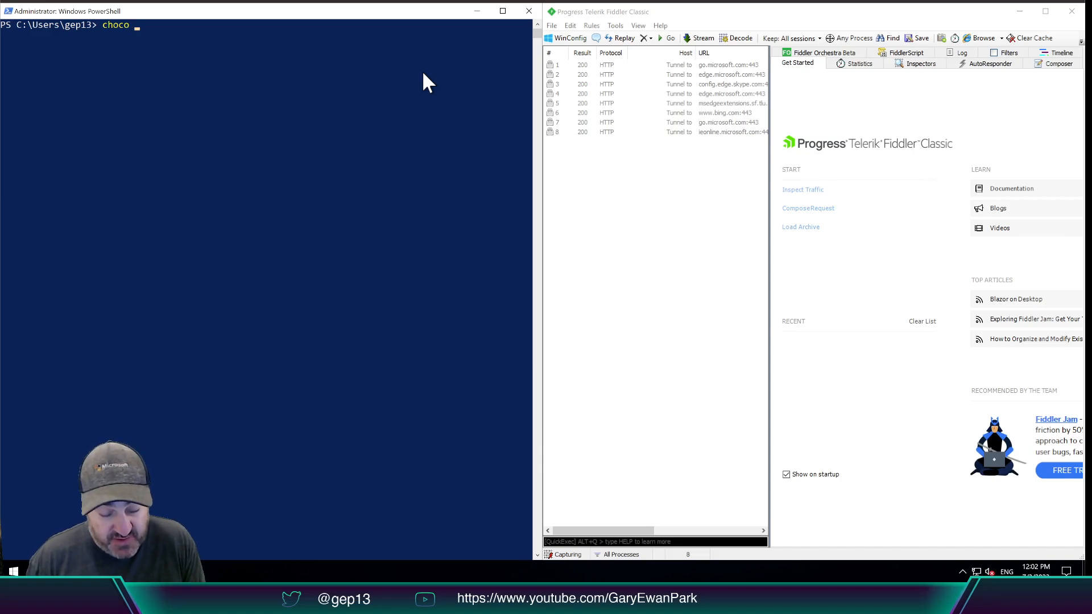
pyautogui.write('search')
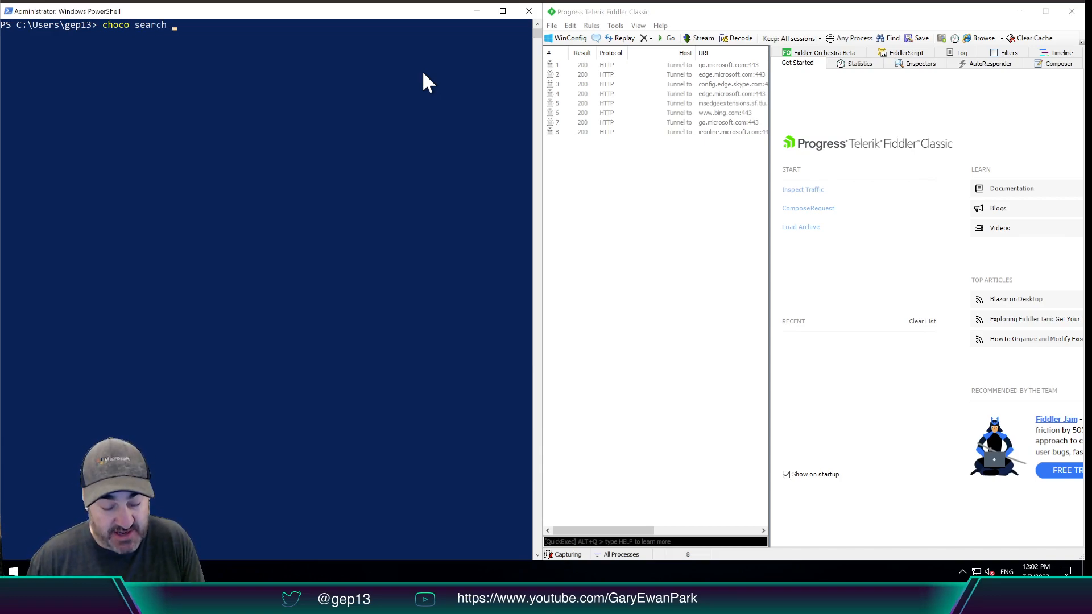
pyautogui.write('windris')
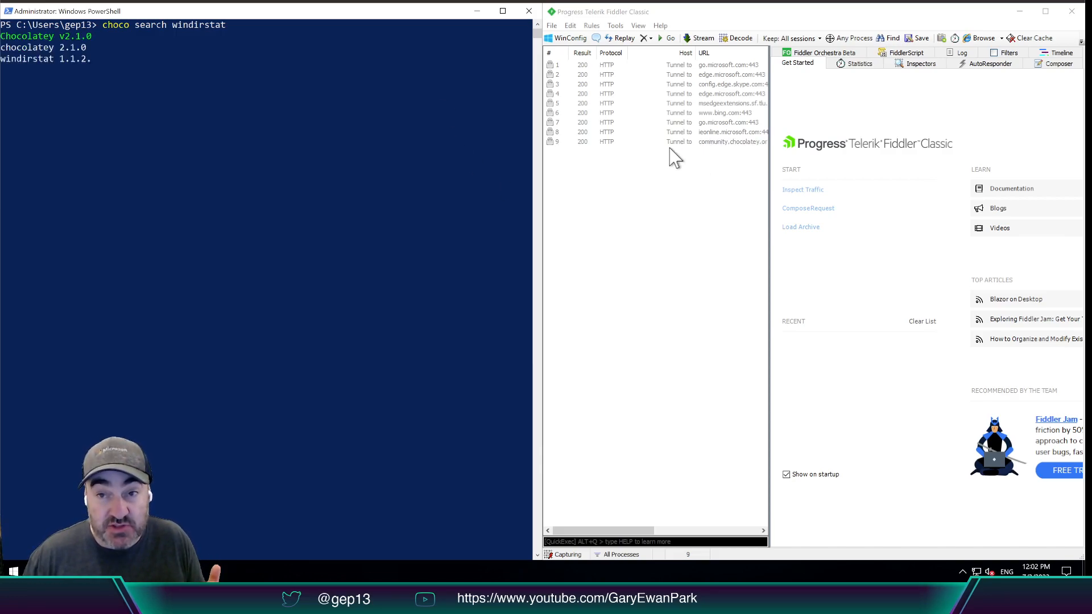
pyautogui.click(723, 141)
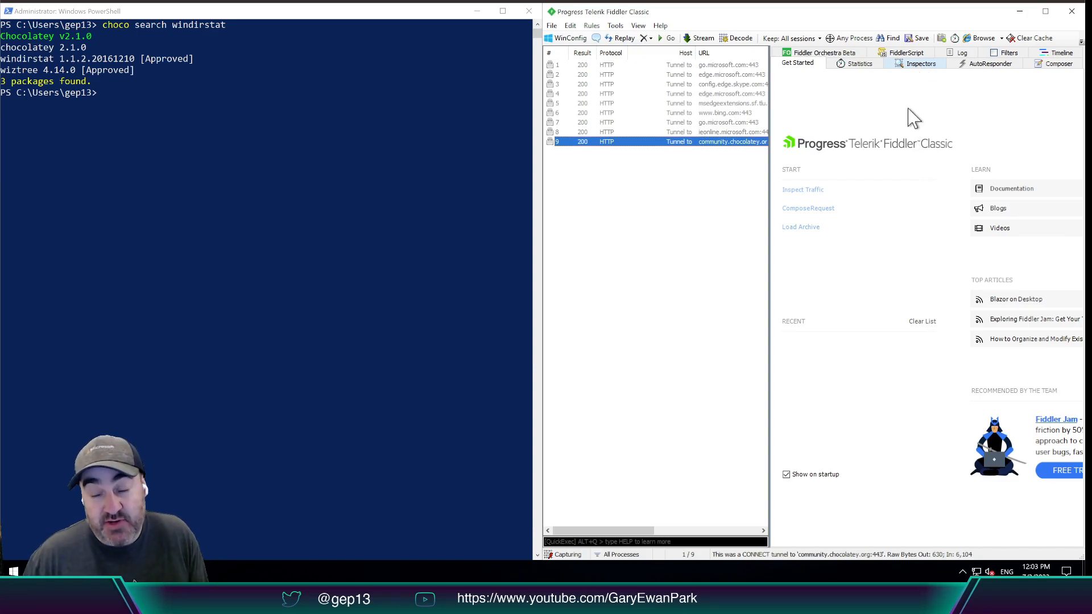
pyautogui.moveTo(905, 129)
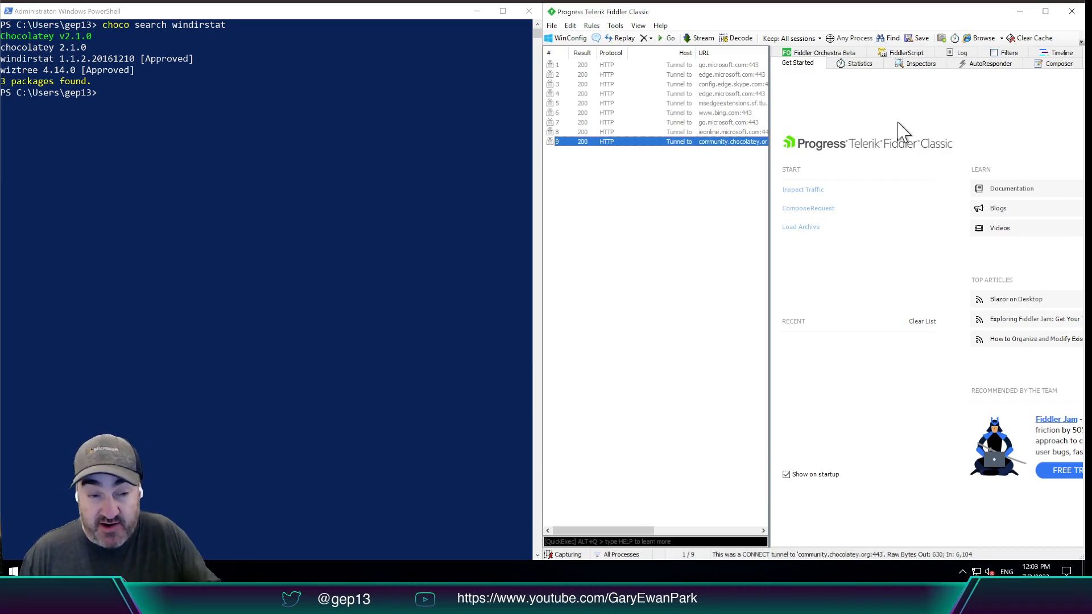
pyautogui.moveTo(843, 165)
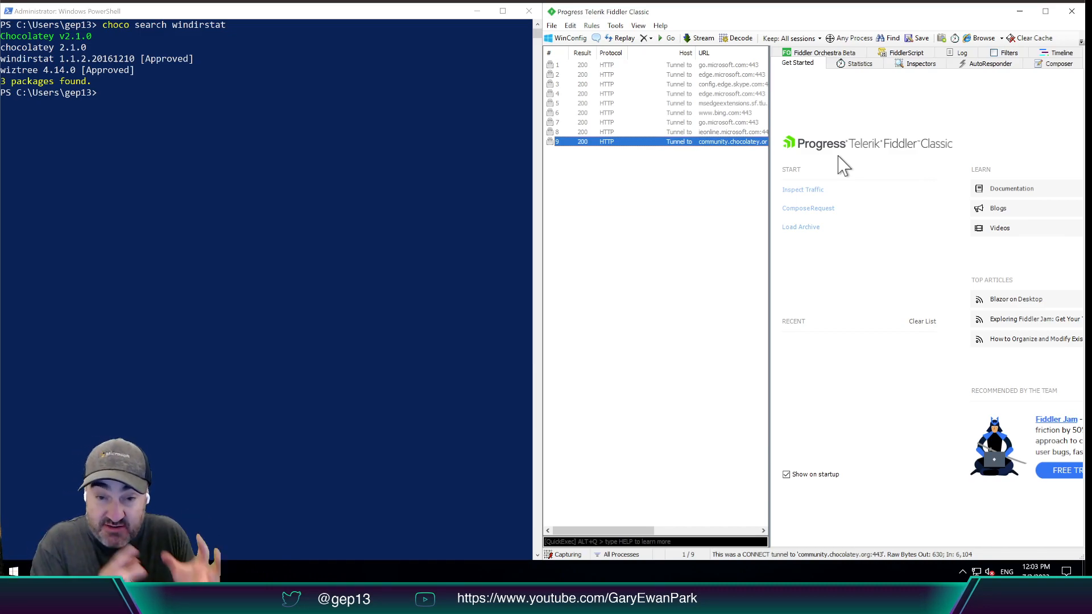
pyautogui.moveTo(843, 139)
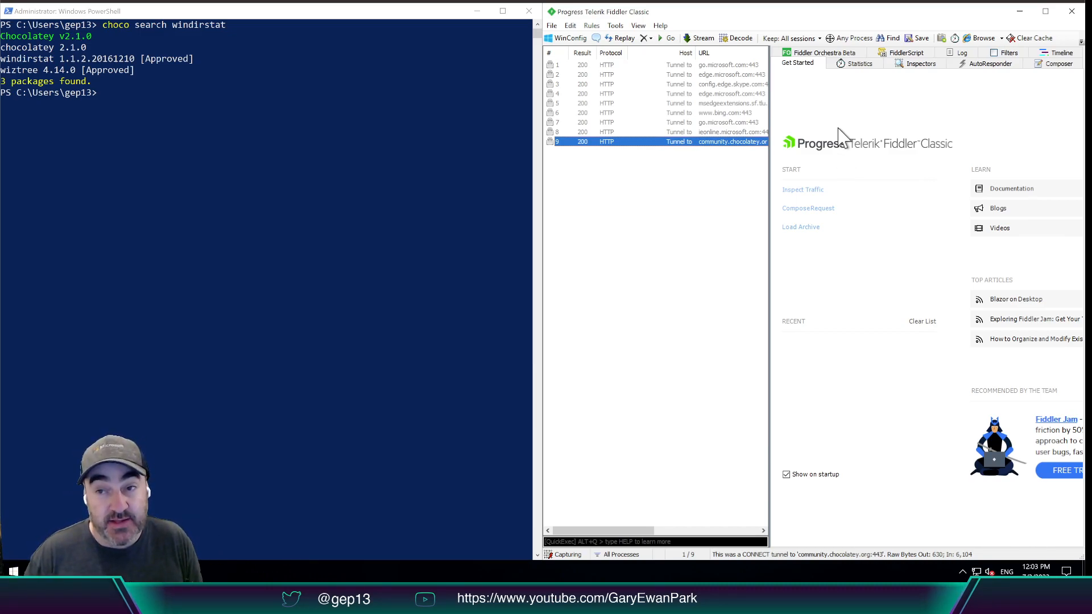
pyautogui.moveTo(921, 63)
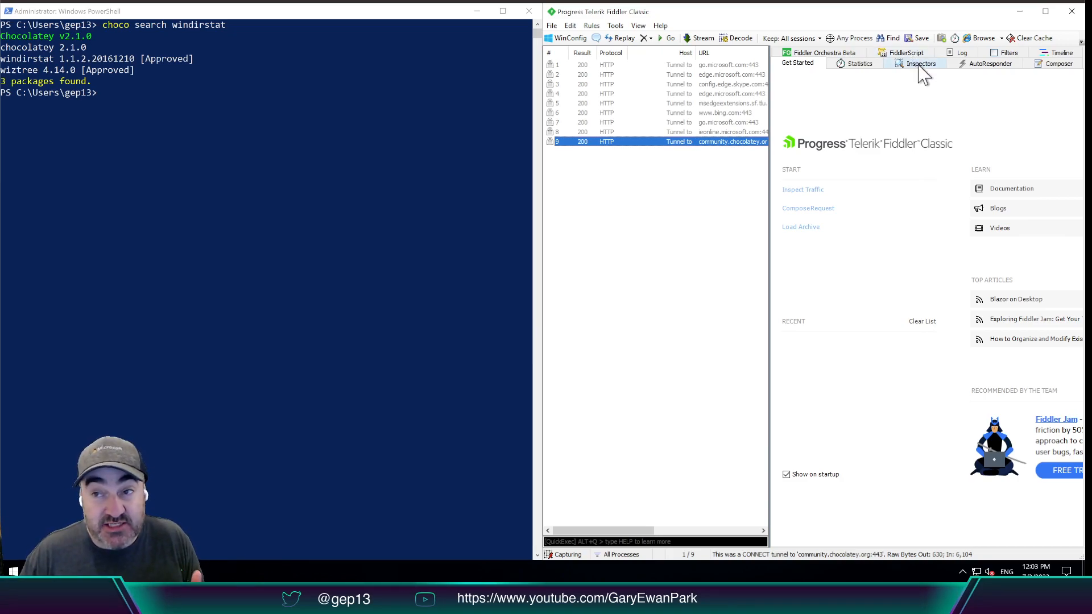
# Inspect the chocolatey tunnel session and open the Options > HTTPS decryption settings
pyautogui.click(920, 62)
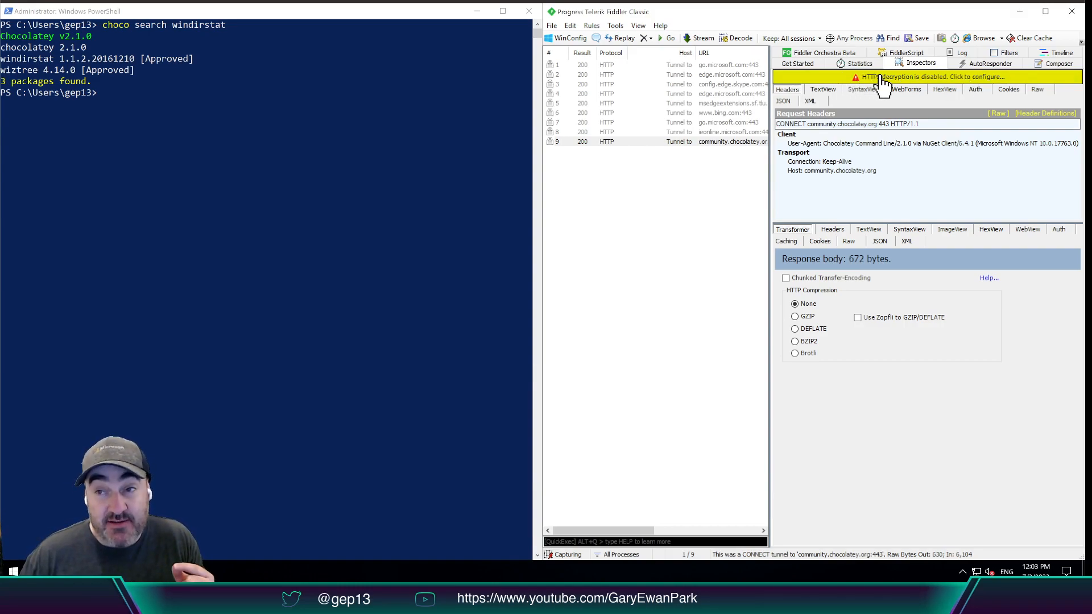
pyautogui.moveTo(884, 90)
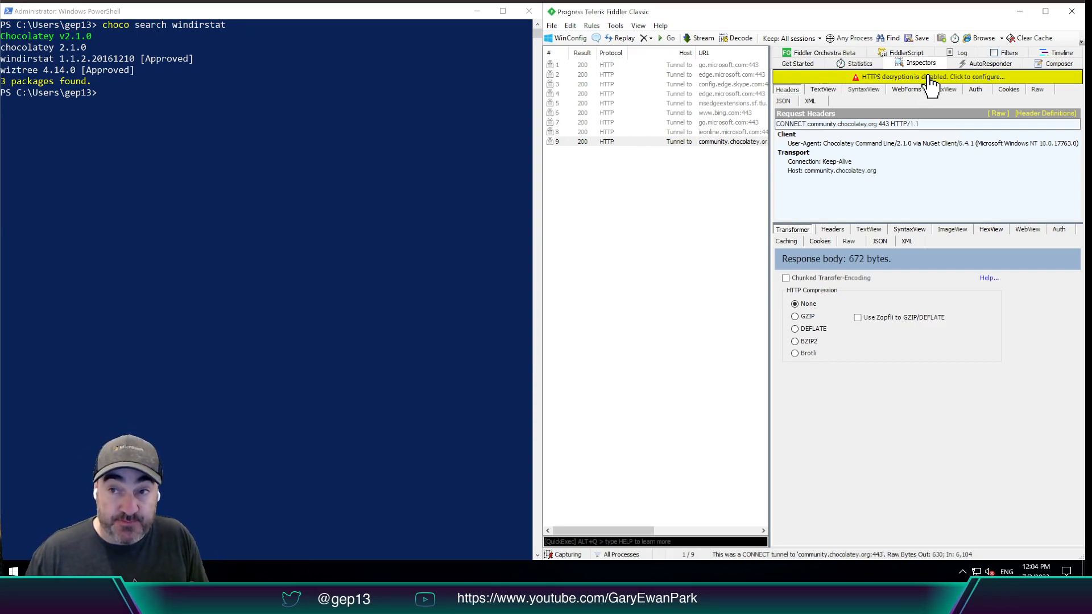
pyautogui.click(926, 77)
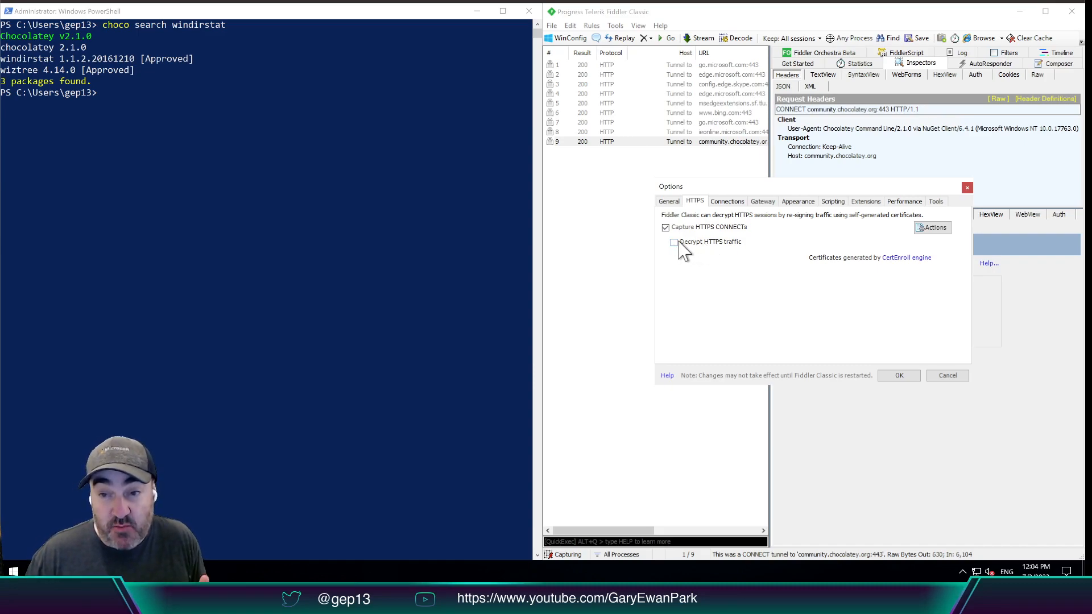
# Enable HTTPS decryption, trust Fiddler's root certificate machine-wide, and confirm Options with OK
pyautogui.click(673, 242)
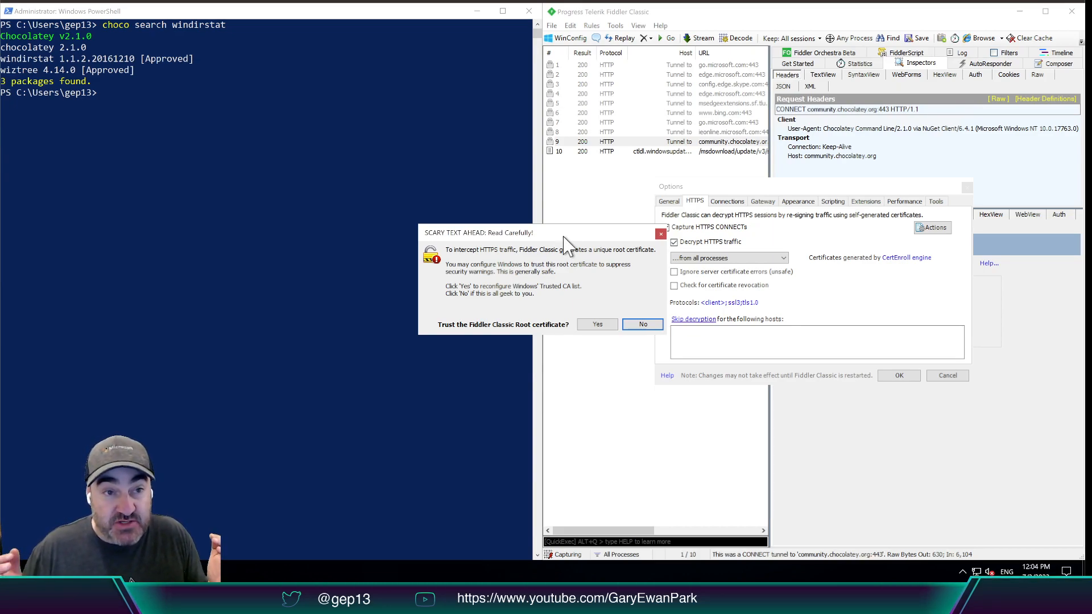
pyautogui.moveTo(474, 248)
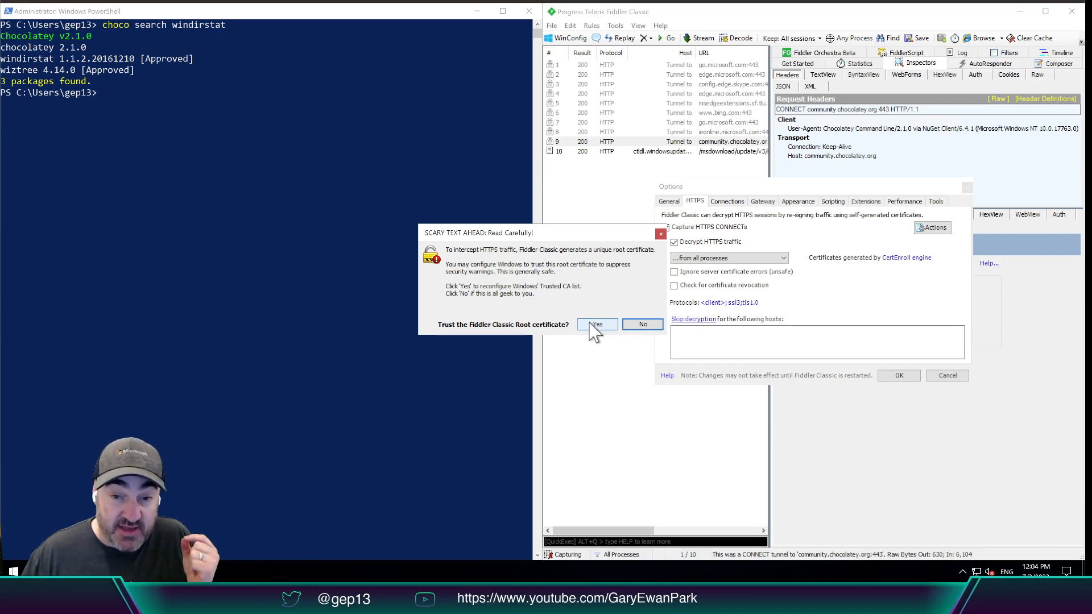
pyautogui.click(593, 325)
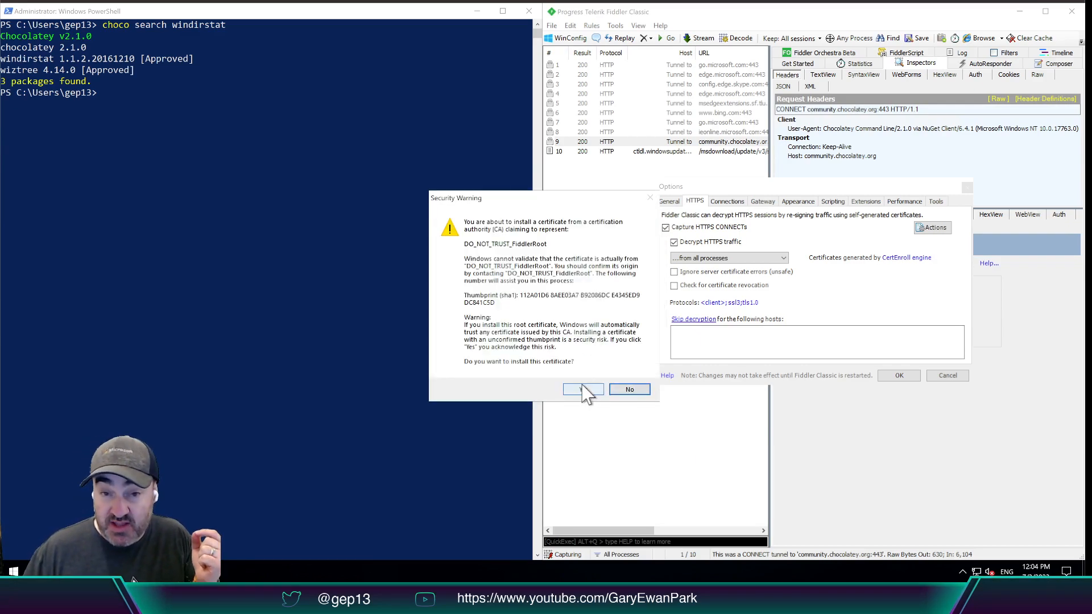
pyautogui.click(583, 388)
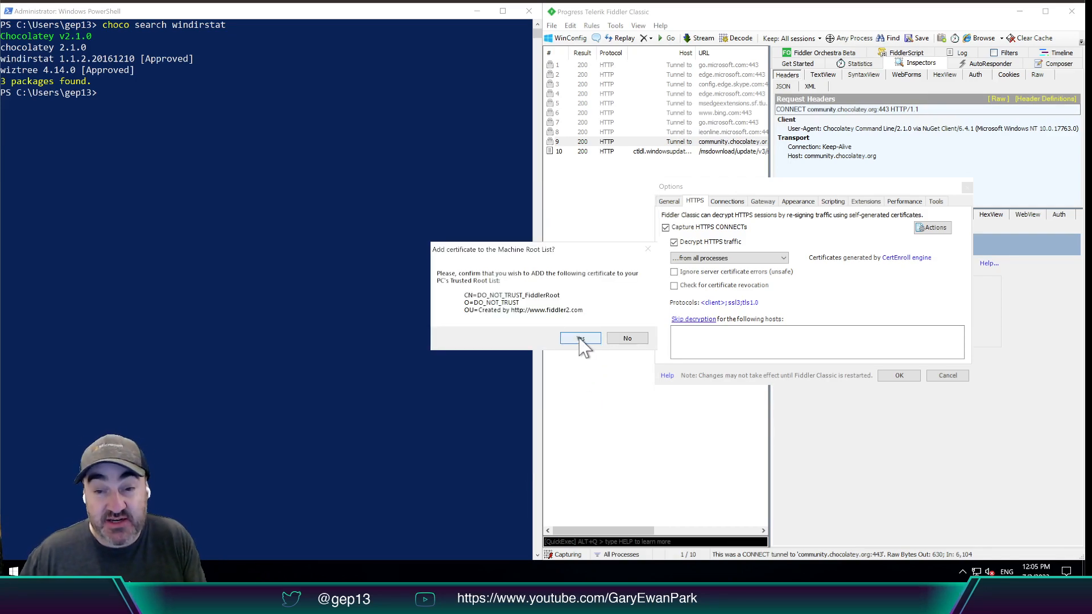
pyautogui.click(580, 338)
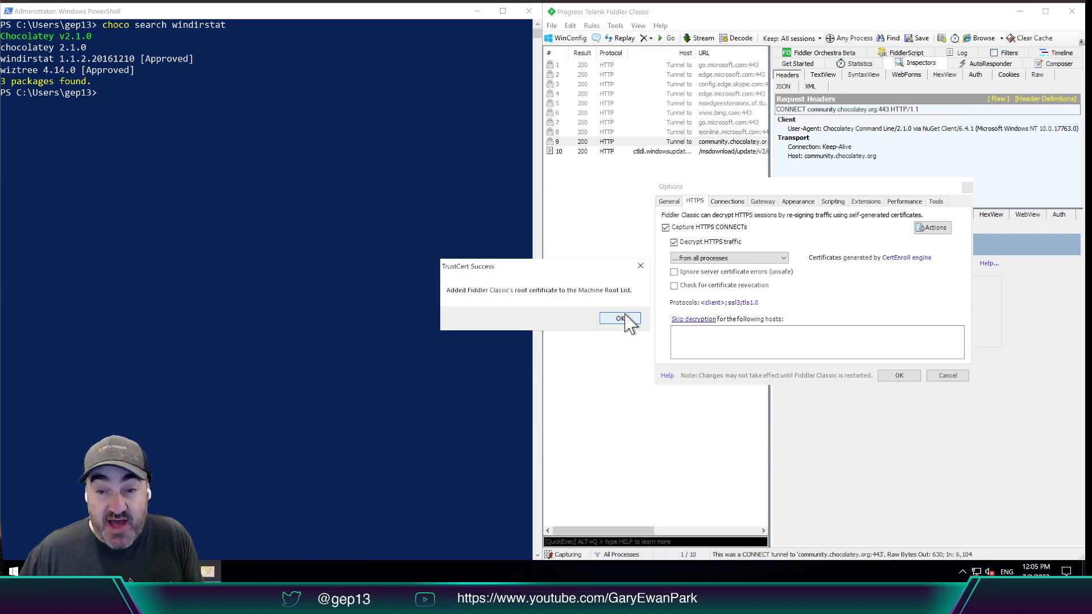
pyautogui.click(620, 319)
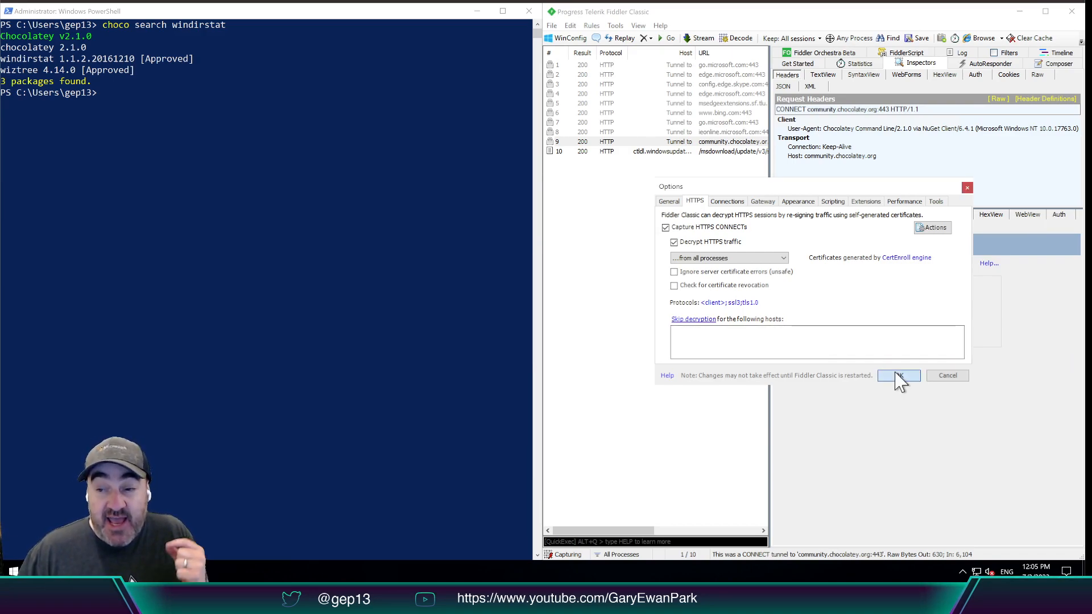
pyautogui.click(897, 375)
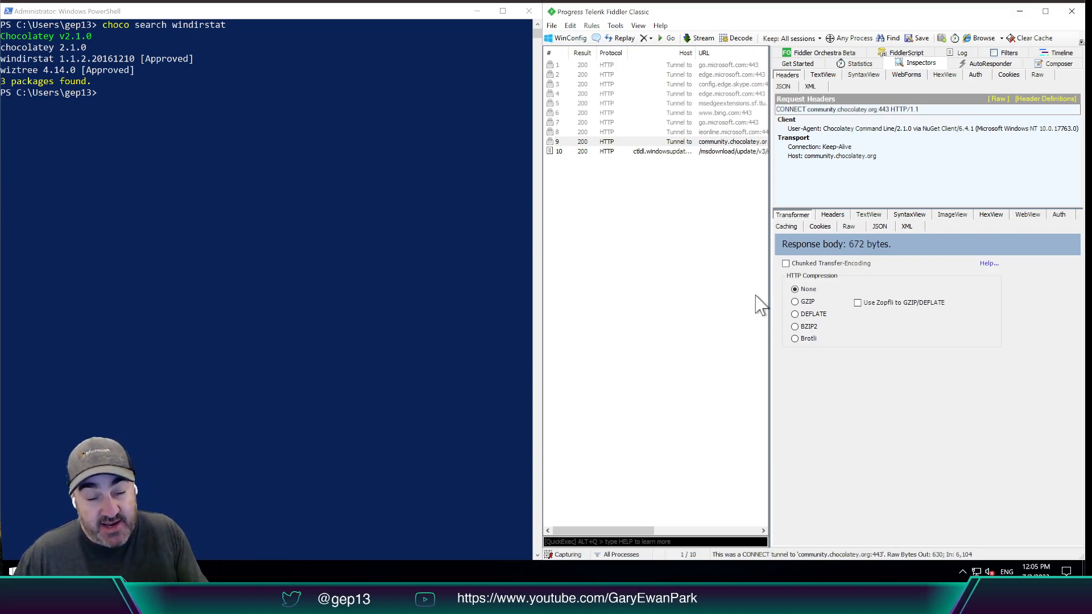
pyautogui.moveTo(673, 225)
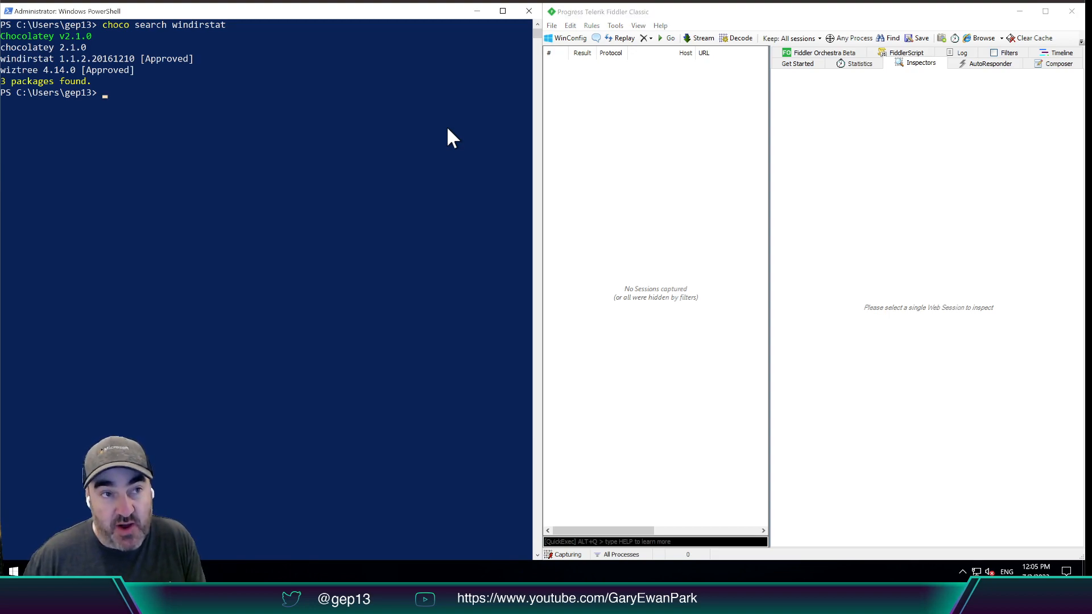
# Rerun 'choco search windirstat' in PowerShell to log a decrypted /api/v2/ session
pyautogui.write('choco search windirstat')
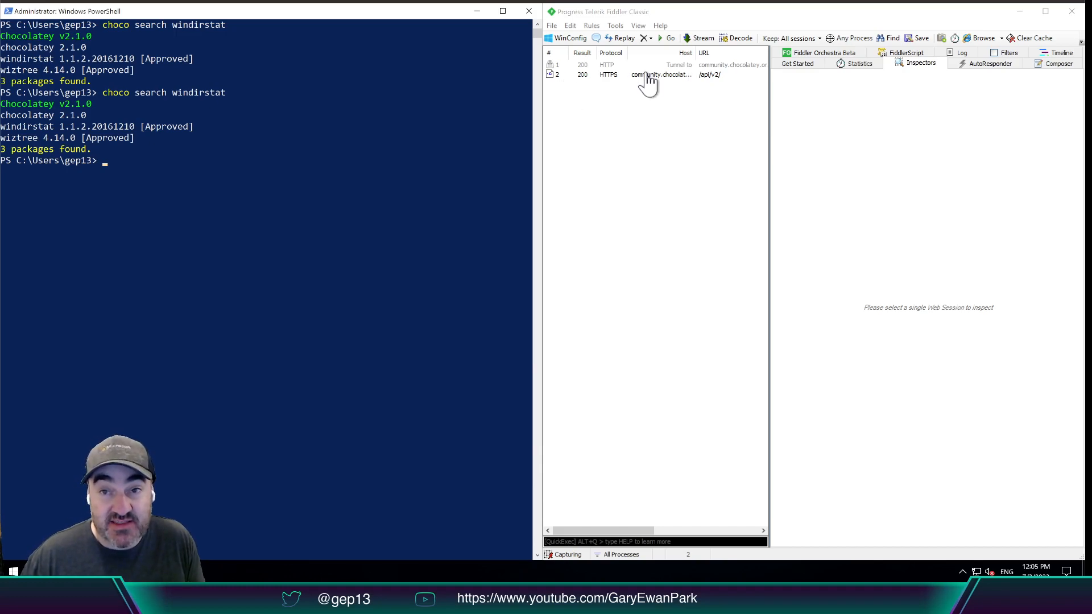
# Select the /api/v2/ session and view its raw 200 OK XML response
pyautogui.click(641, 75)
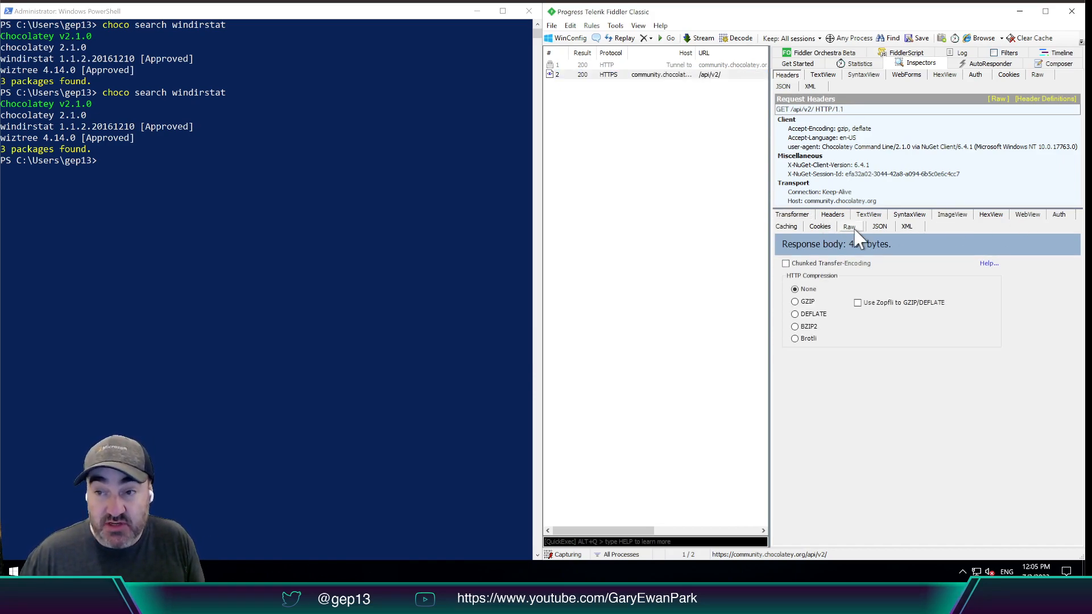
pyautogui.click(849, 226)
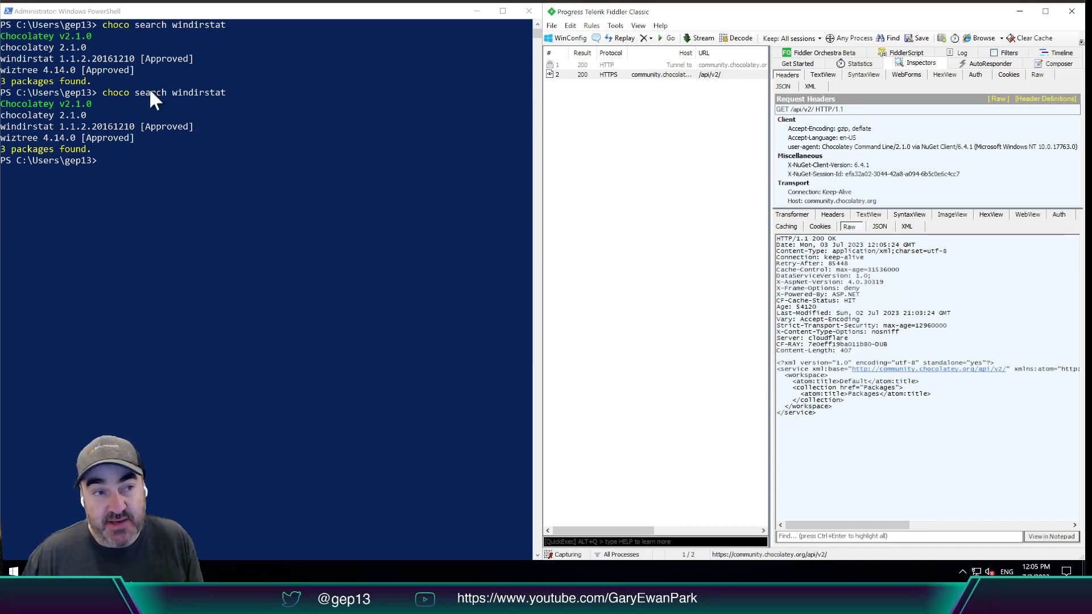
pyautogui.moveTo(113, 146)
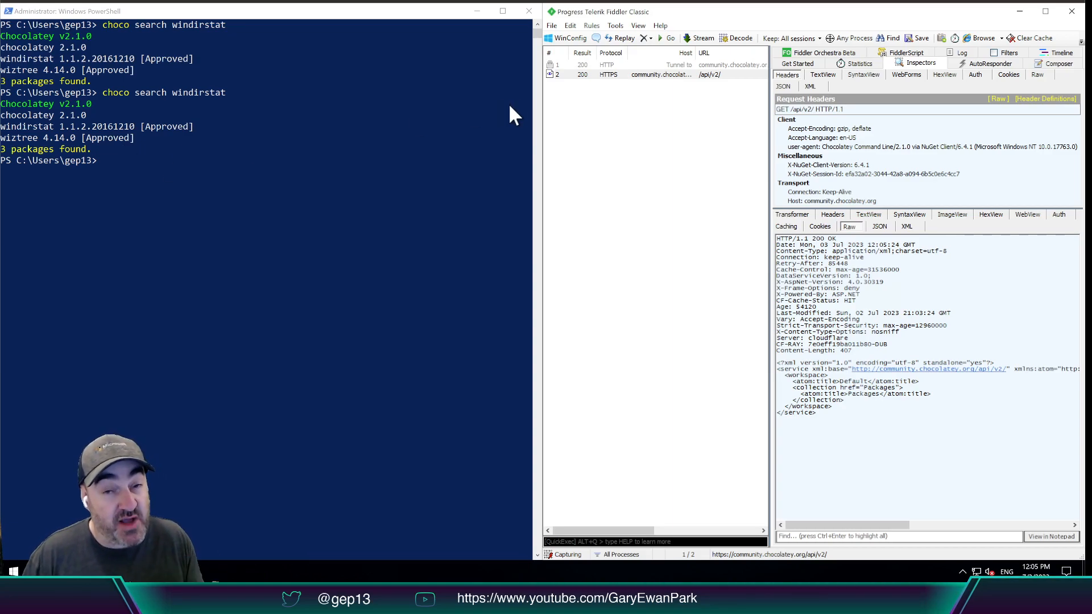
pyautogui.moveTo(660, 124)
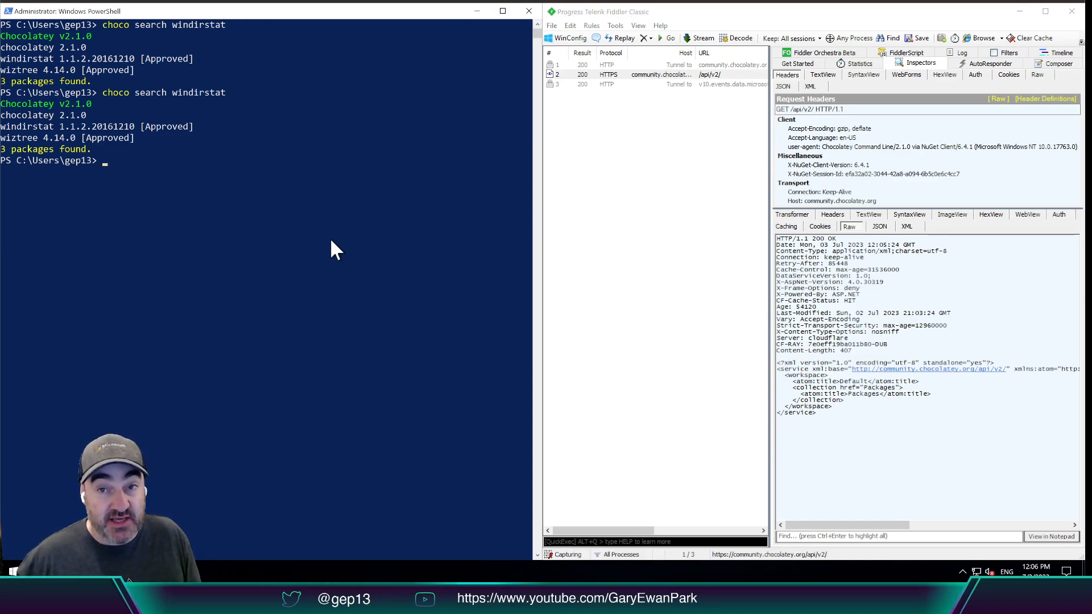
# Run 'choco cache remove' in PowerShell to delete the 21 cached items
pyautogui.write('c')
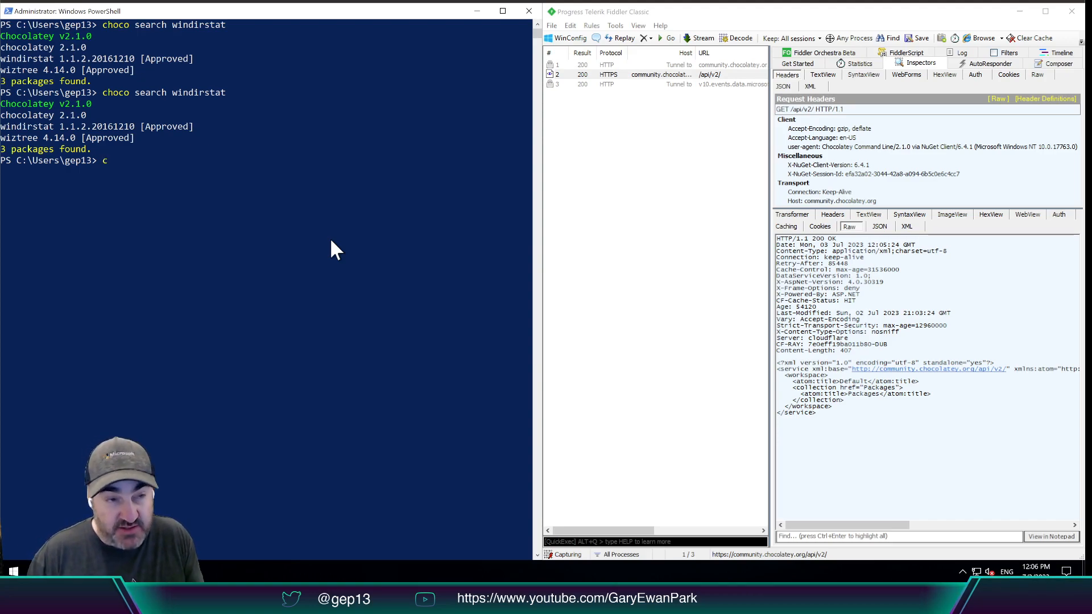
pyautogui.write('hoco cache r')
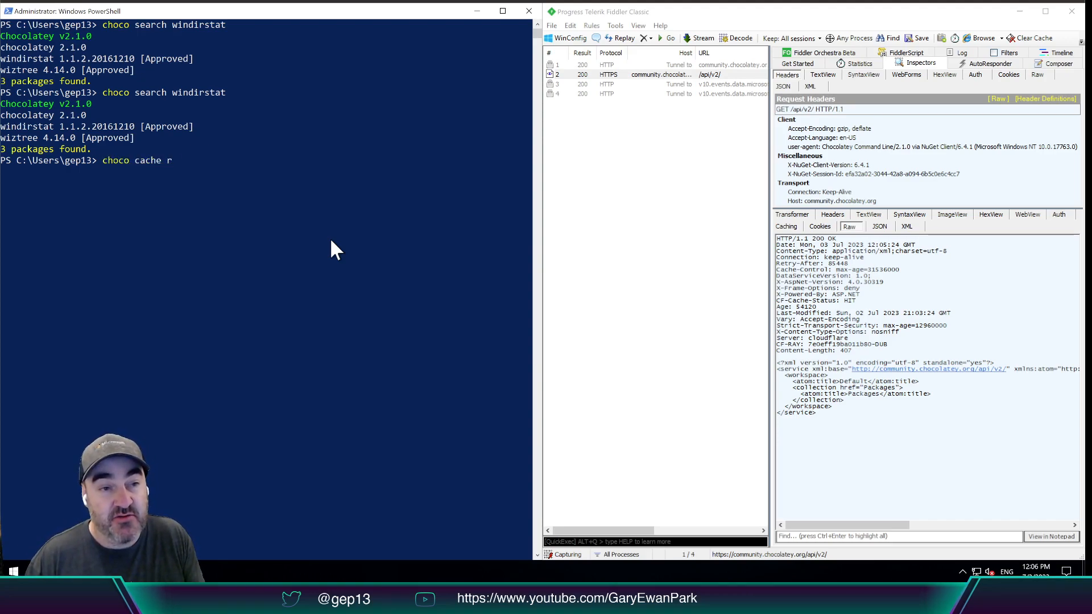
pyautogui.write('emove')
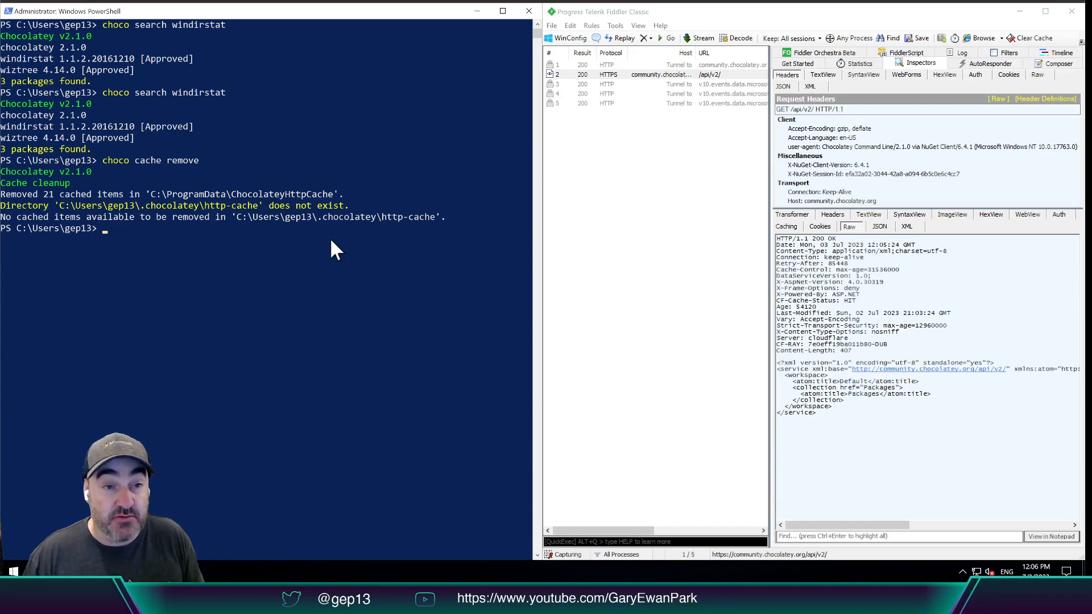
pyautogui.moveTo(689, 85)
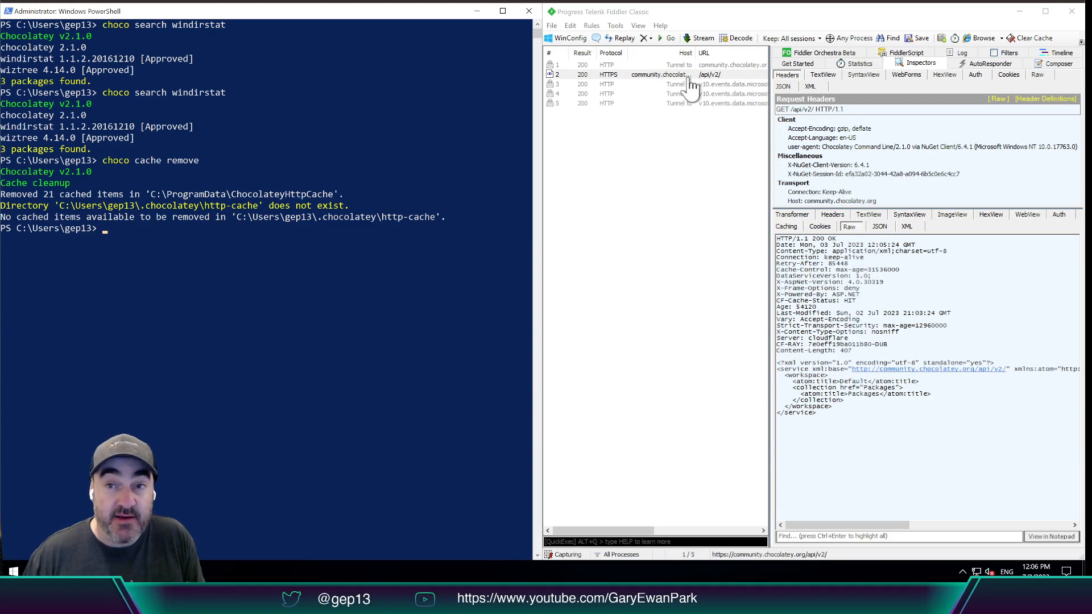
pyautogui.moveTo(724, 87)
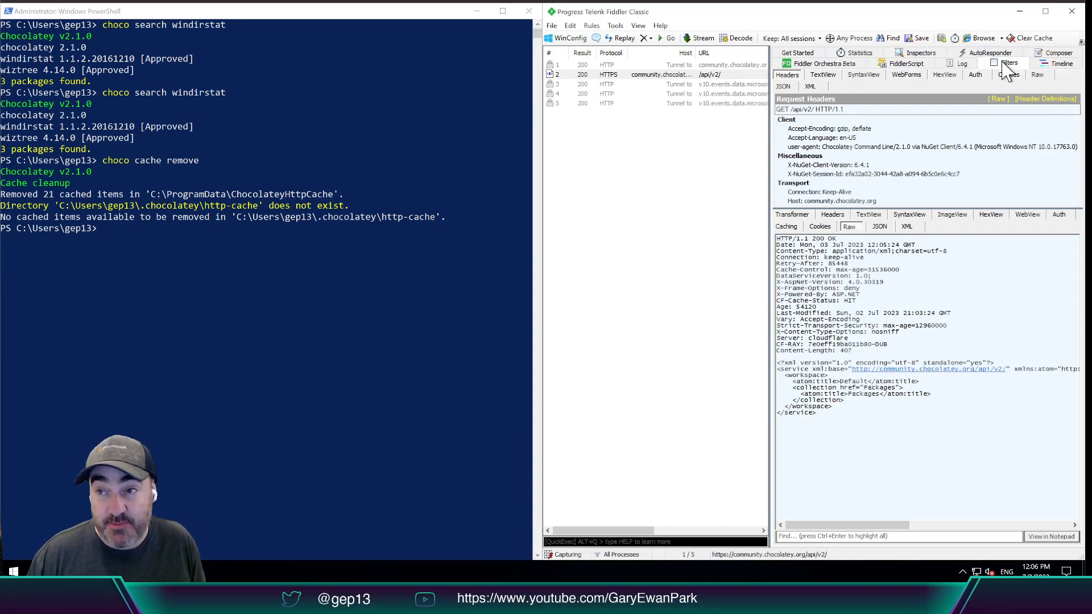
# Enable Filters with Internet-only hosts and only community.chocolatey.org shown
pyautogui.click(1008, 62)
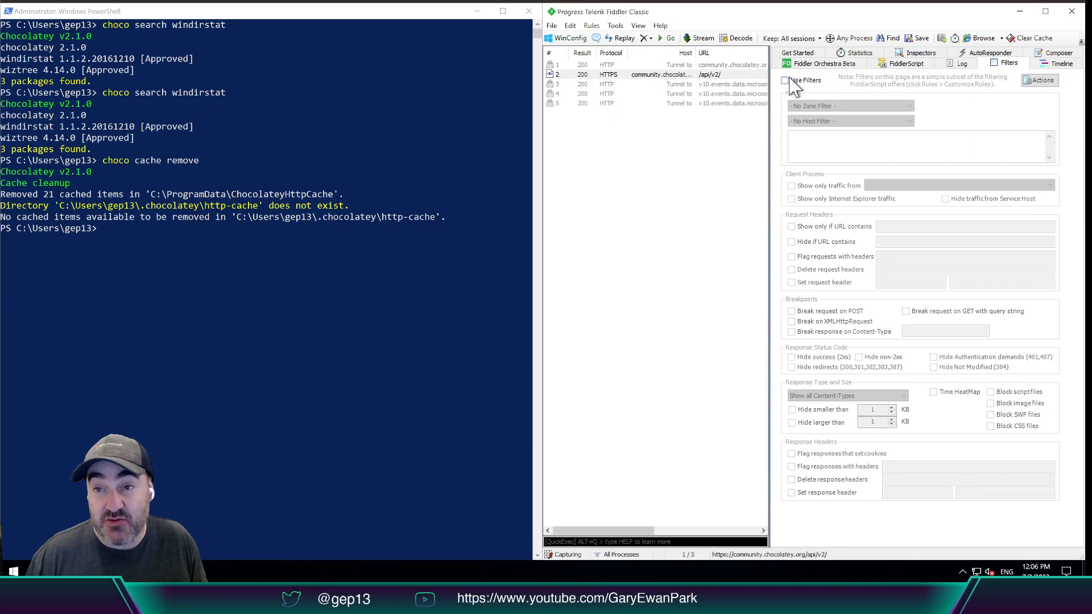
pyautogui.click(785, 80)
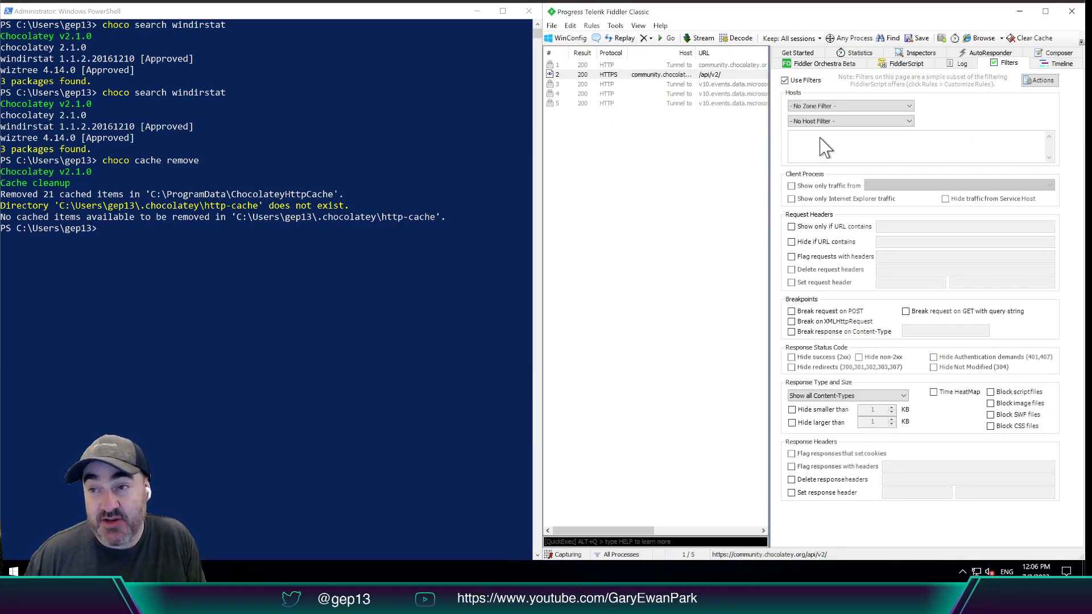
pyautogui.moveTo(945, 117)
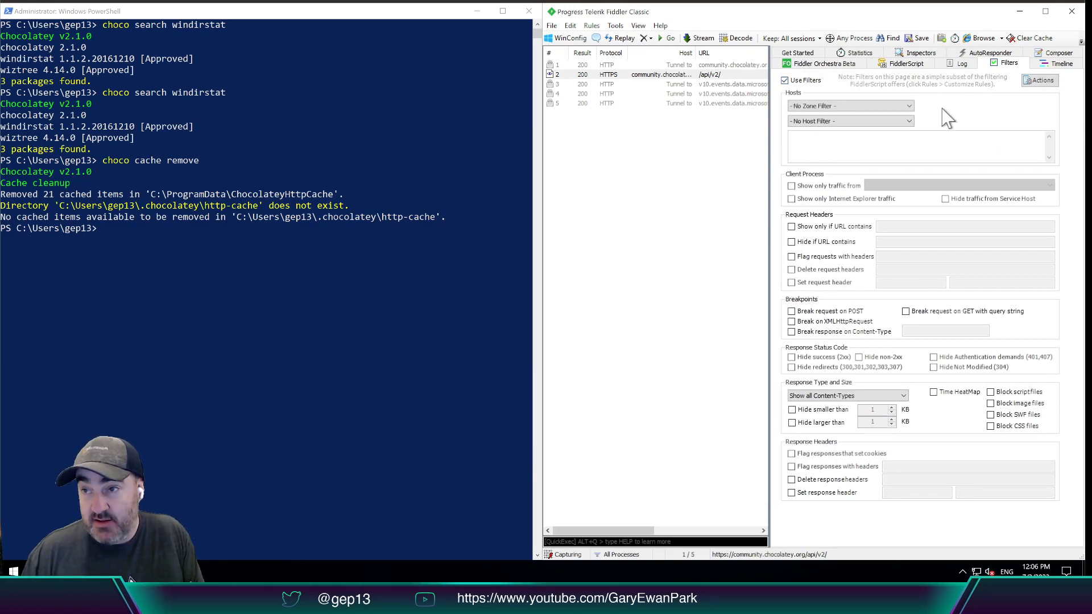
pyautogui.click(1039, 80)
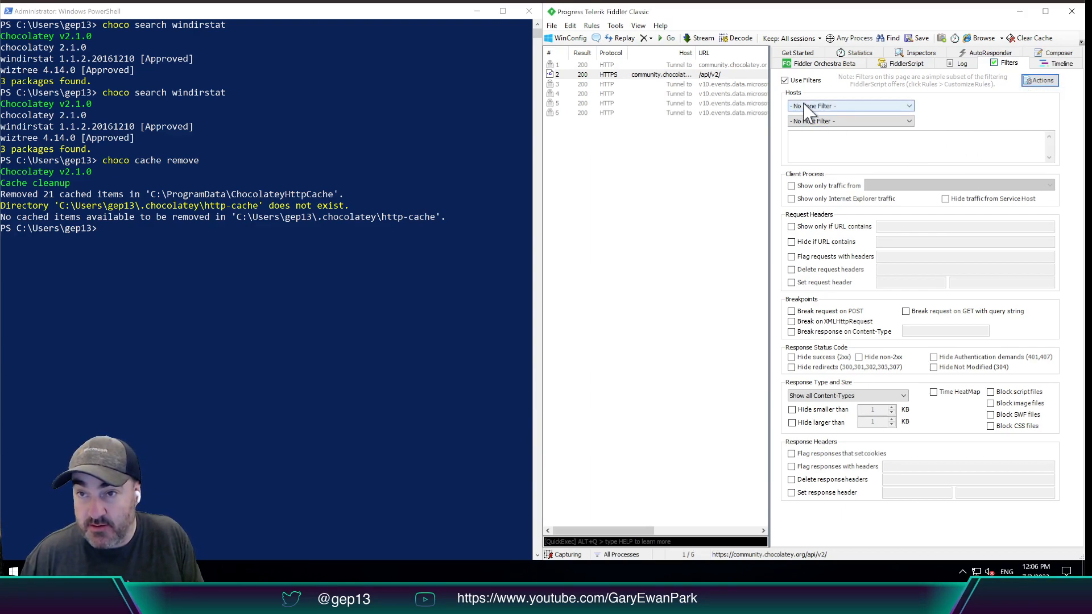
pyautogui.click(850, 106)
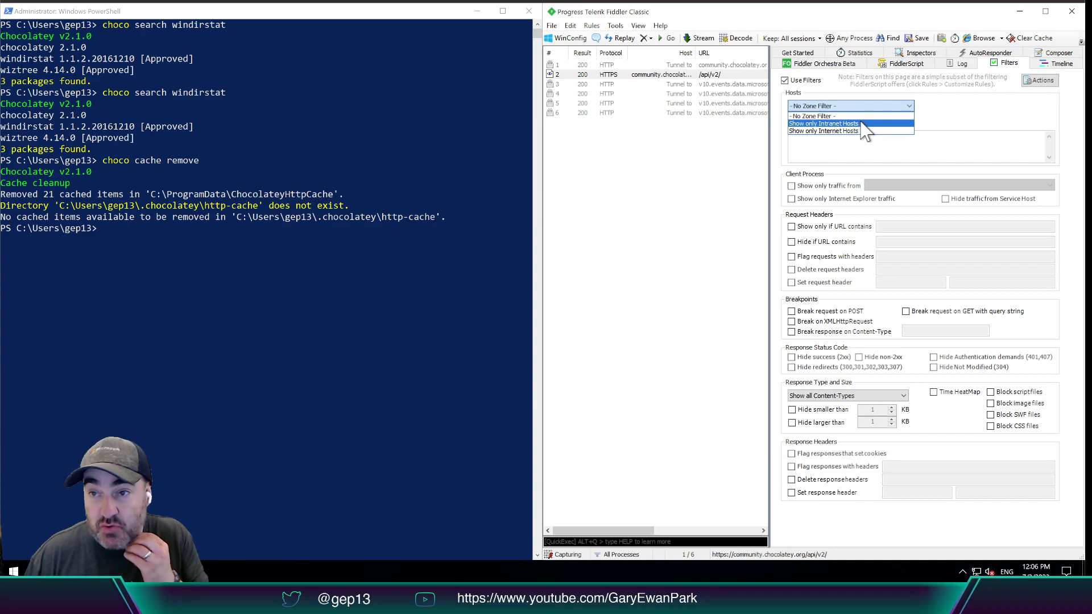
pyautogui.click(824, 131)
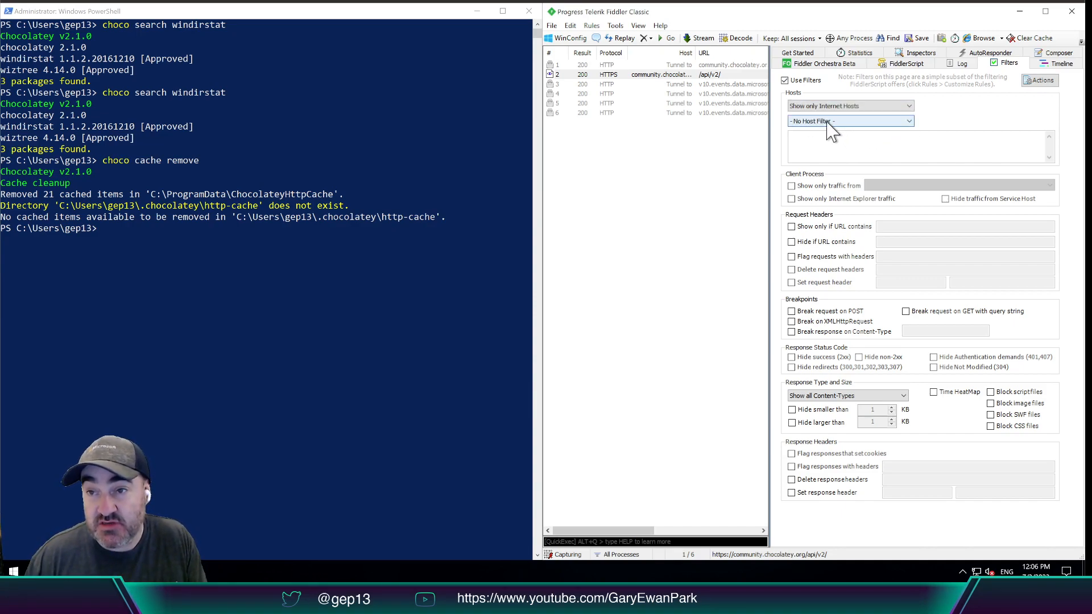
pyautogui.click(849, 121)
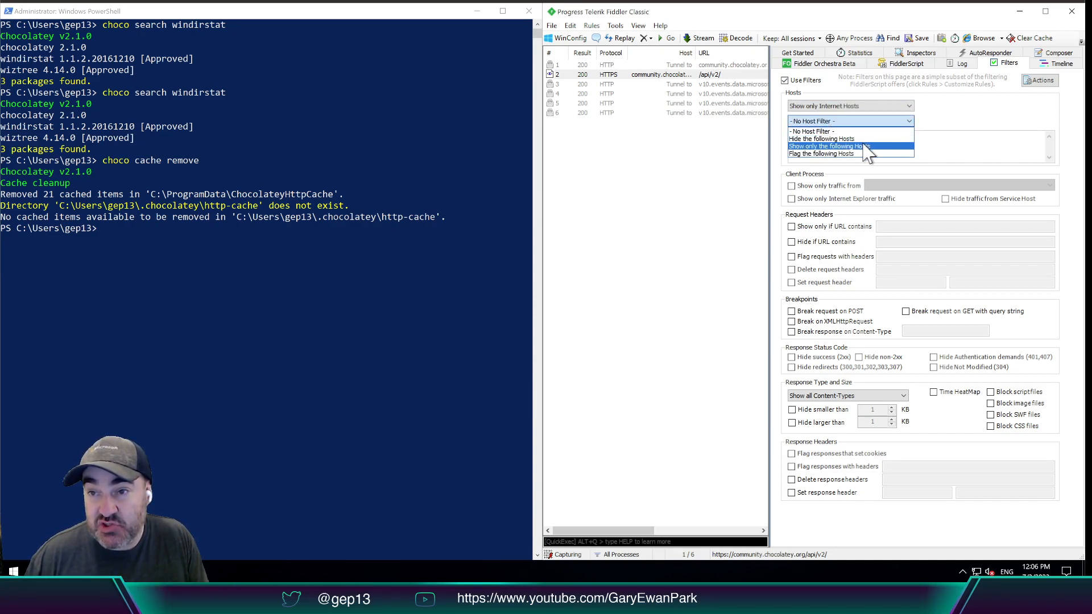
pyautogui.click(824, 146)
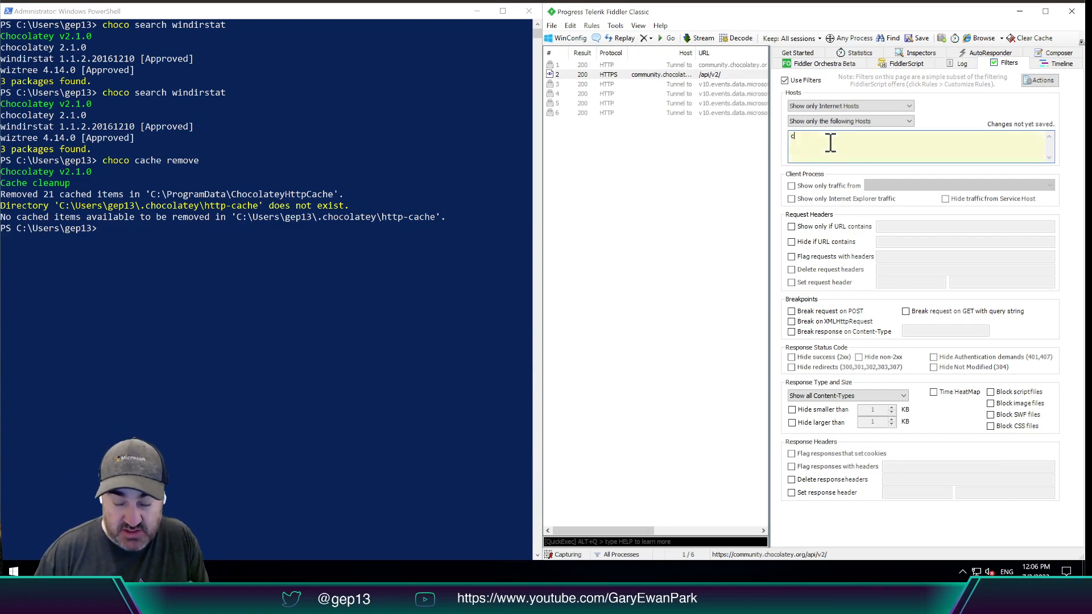
pyautogui.write('ommunity.chocolatey.org')
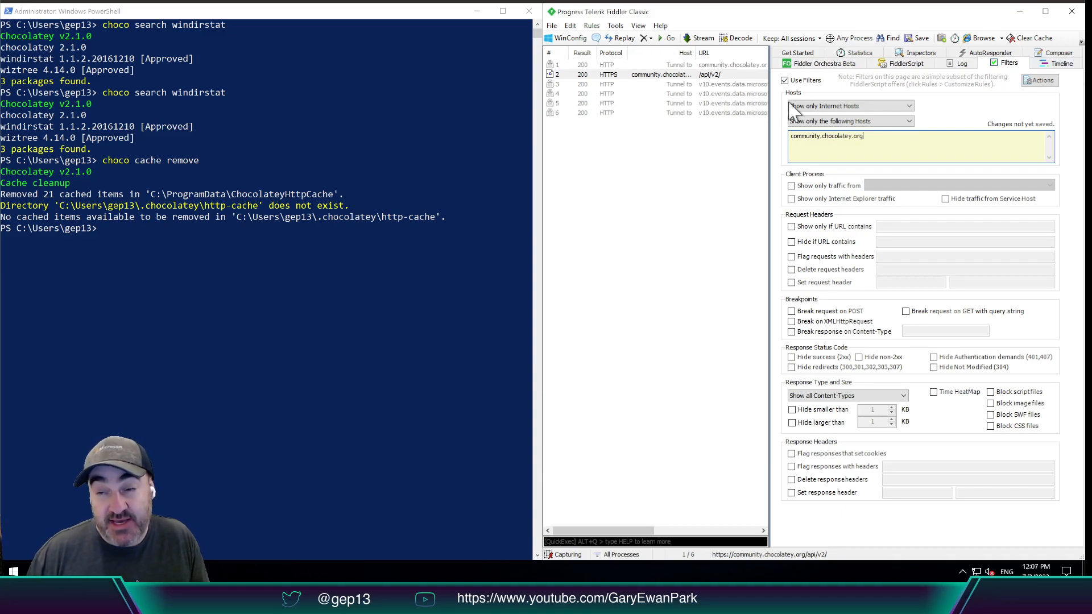
pyautogui.moveTo(943, 63)
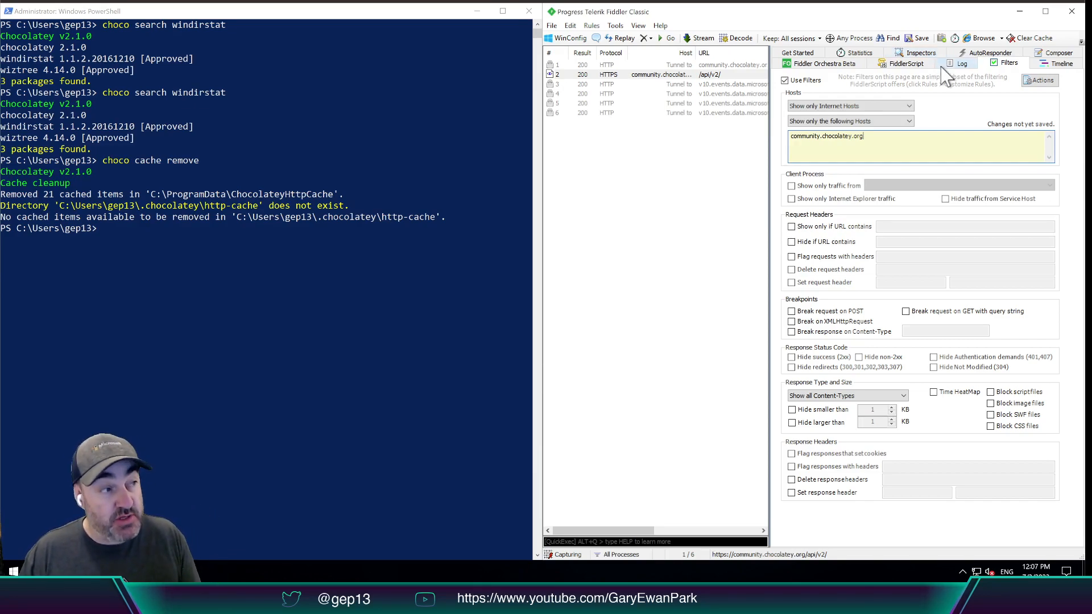
pyautogui.moveTo(767, 165)
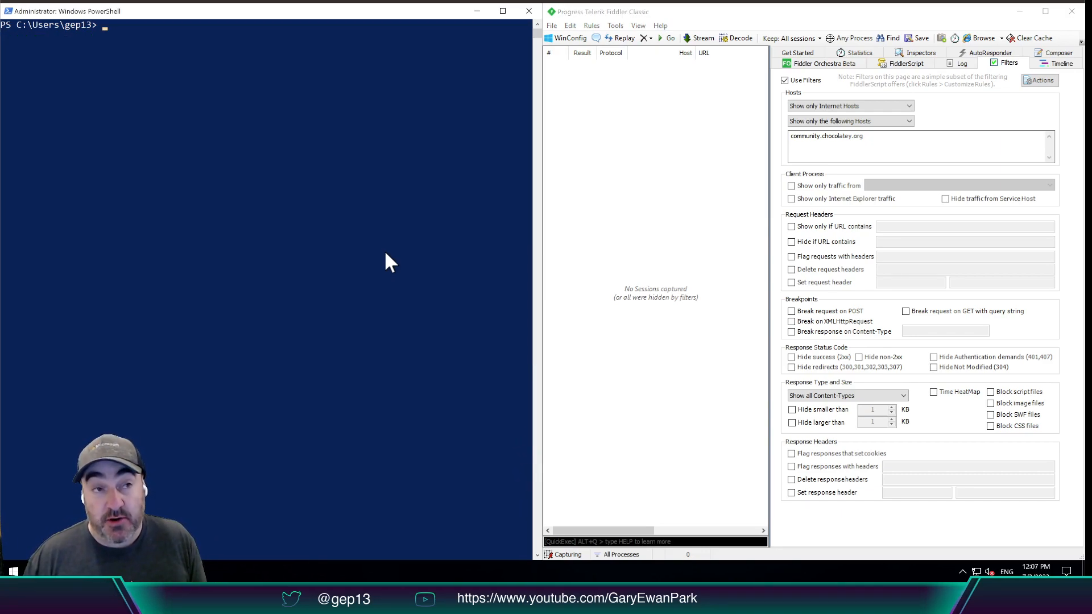
# Rerun the windirstat search, decode the /api/v2/ response, and select the $metadata session
pyautogui.write('choco search windirstat')
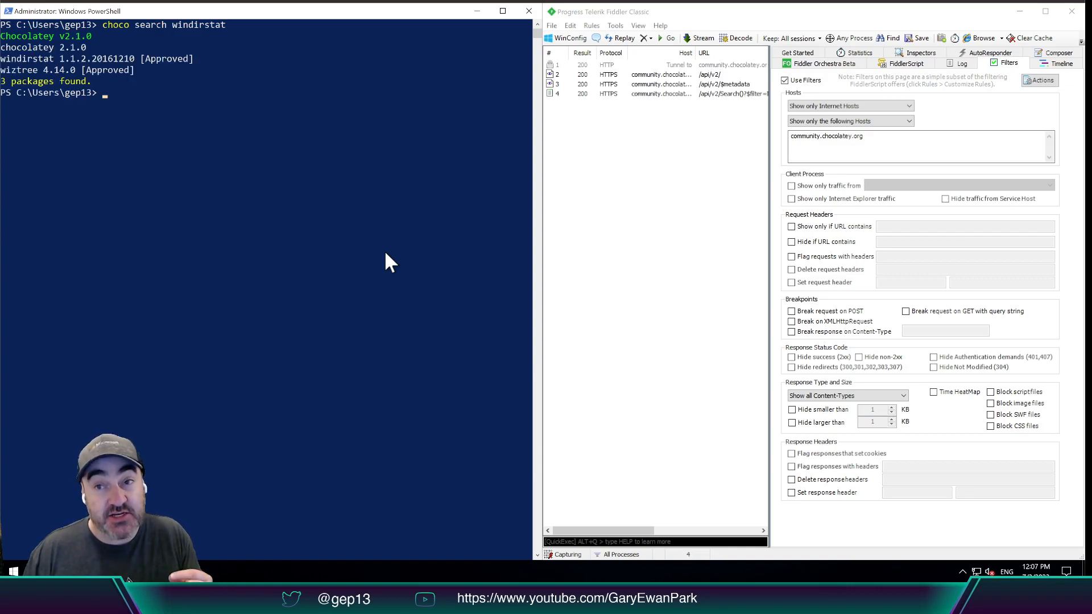
pyautogui.moveTo(500, 178)
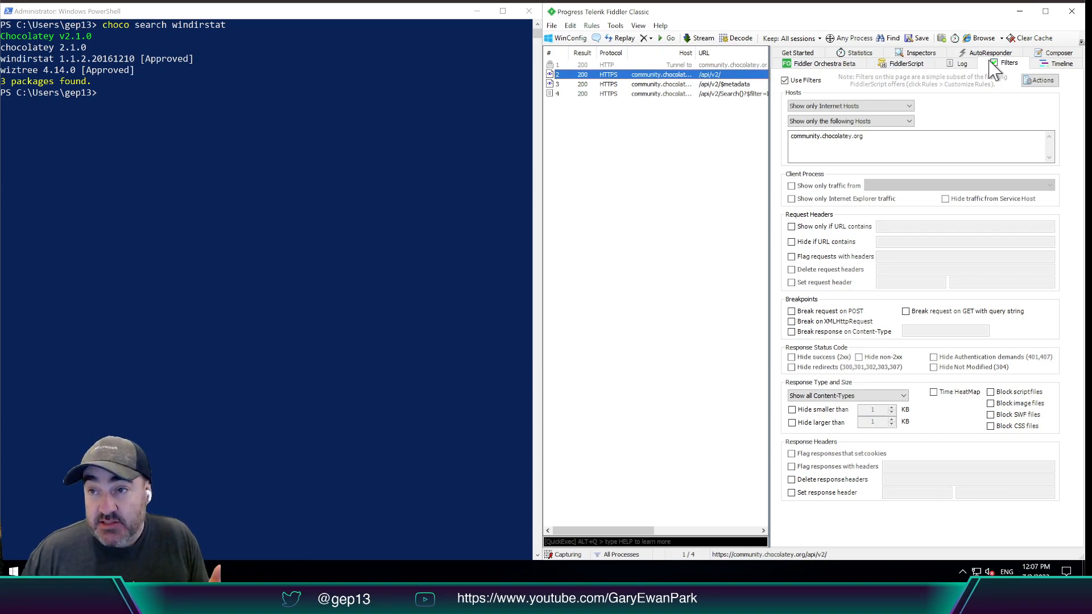
pyautogui.click(918, 53)
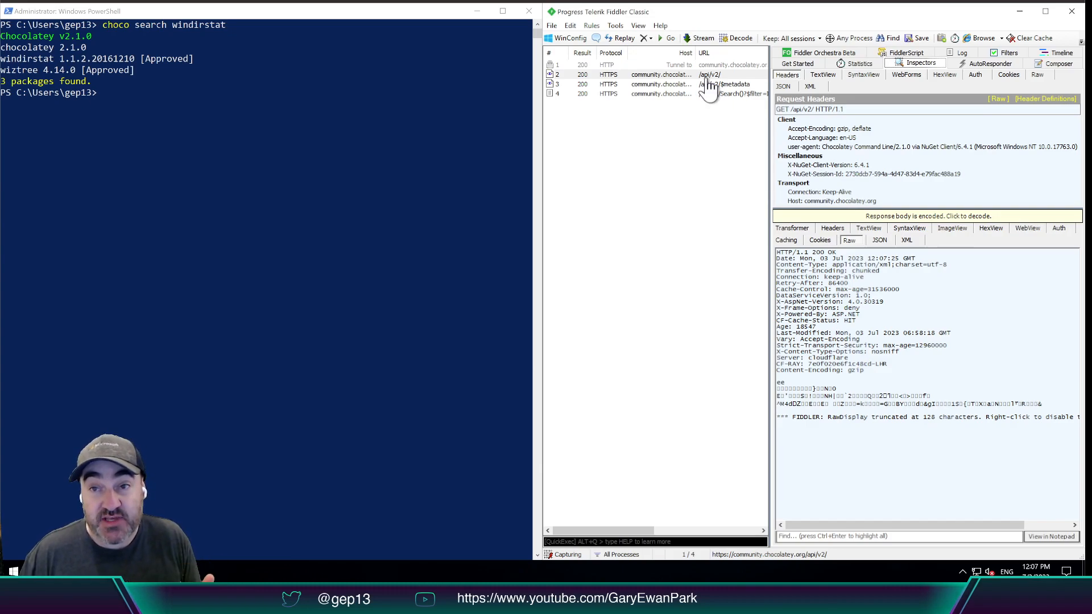
pyautogui.click(655, 75)
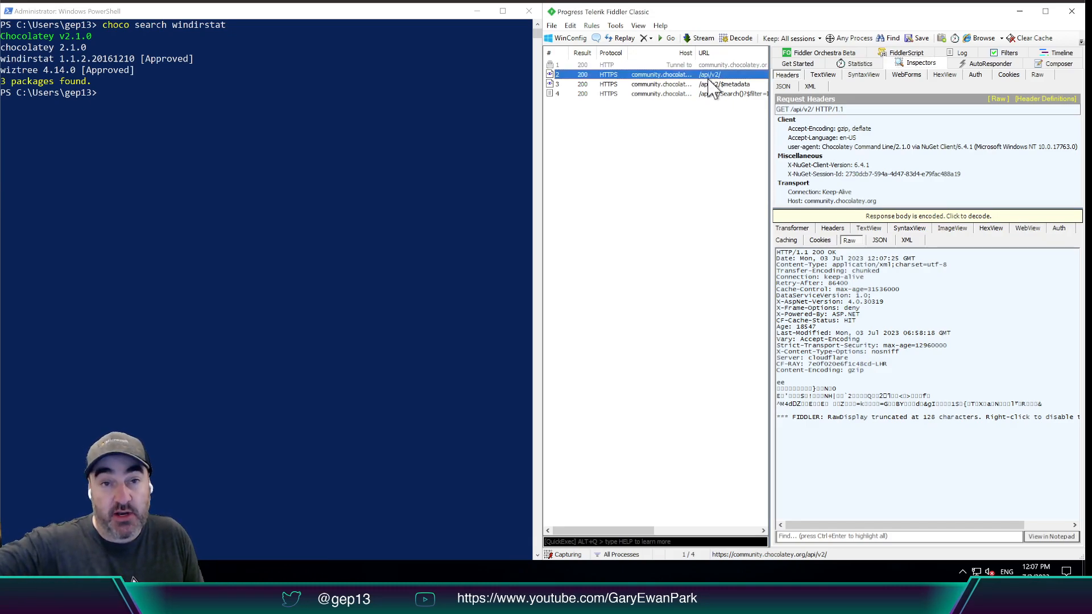
pyautogui.moveTo(724, 160)
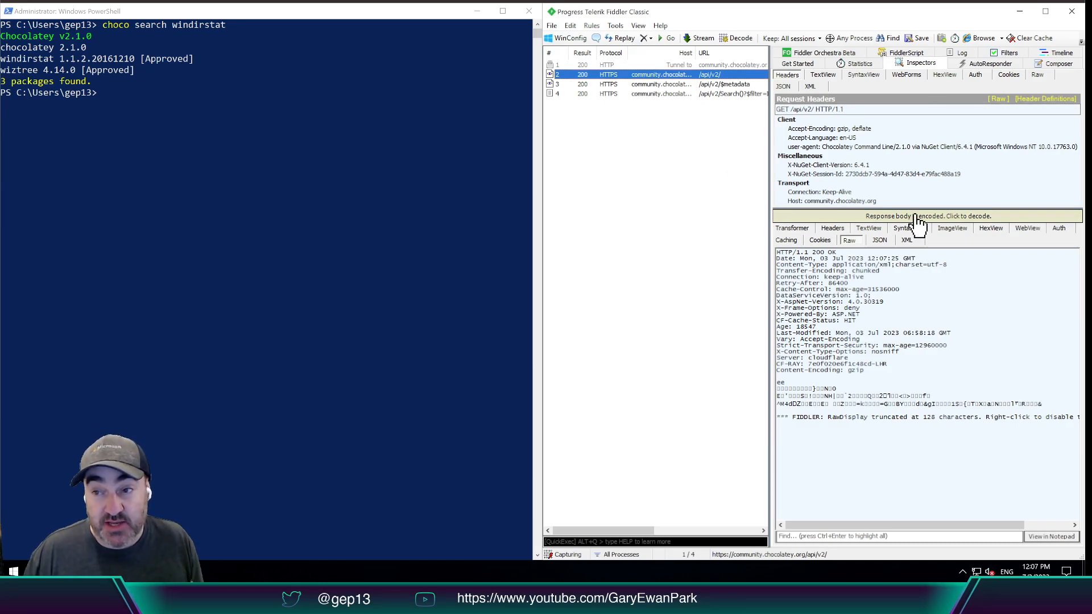
pyautogui.click(905, 216)
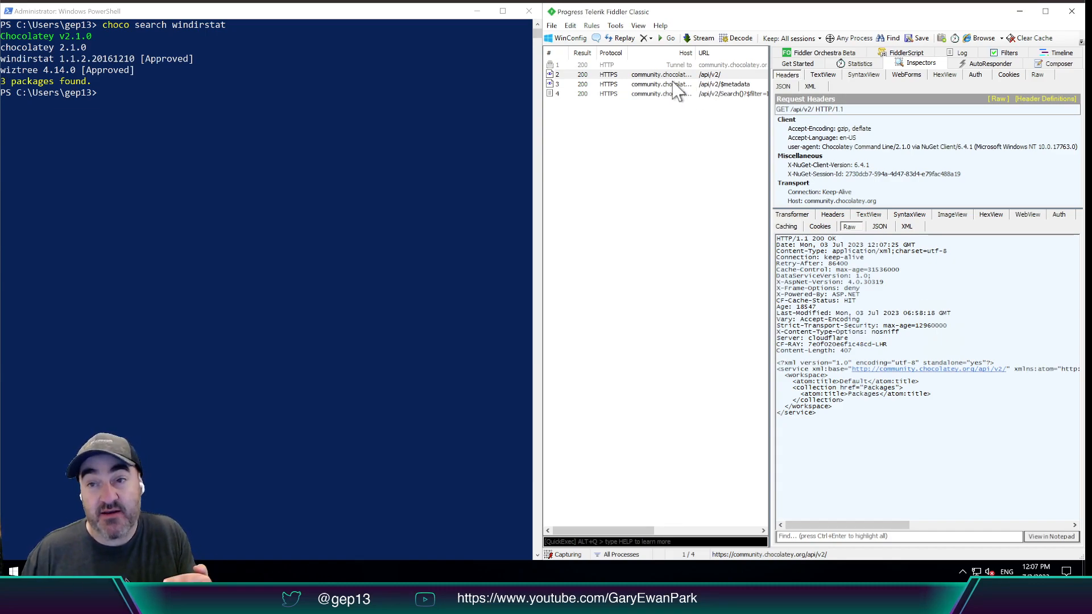
pyautogui.click(710, 84)
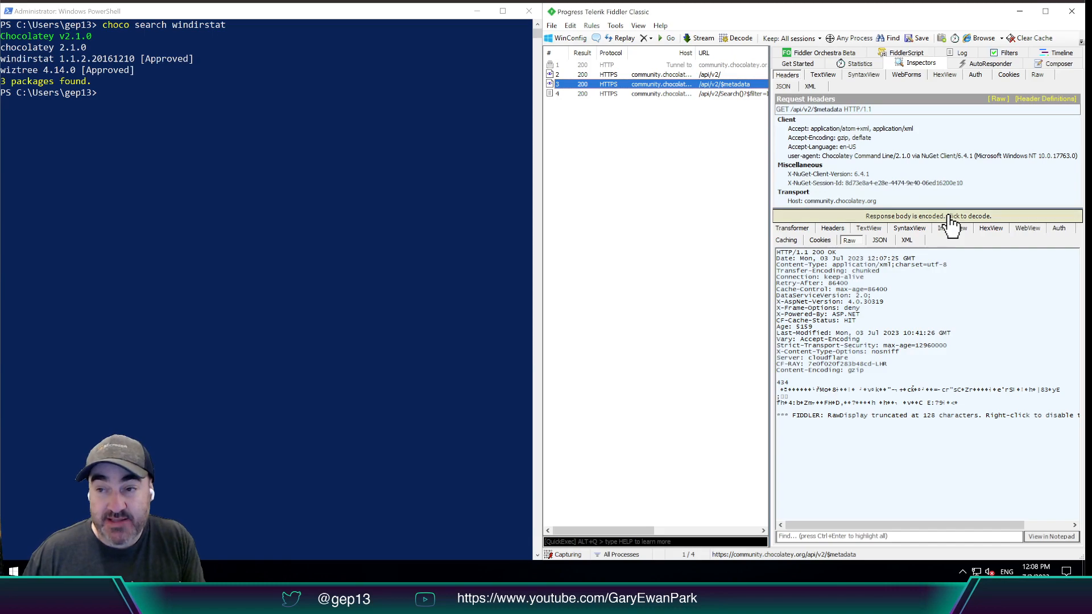
# Decode session 3's $metadata response and scroll the raw XML schema to its end
pyautogui.click(957, 217)
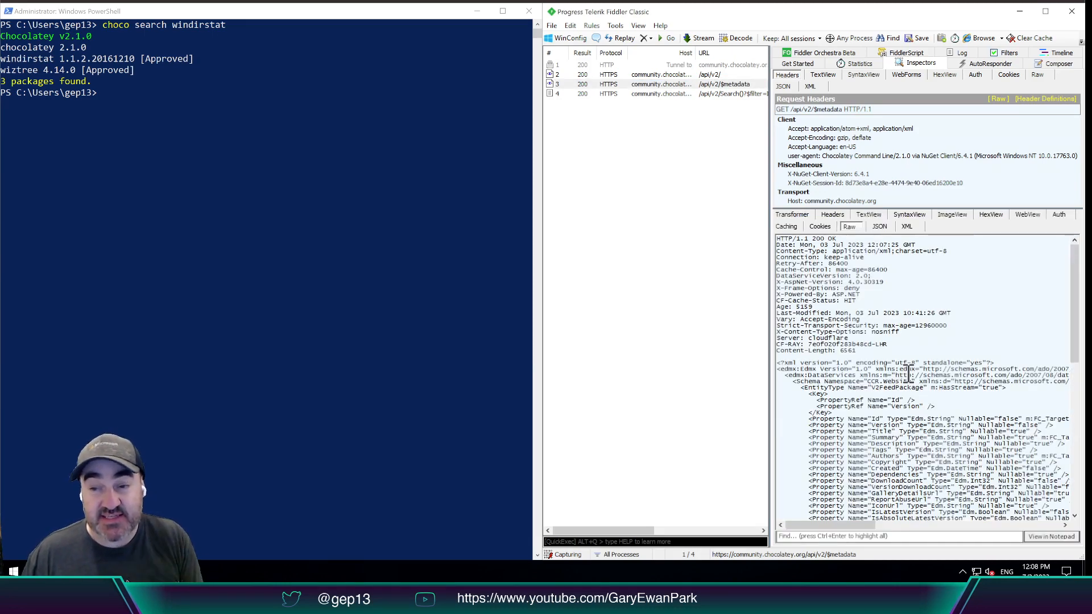
pyautogui.scroll(-3)
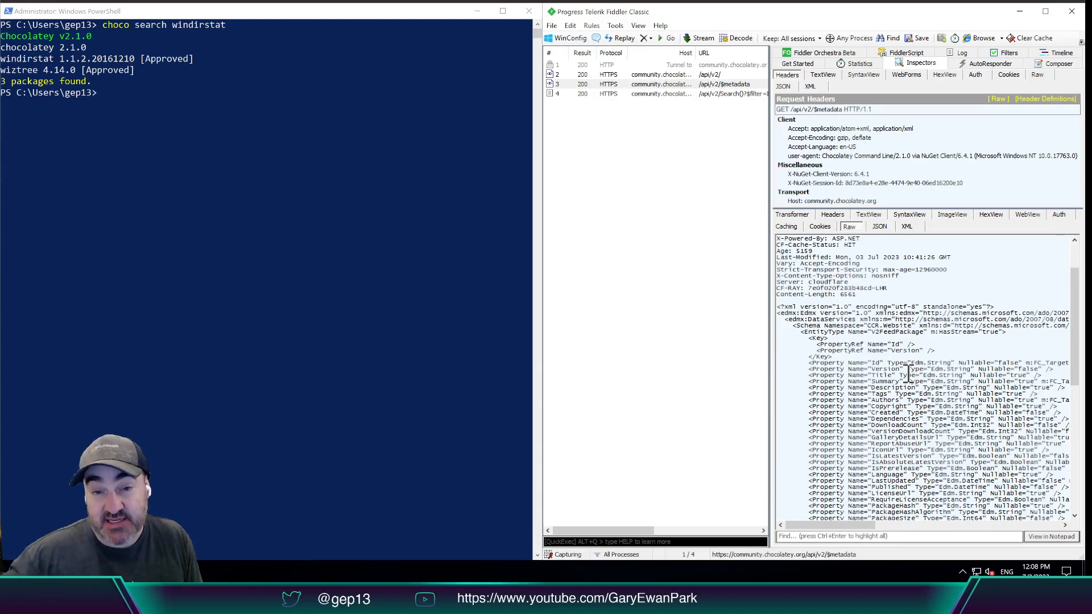
pyautogui.scroll(-3)
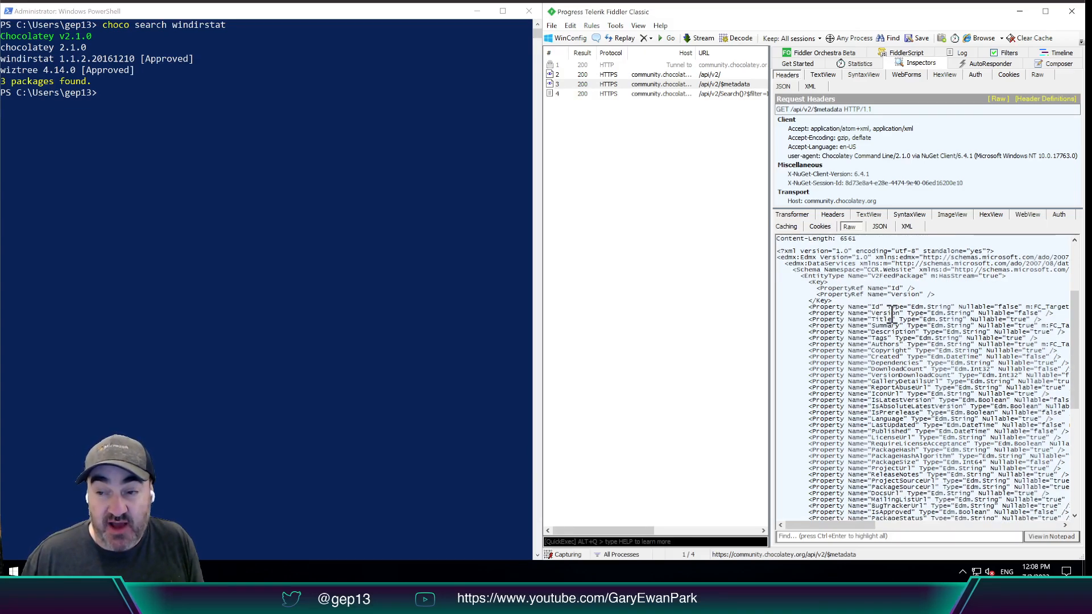
pyautogui.scroll(-3)
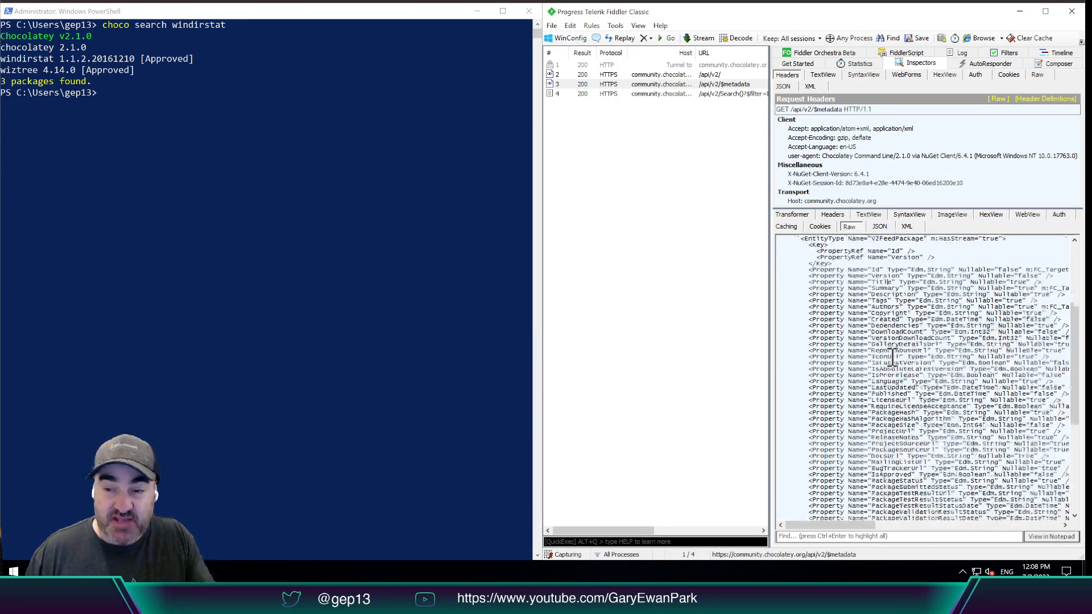
pyautogui.scroll(-3)
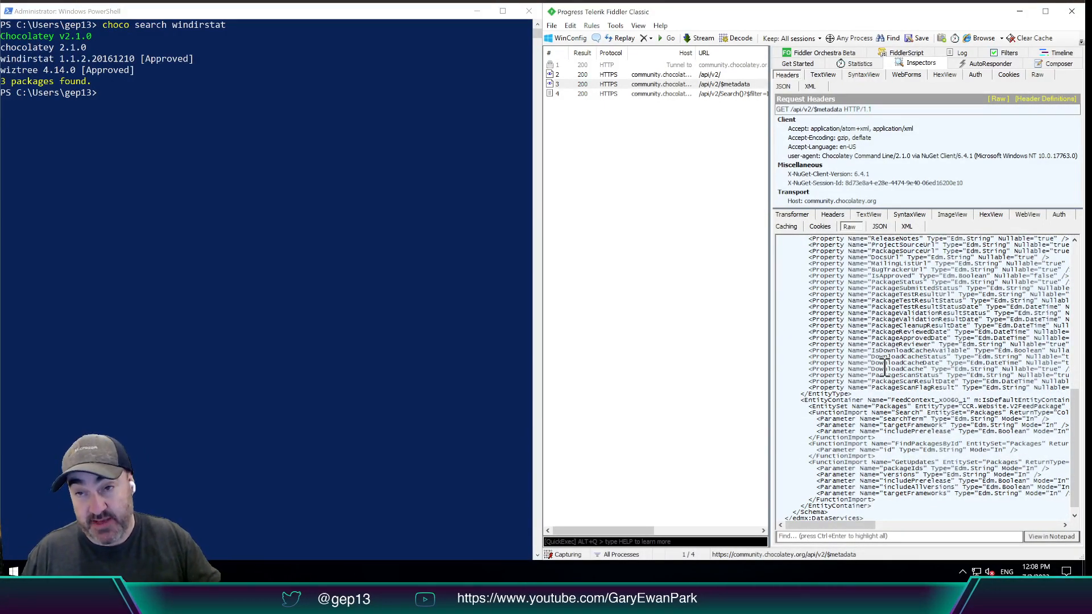
pyautogui.scroll(-3)
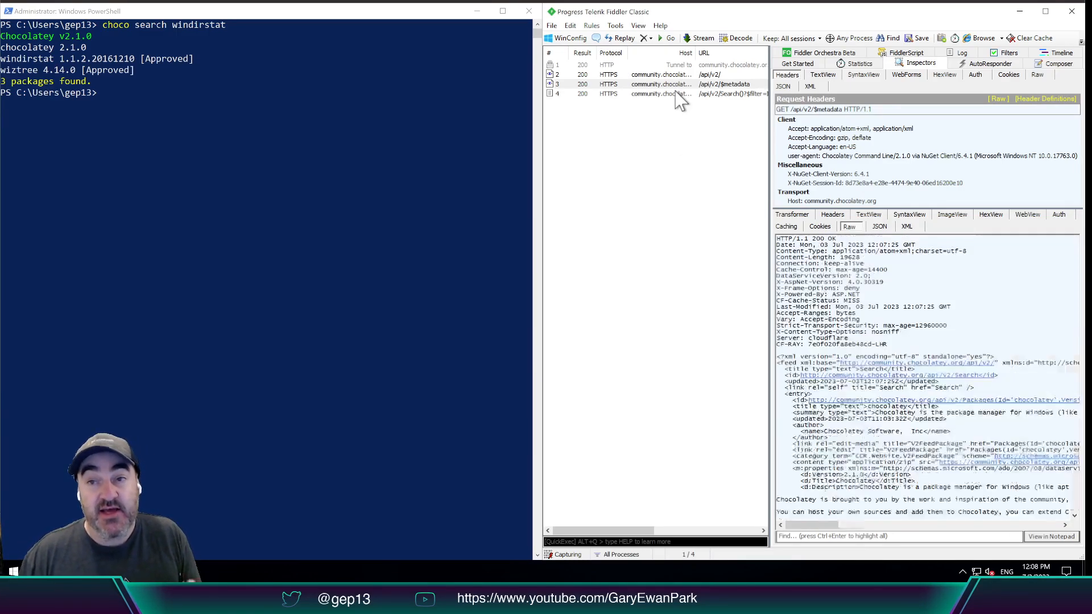
# Select the windirstat Search request, session 4, in the Web Sessions list
pyautogui.click(654, 94)
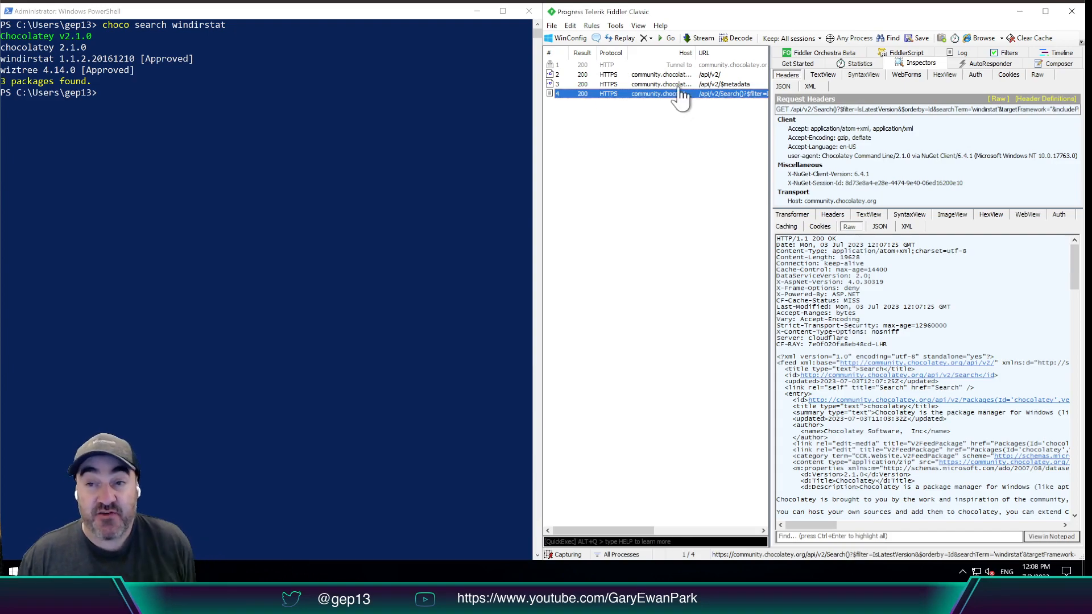
pyautogui.moveTo(593, 554)
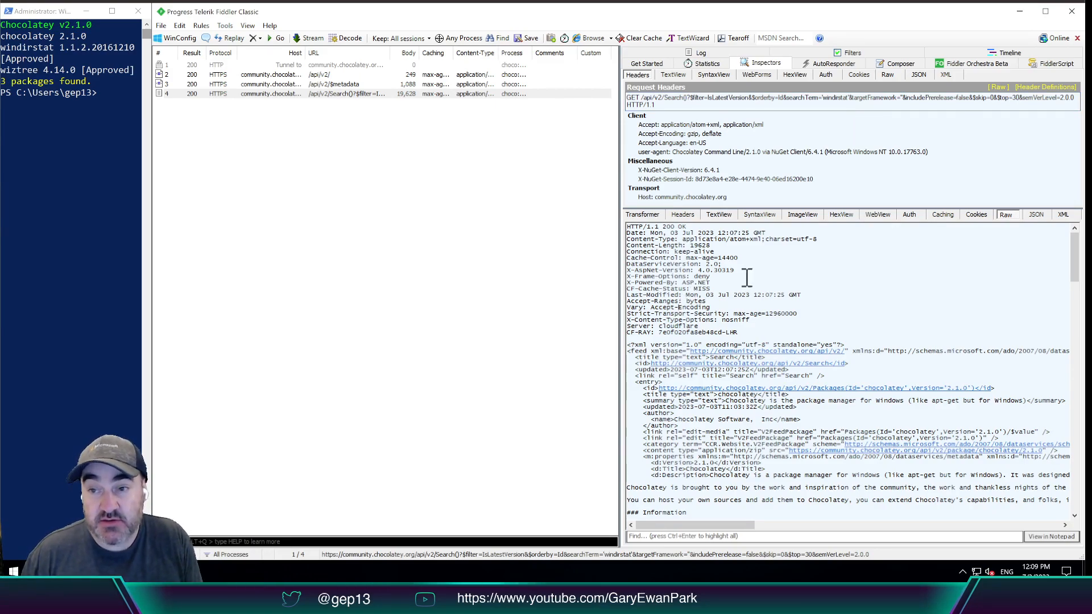
# Show the Search response in the XML inspector and collapse its id and entry nodes
pyautogui.scroll(-3)
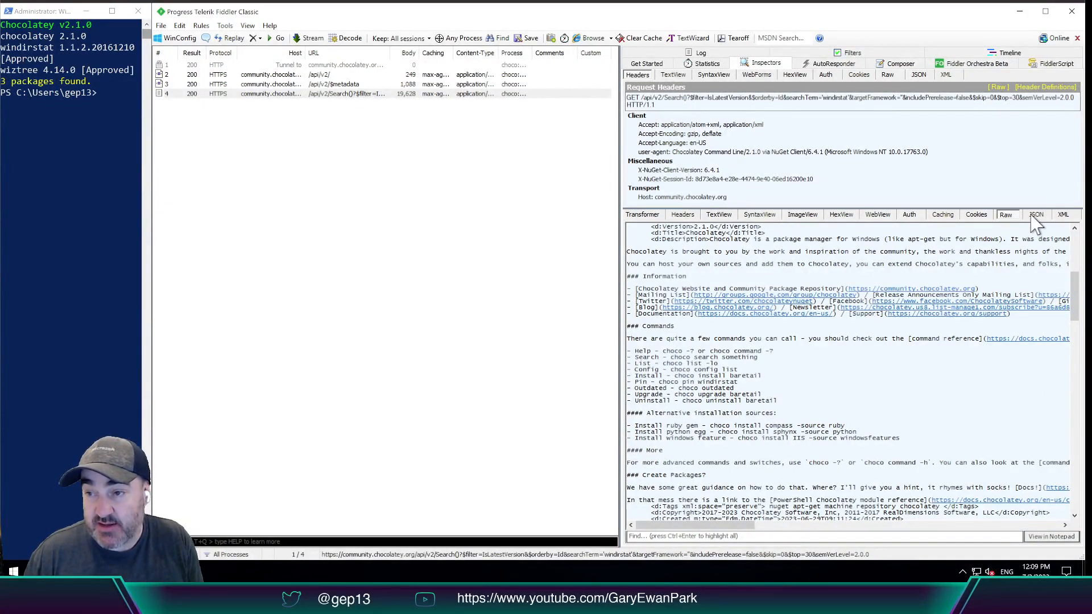
pyautogui.click(1061, 214)
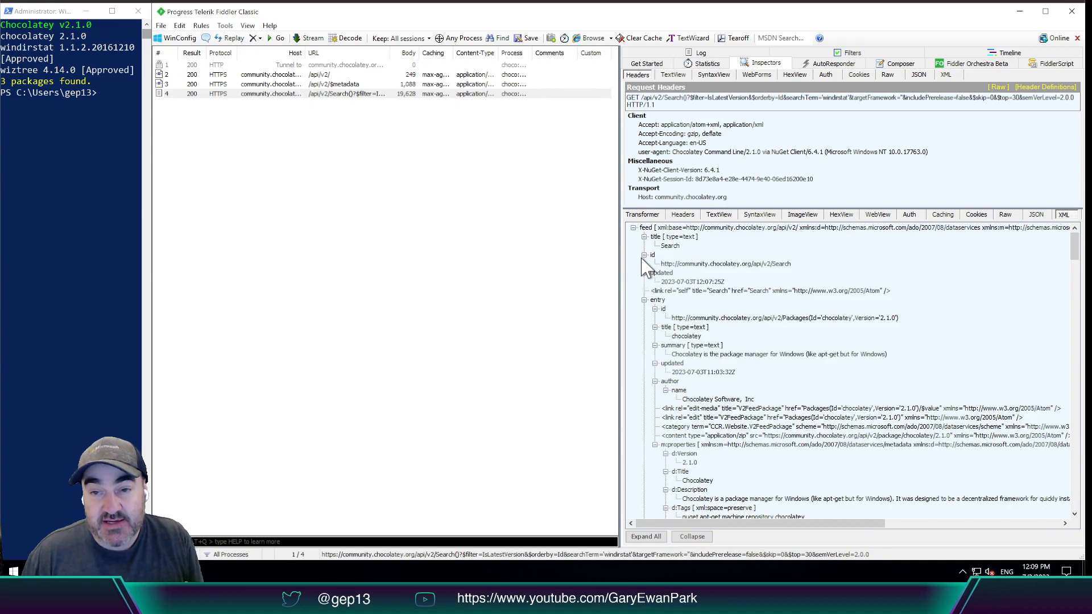
pyautogui.moveTo(644, 268)
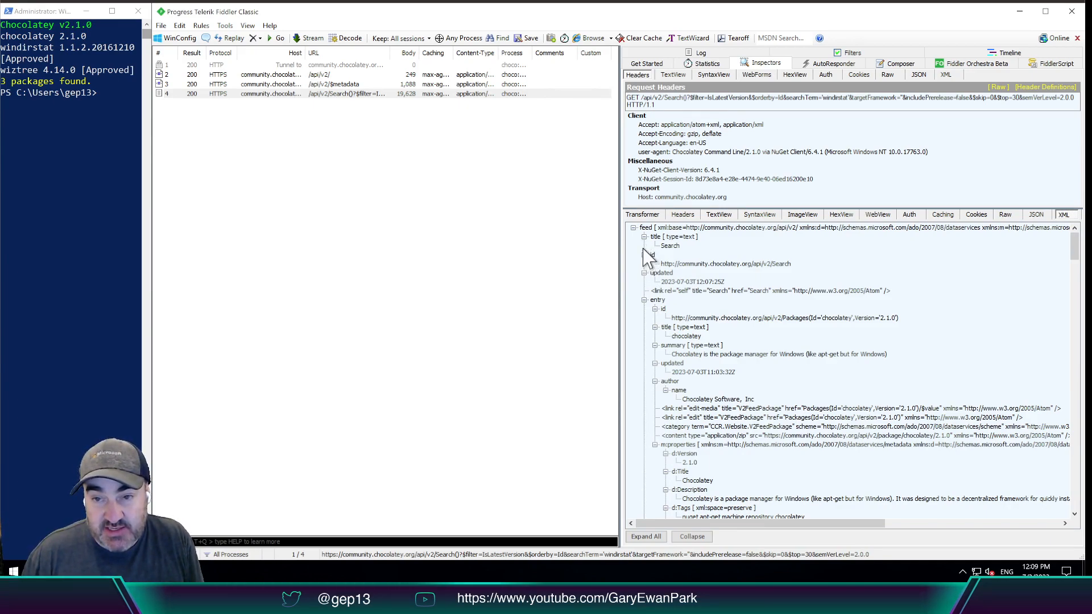
pyautogui.click(644, 254)
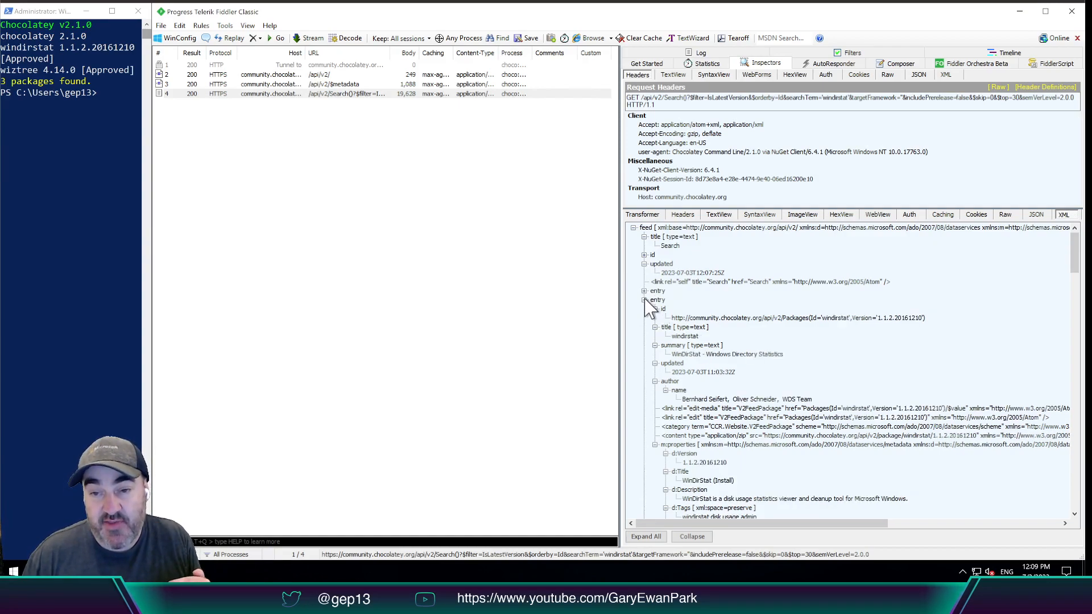
pyautogui.click(644, 300)
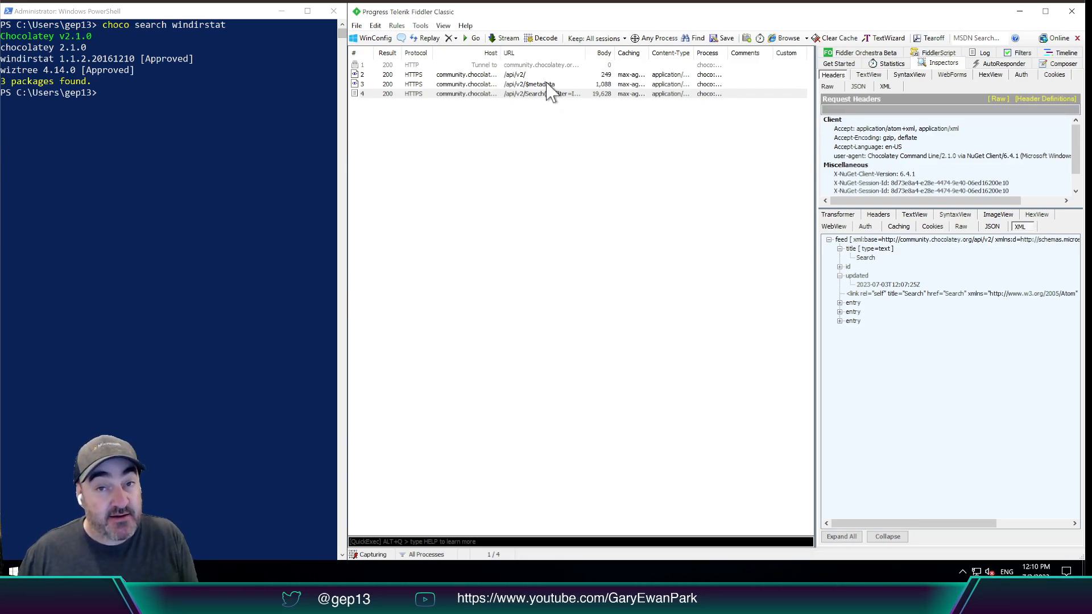
# View the XML trees for session 3's $metadata, then session 2's /api/v2/ service document
pyautogui.click(529, 84)
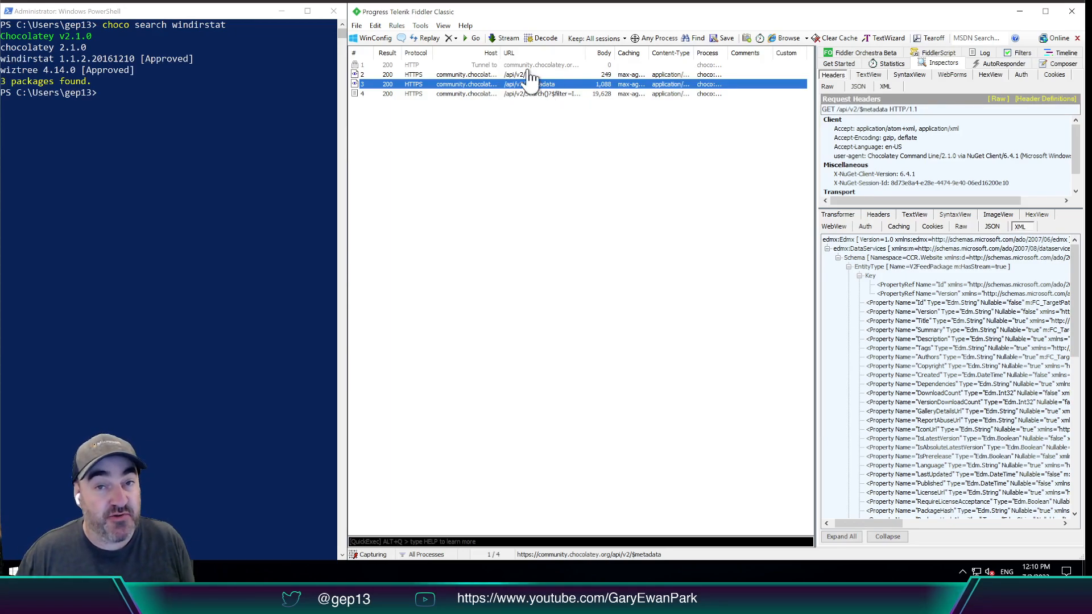
pyautogui.click(543, 74)
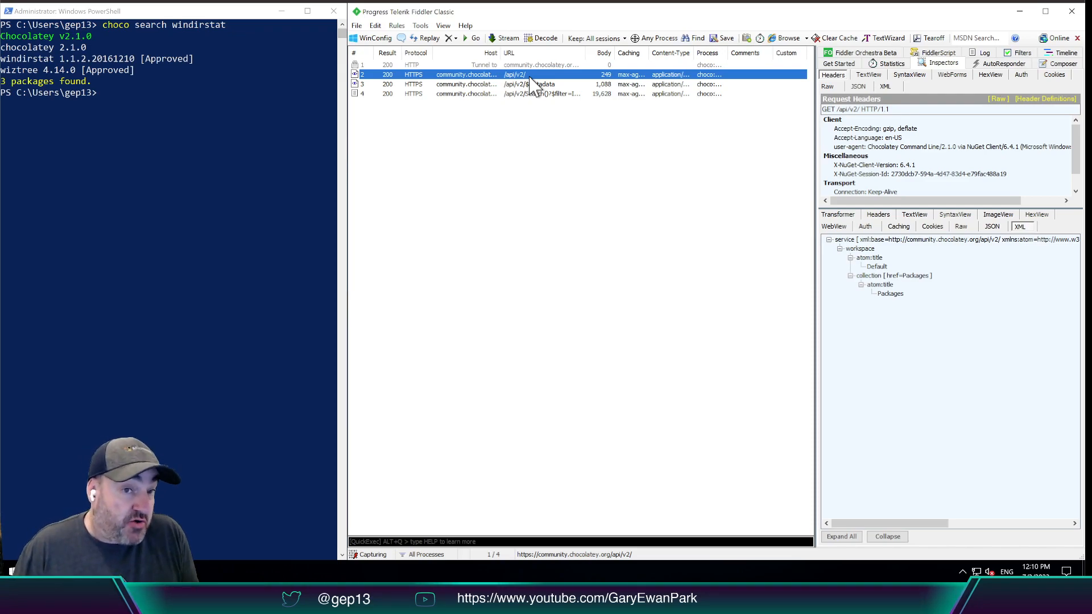
pyautogui.moveTo(212, 160)
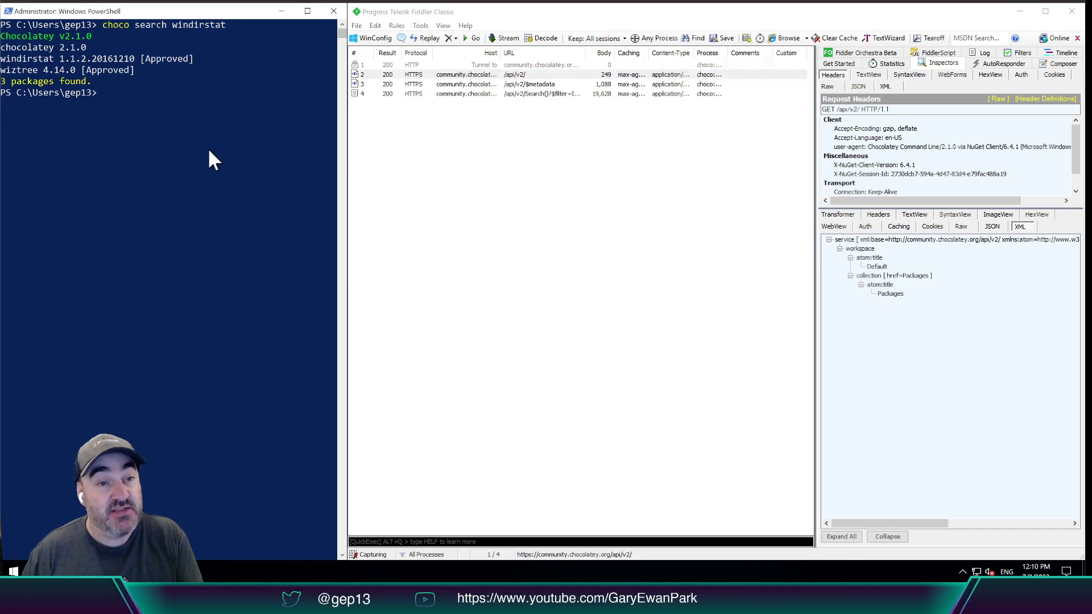
# Run 'choco install windirstat' in PowerShell and select a newly captured package request in Fiddler
pyautogui.write('choco install wind')
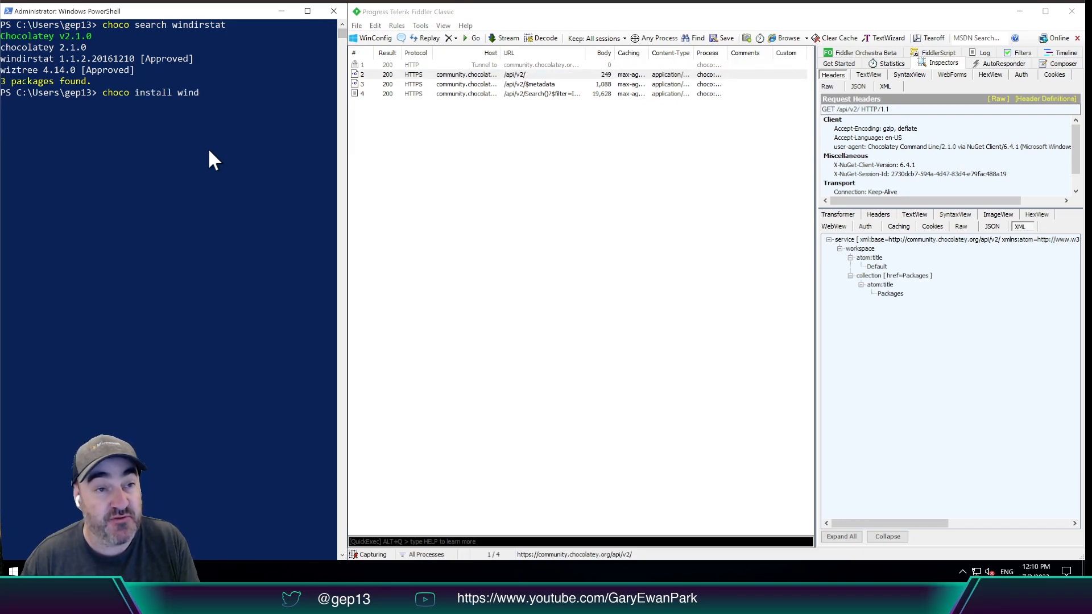
pyautogui.write('irstat')
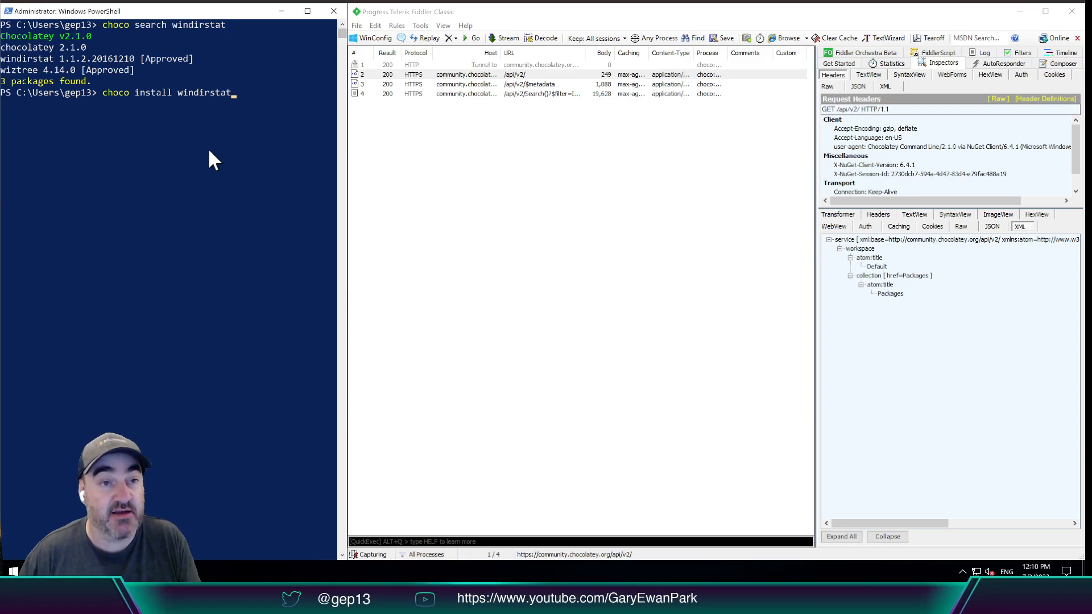
pyautogui.press('enter')
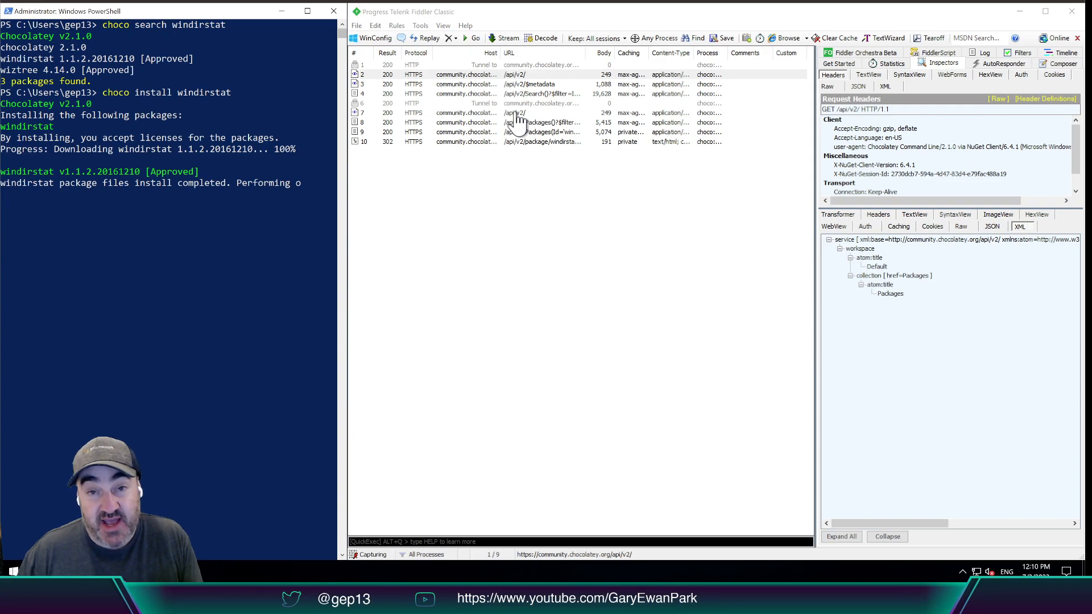
pyautogui.click(515, 113)
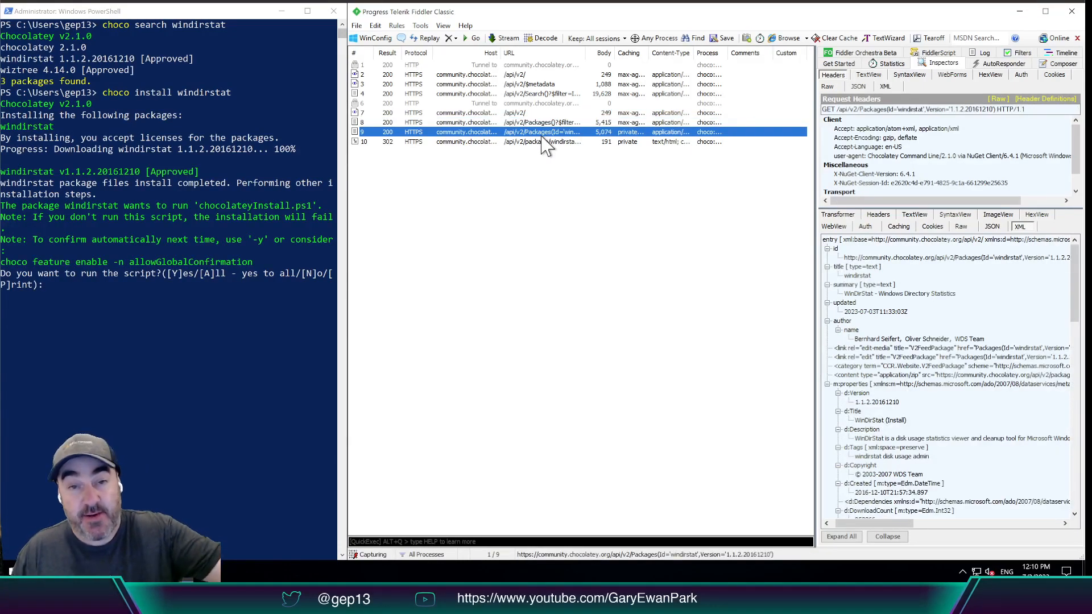
# Inspect session 10's 302 download redirect, then answer y to run chocolateyInstall.ps1
pyautogui.click(543, 141)
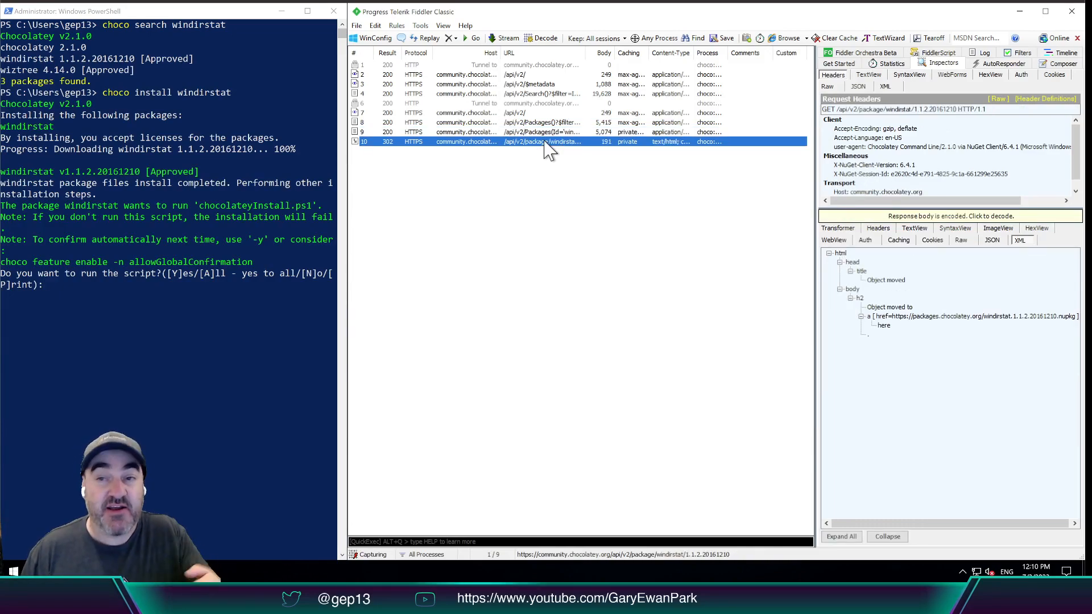
pyautogui.moveTo(522, 171)
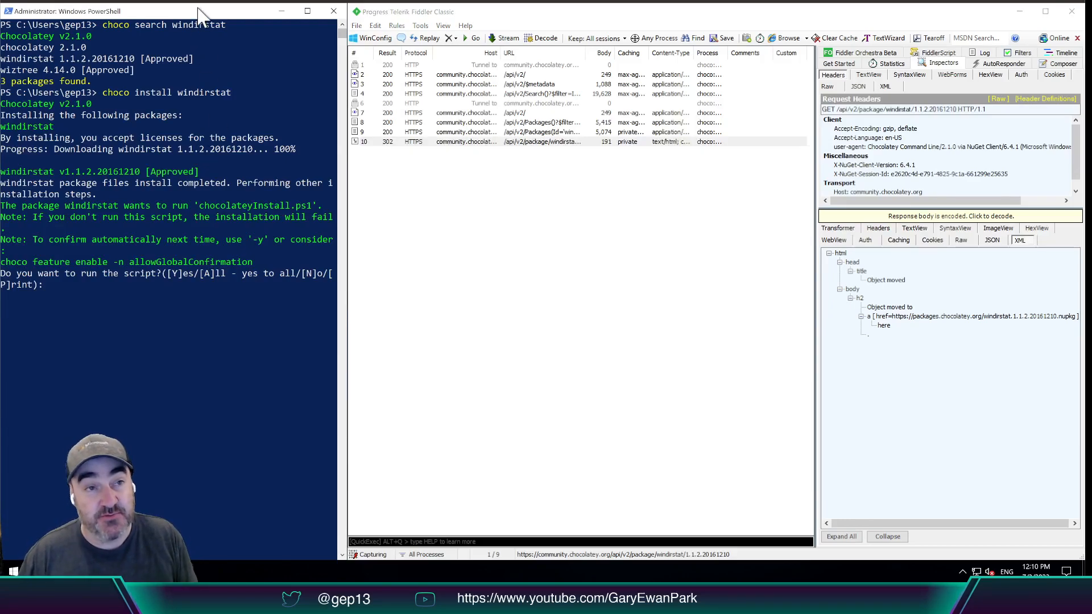
pyautogui.write('y')
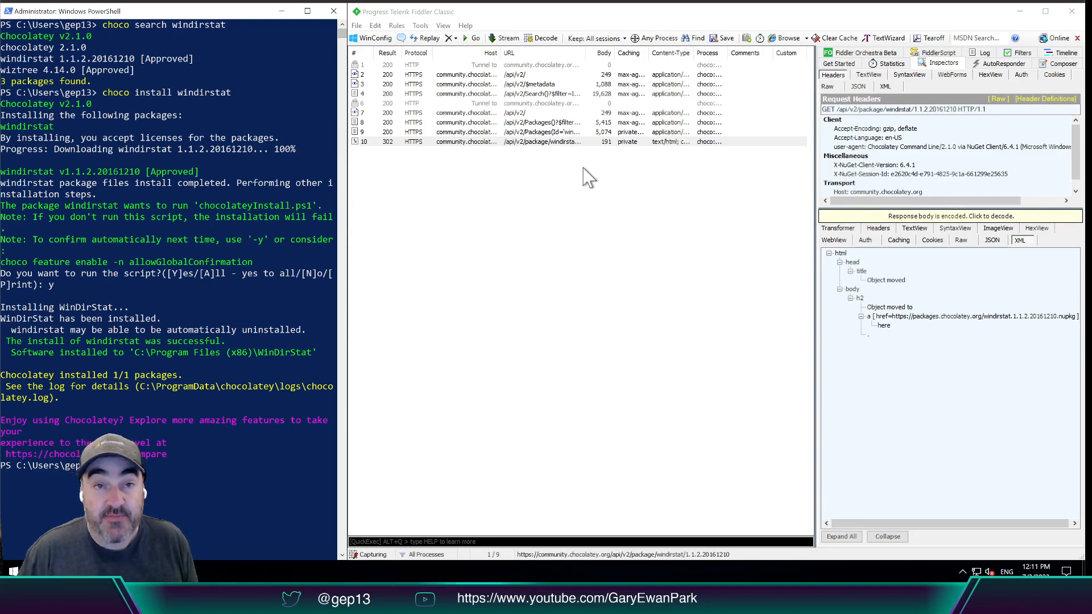
# Browse the All Sessions export formats such as cURL Script and HTTPArchive, then close the dialog
pyautogui.click(356, 25)
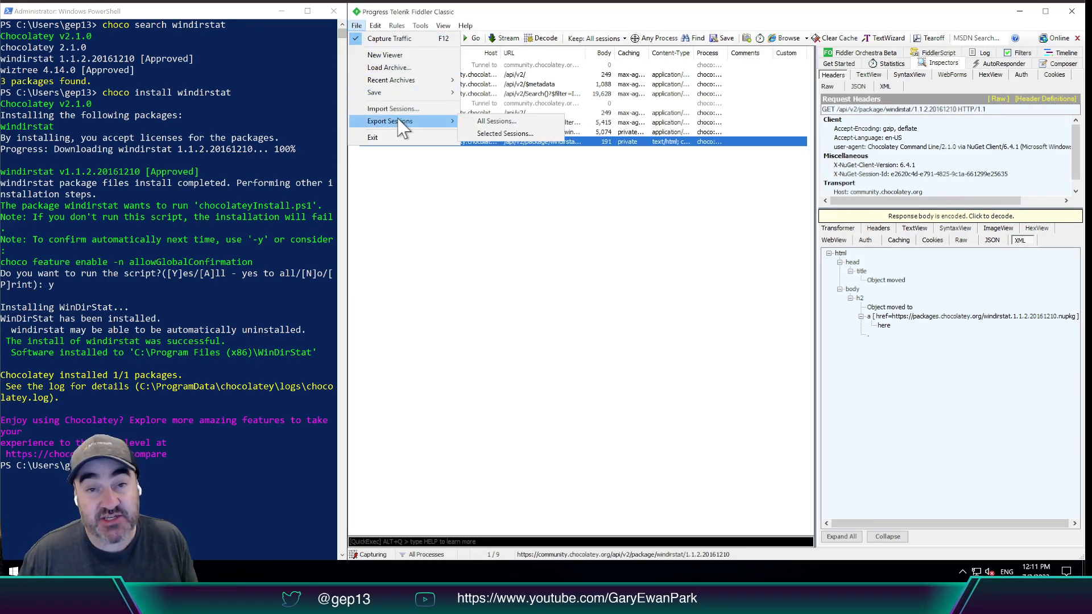
pyautogui.click(495, 120)
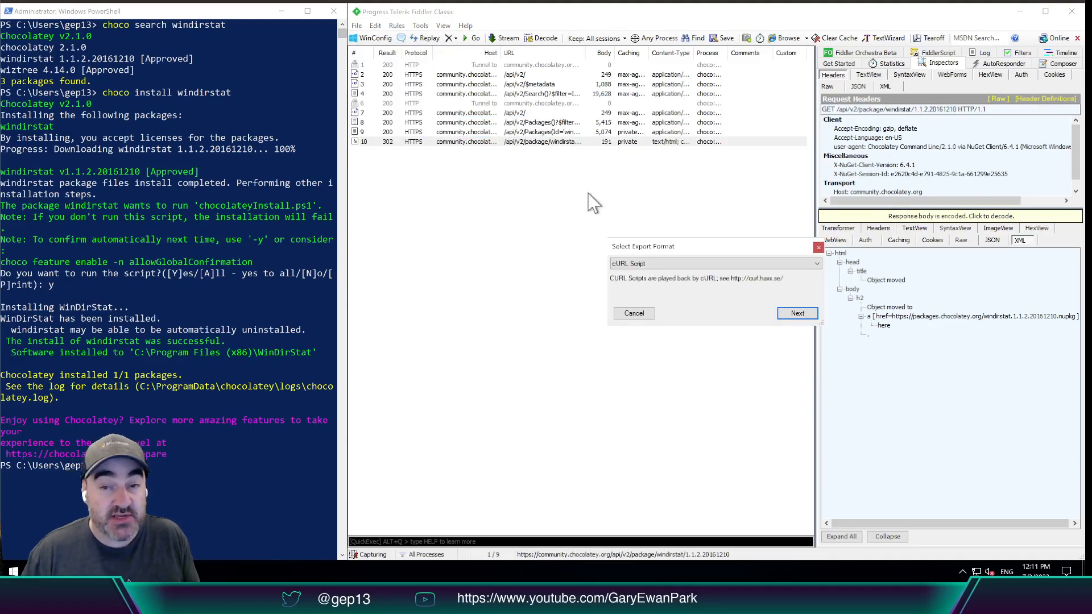
pyautogui.click(714, 264)
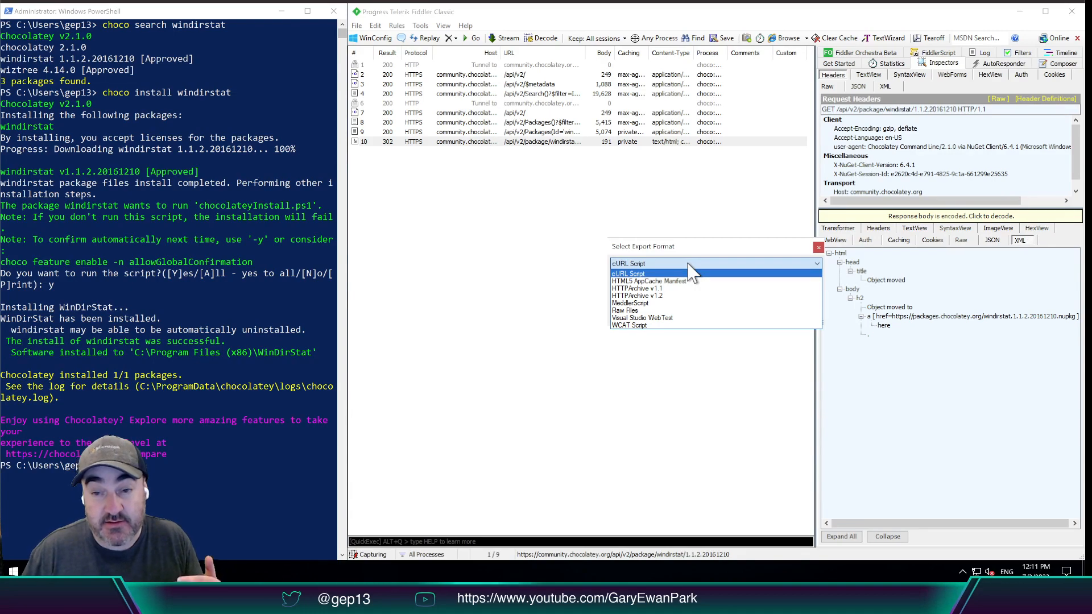
pyautogui.moveTo(717, 317)
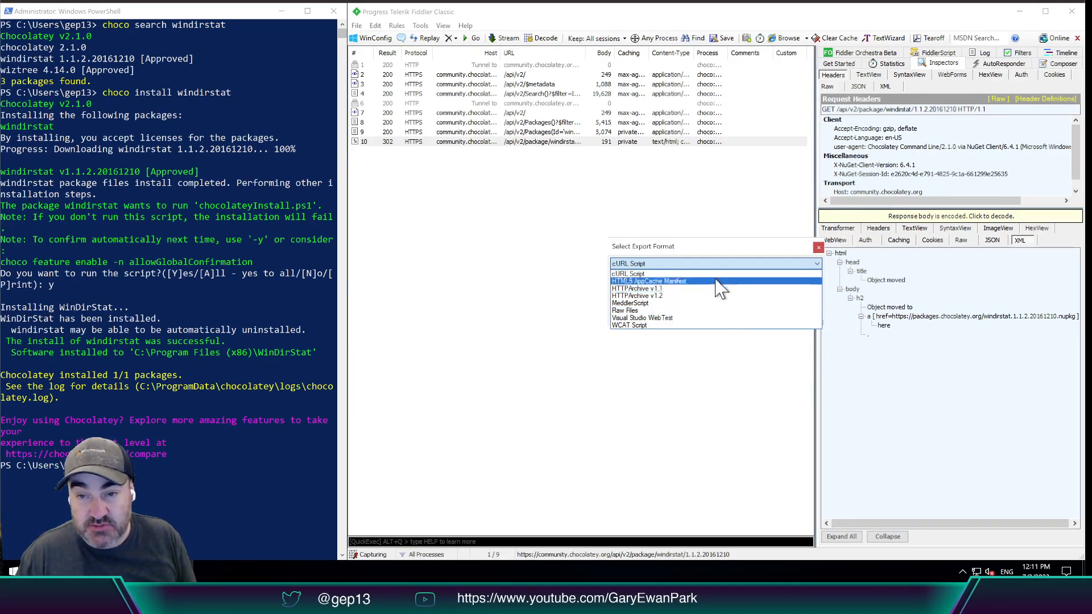
pyautogui.click(627, 262)
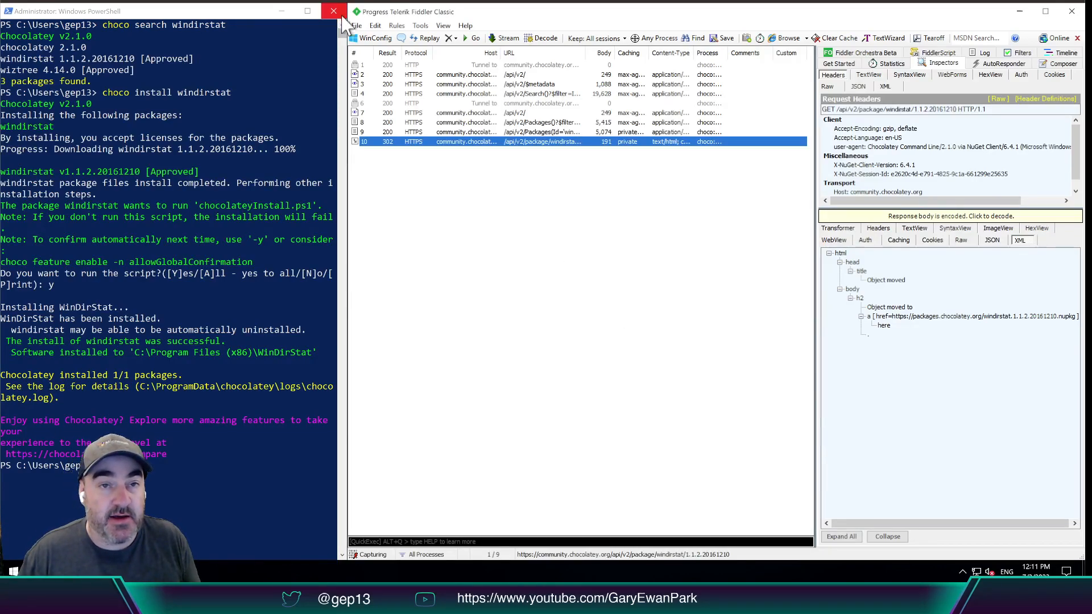
pyautogui.click(356, 25)
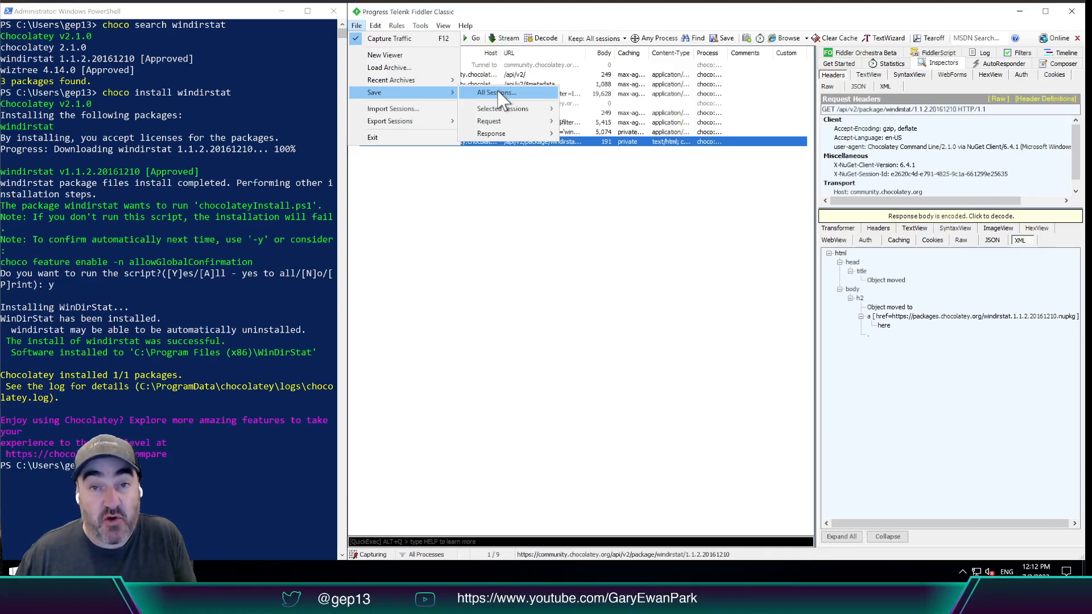
# Save all sessions to the Desktop as ccr-testing, accepting the privacy notice
pyautogui.click(496, 93)
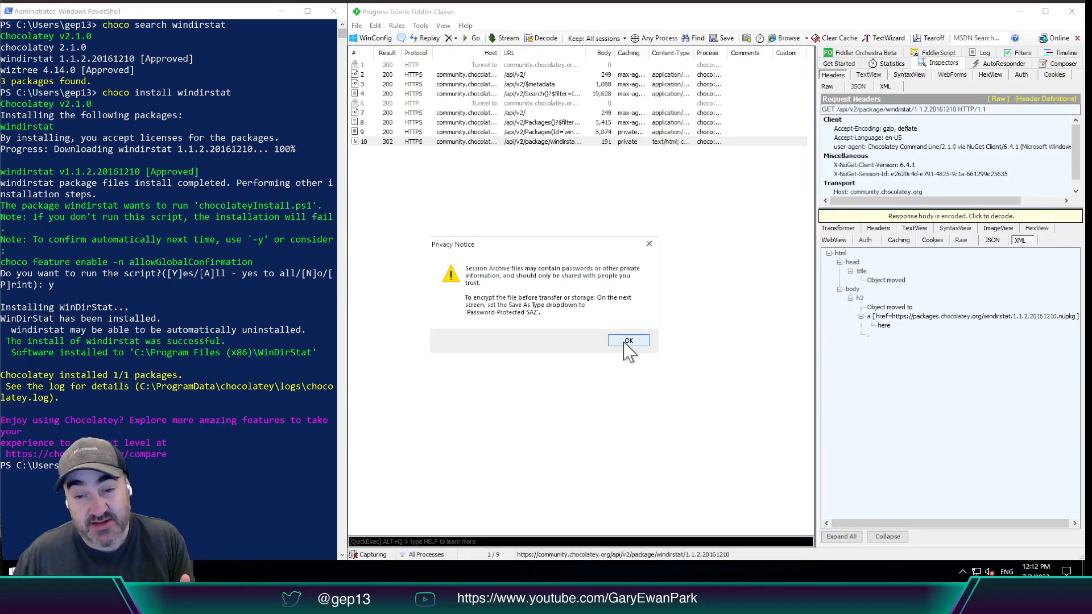
pyautogui.click(627, 340)
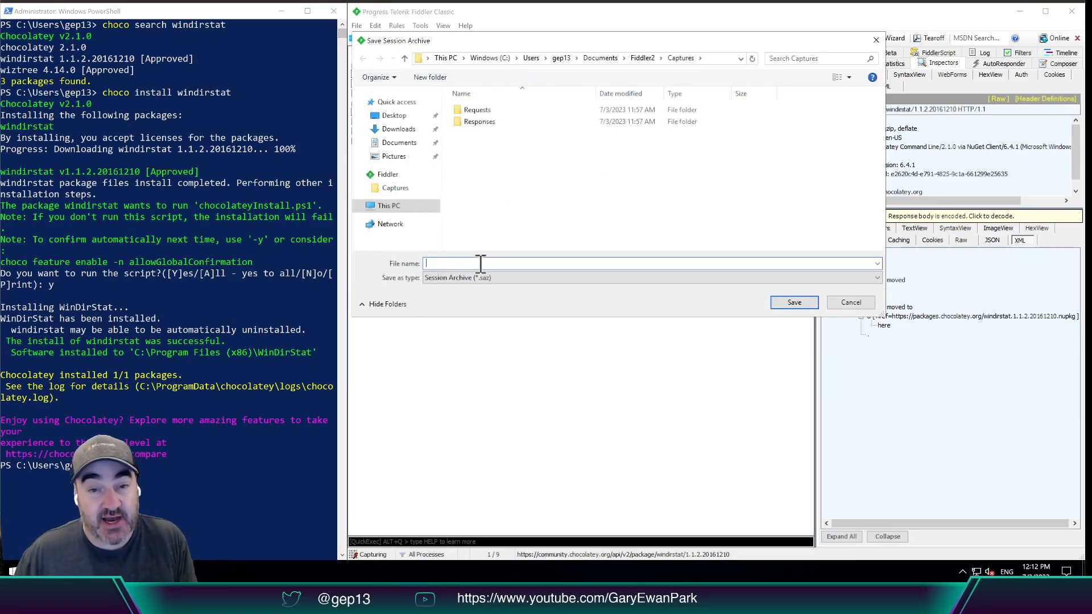
pyautogui.write('ccl')
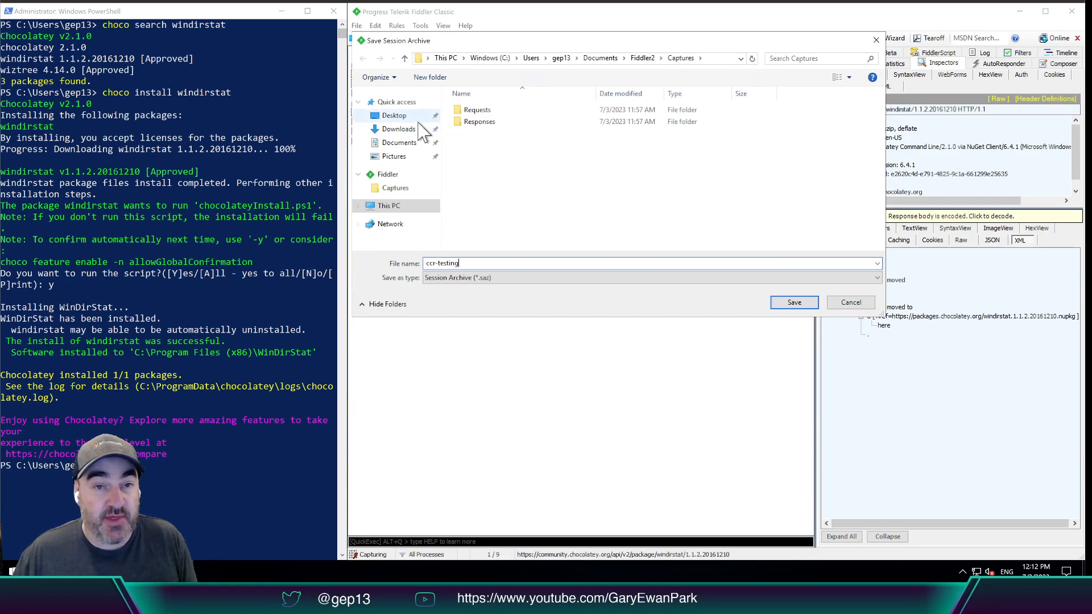
pyautogui.click(394, 115)
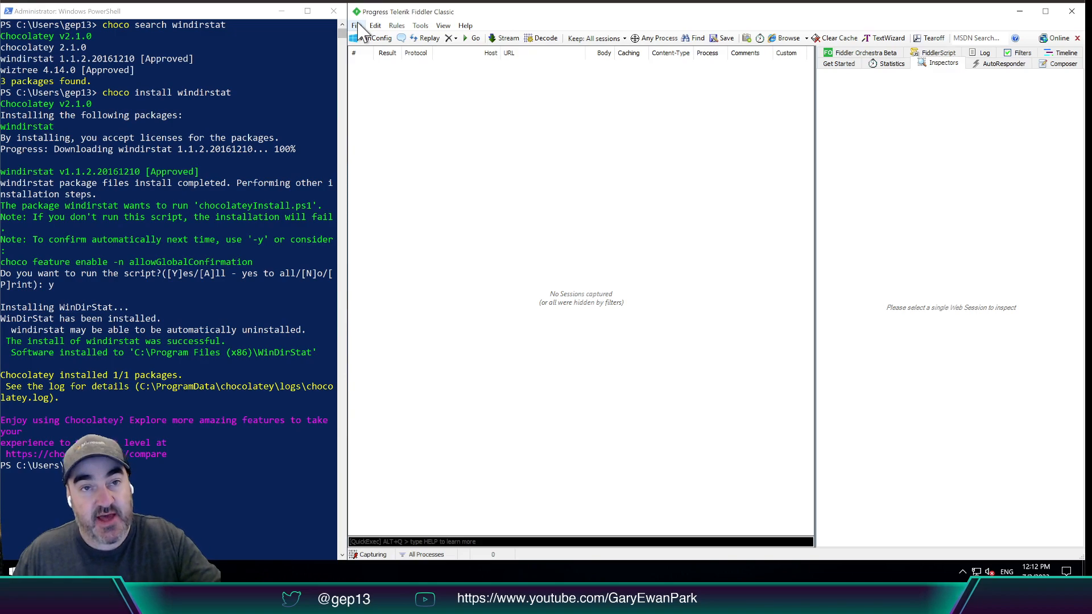
# Open ccr-testing.saz from the Desktop through File > Load Archive
pyautogui.click(356, 26)
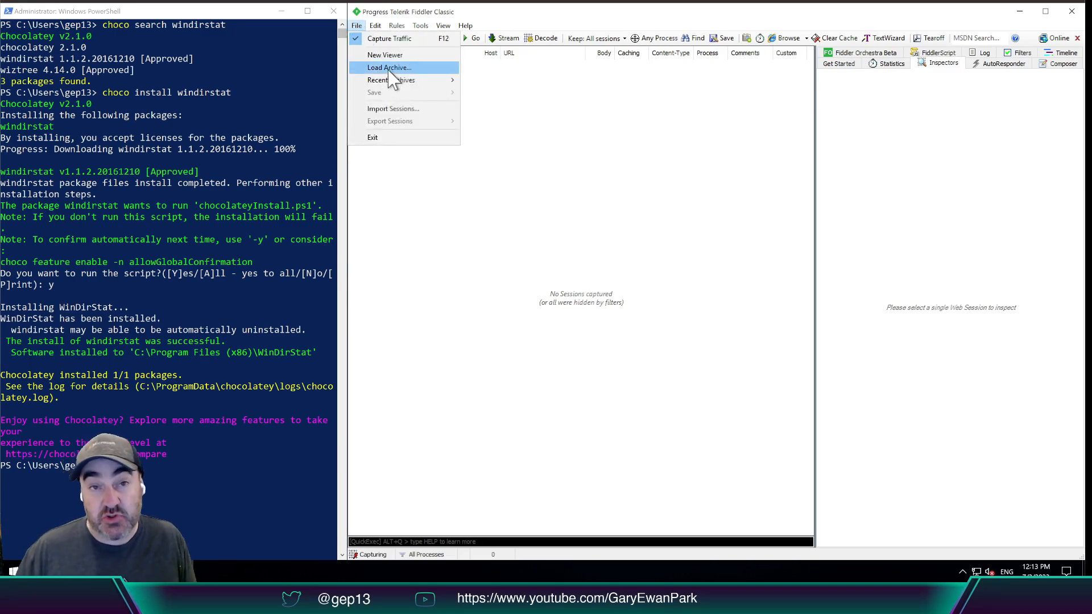
pyautogui.click(389, 68)
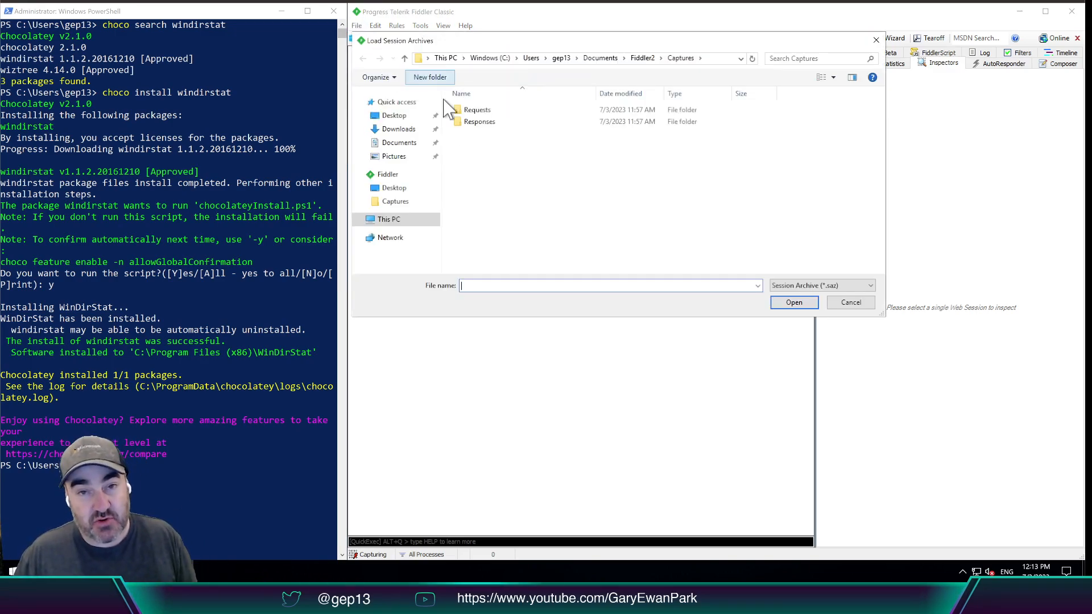
pyautogui.click(394, 115)
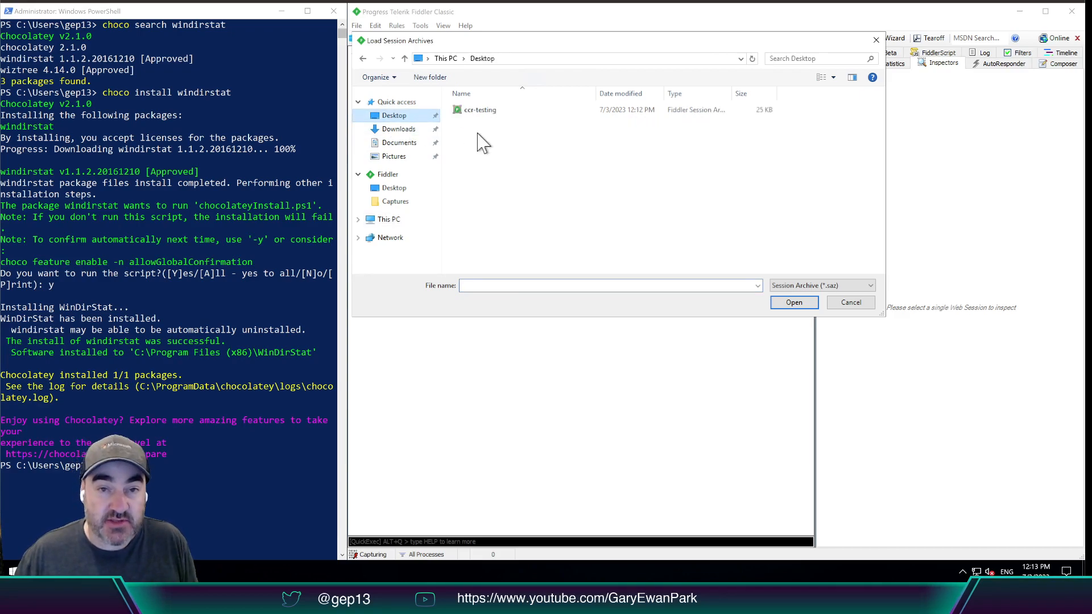
pyautogui.click(479, 109)
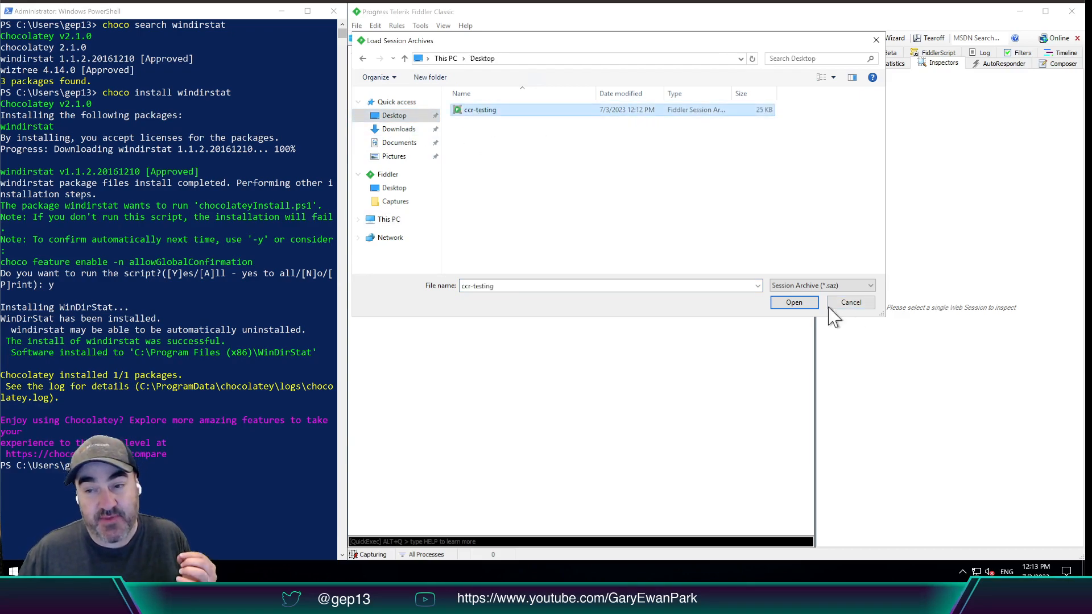
pyautogui.click(793, 301)
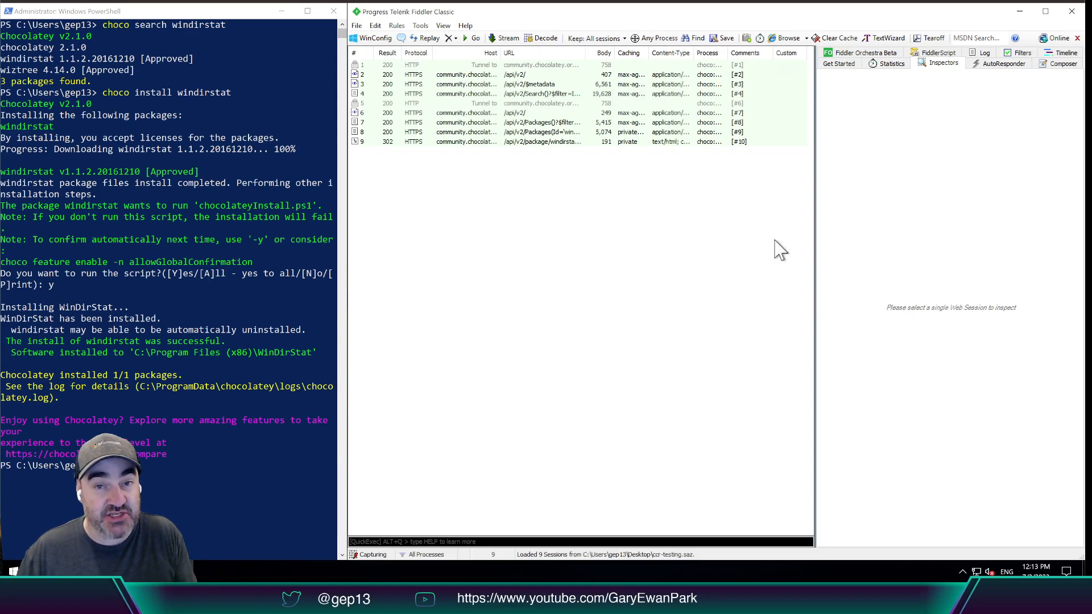
pyautogui.moveTo(484, 121)
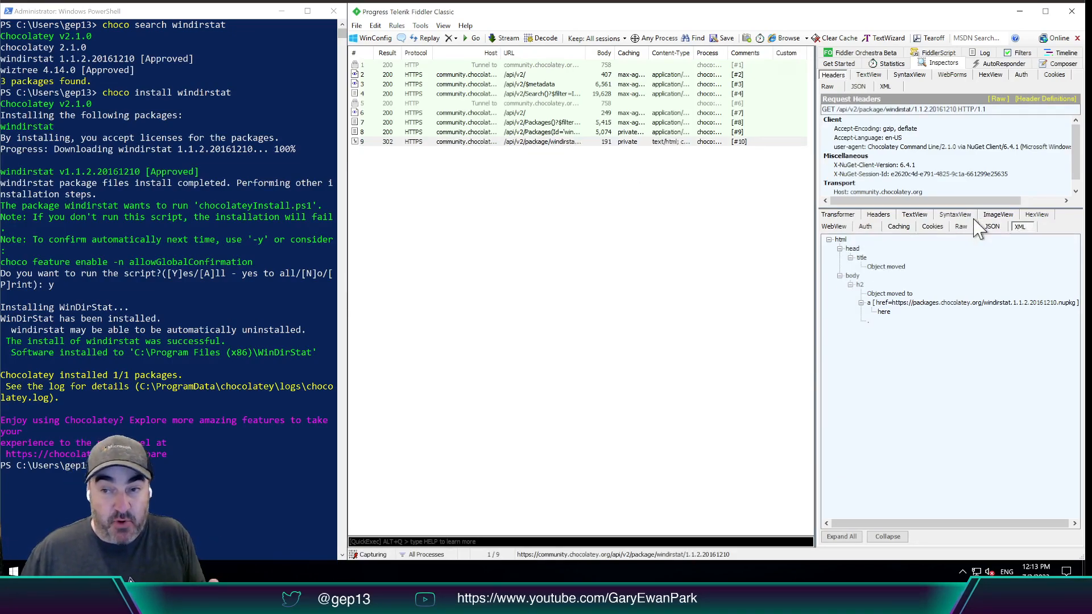
pyautogui.moveTo(959, 252)
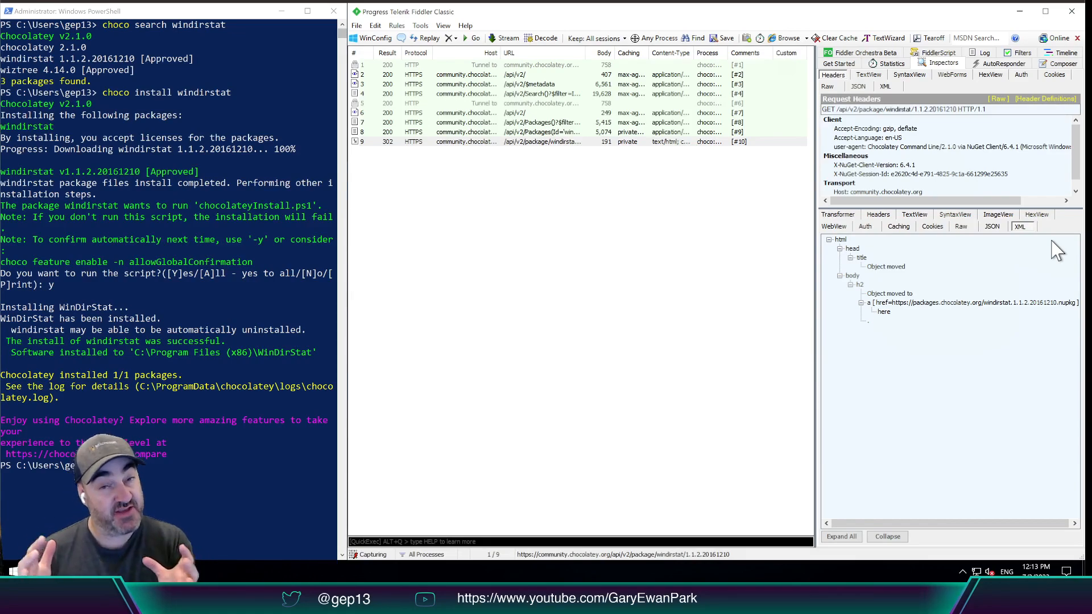
pyautogui.moveTo(839, 165)
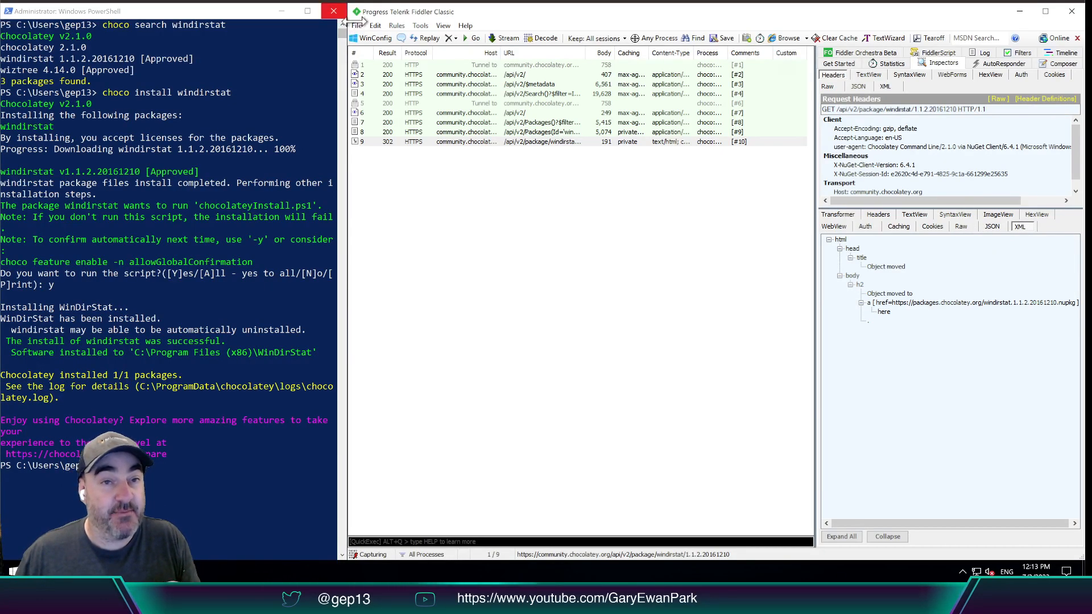
# Save all sessions as ccr-testing1 by appending 1 to the suggested file name
pyautogui.click(356, 26)
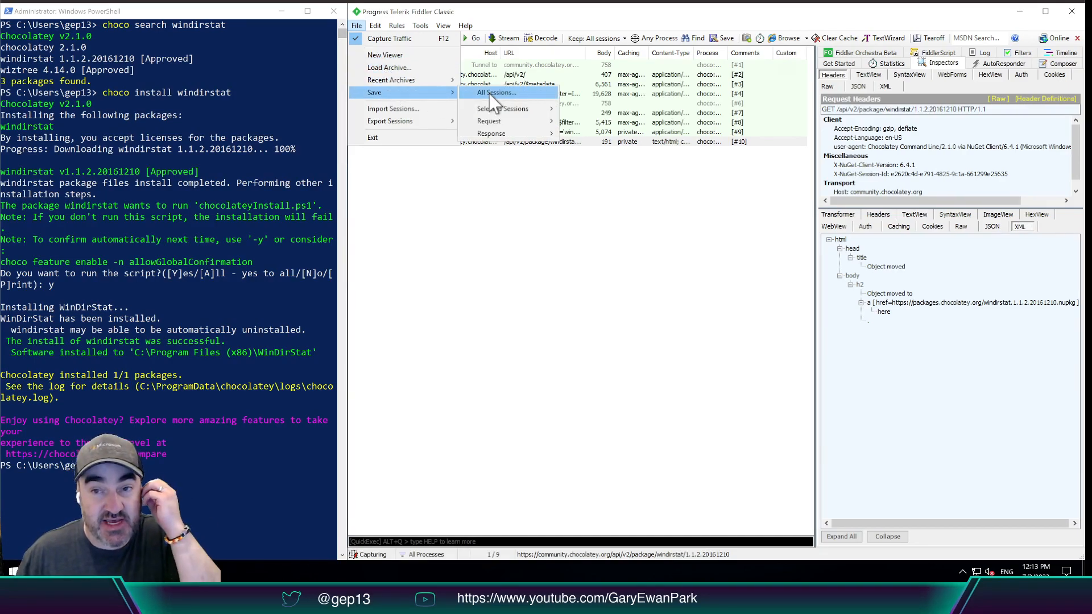
pyautogui.click(496, 93)
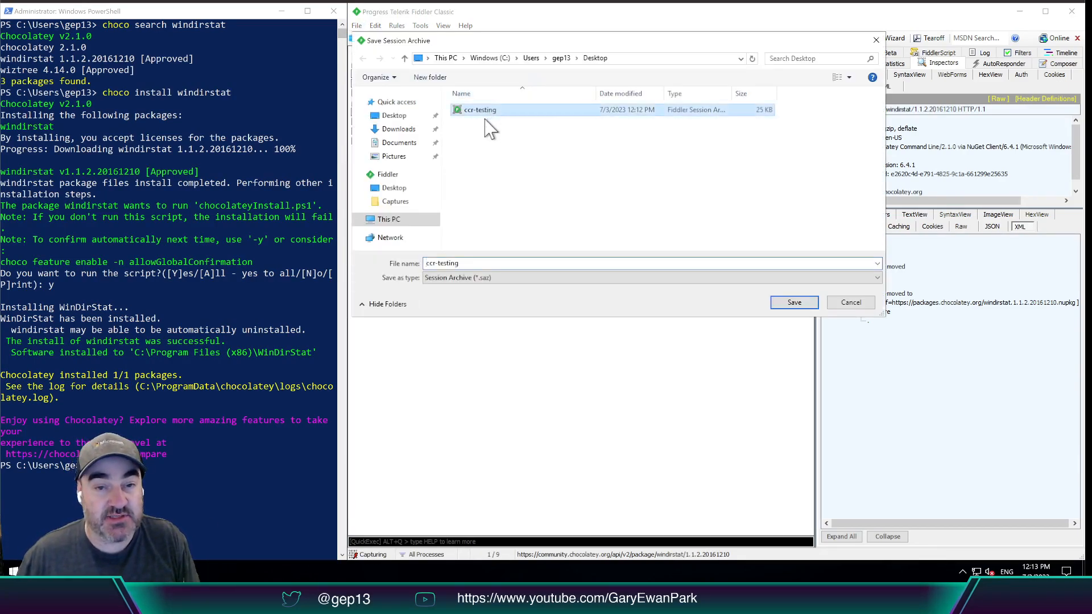
pyautogui.click(479, 109)
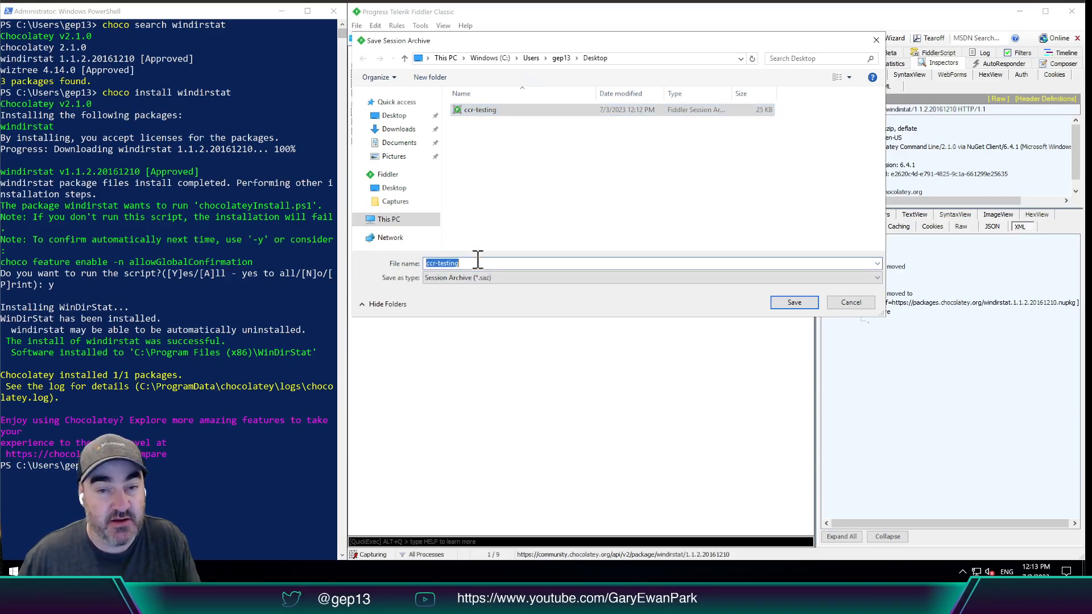
pyautogui.write('1')
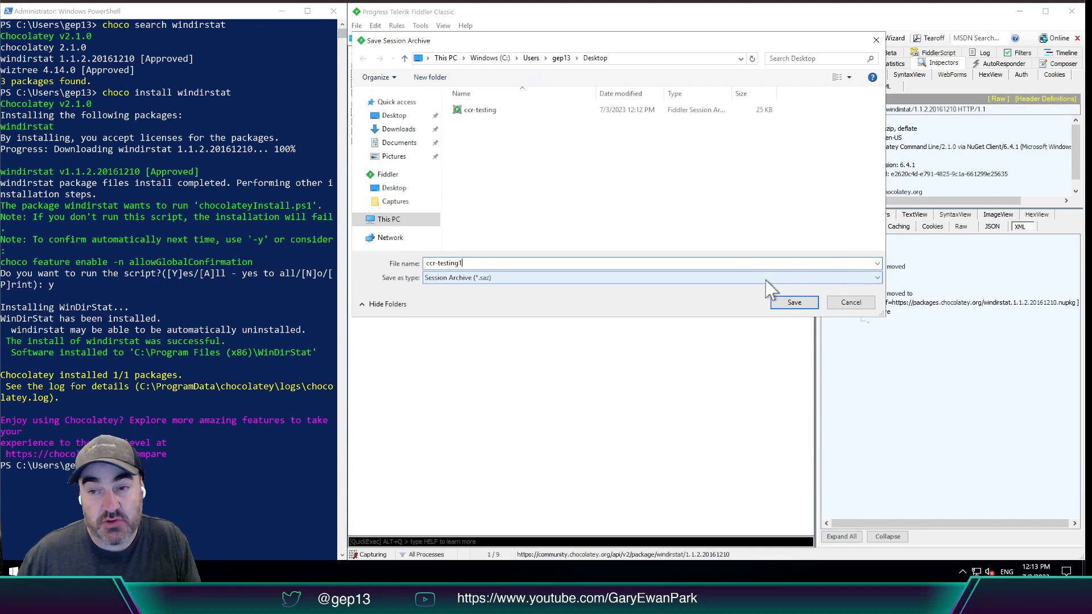
pyautogui.click(792, 302)
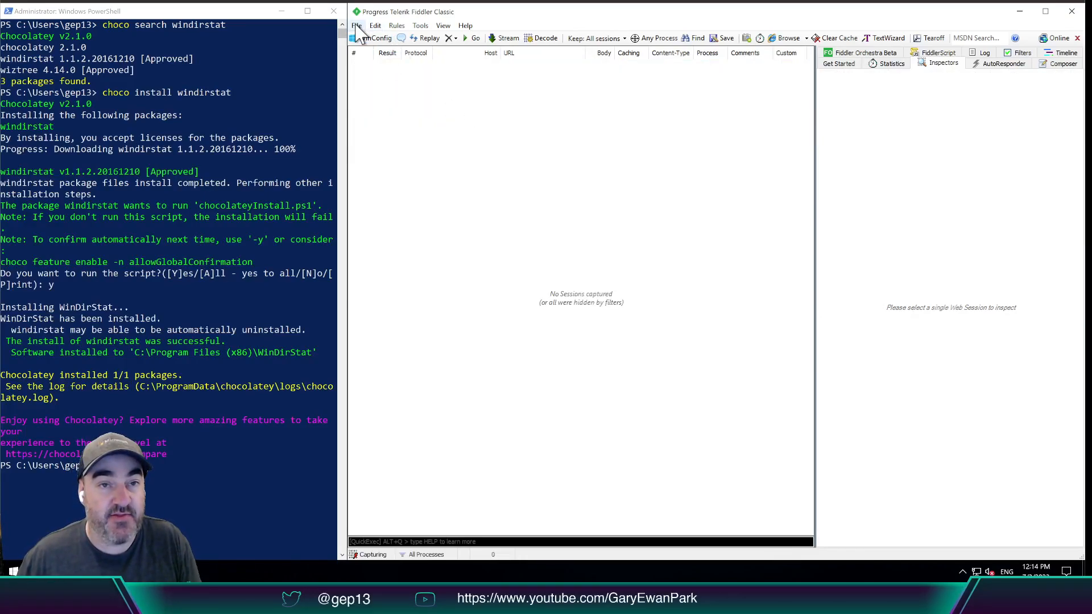
# Load the ccr-testing1.saz archive from the Desktop via File > Load Archive
pyautogui.click(357, 25)
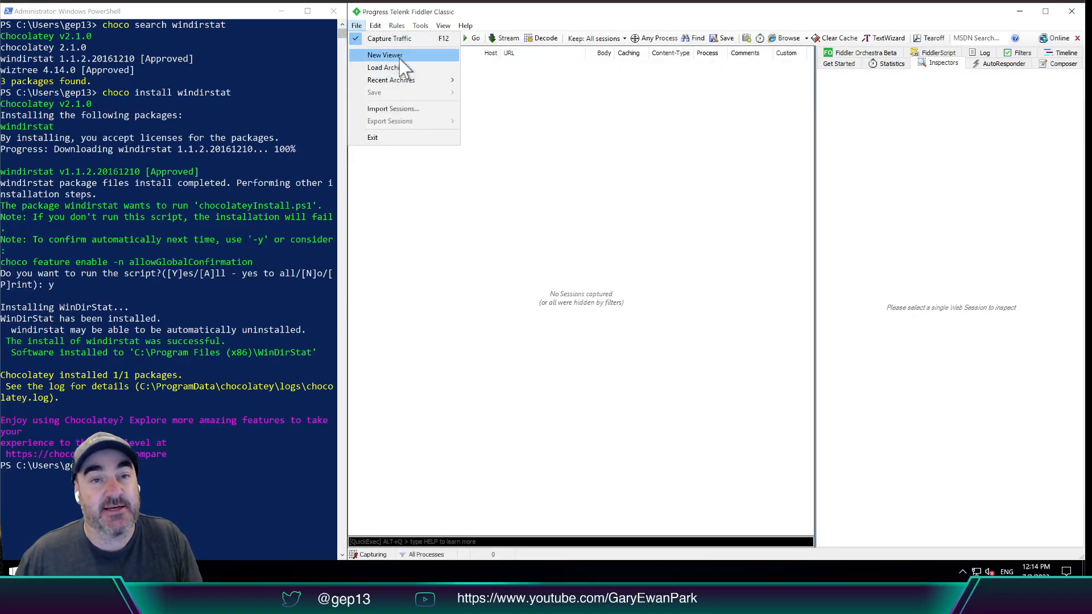
pyautogui.moveTo(390, 80)
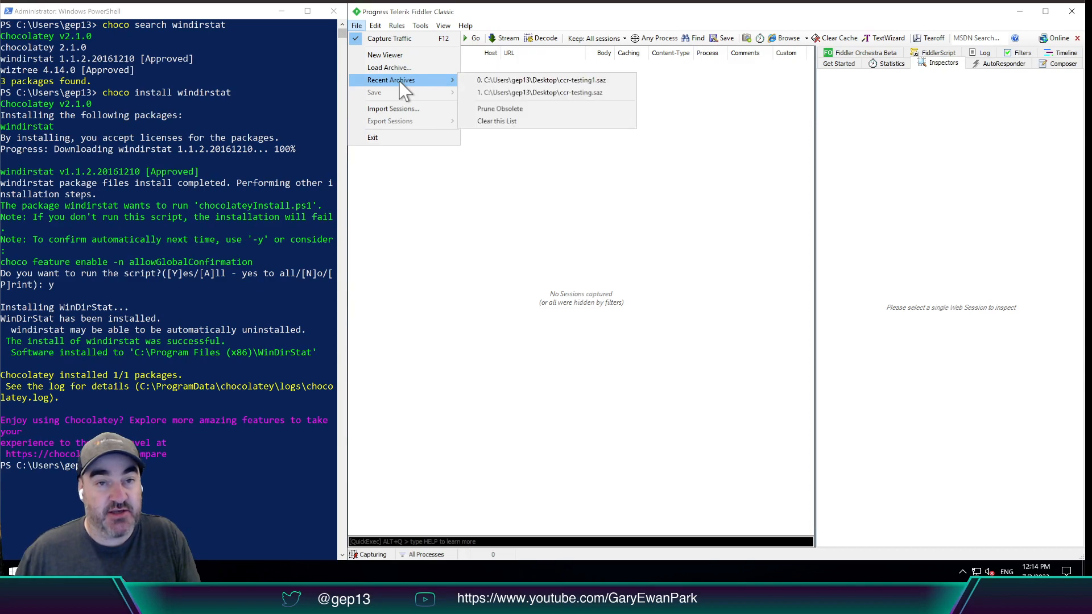
pyautogui.click(389, 68)
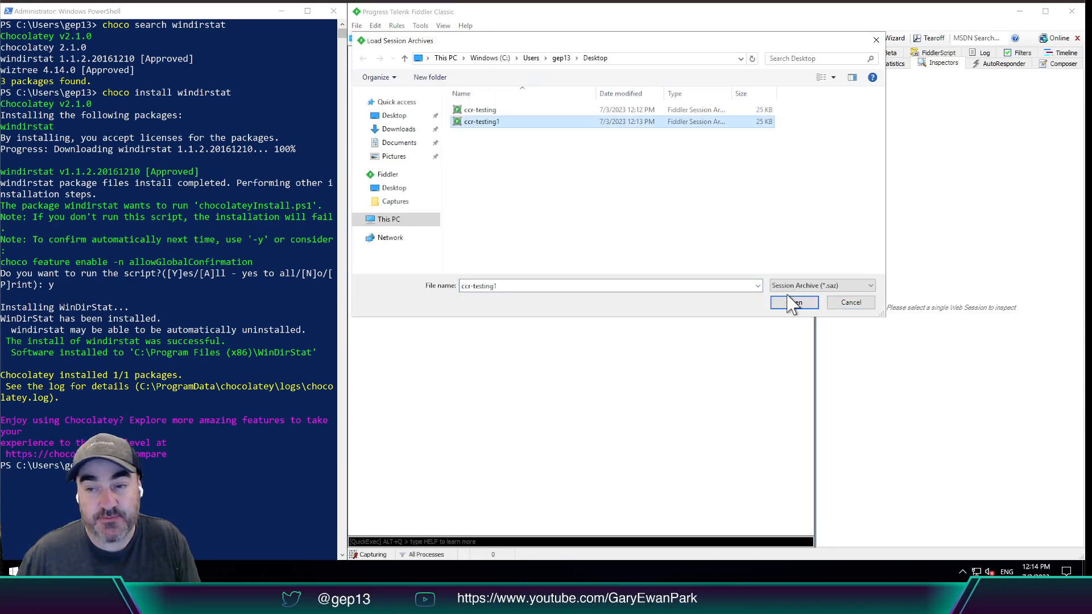
pyautogui.click(793, 302)
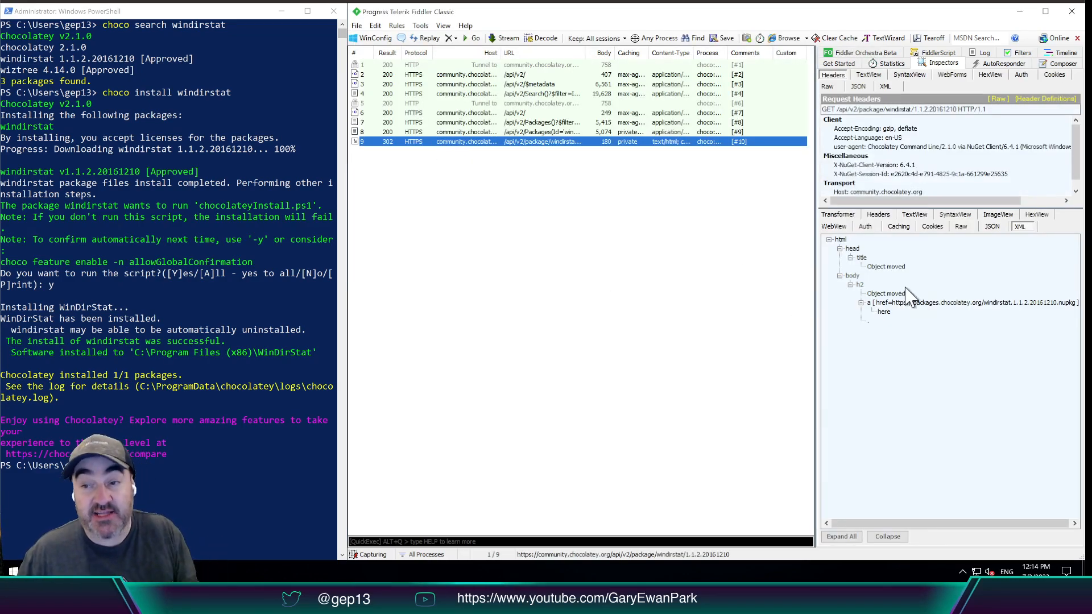
pyautogui.moveTo(930, 307)
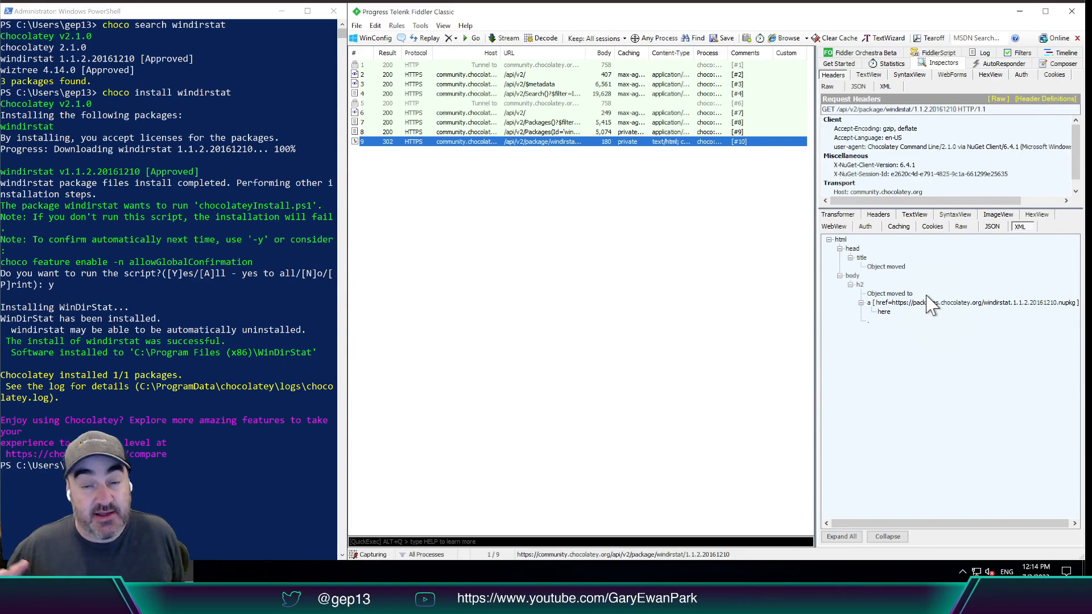